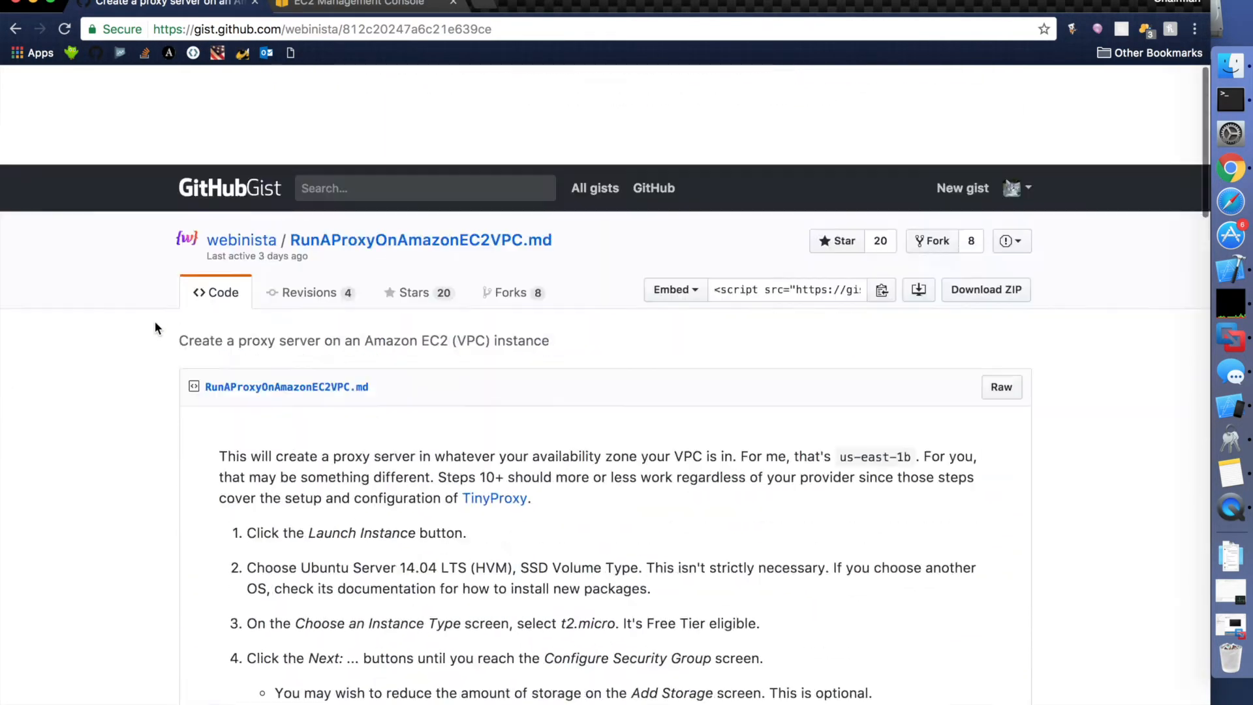
Step: Go to the EC2 dashboard via Services, confirm the US East (N. Virginia) region, and start Launch Instance
scroll("down", 3)
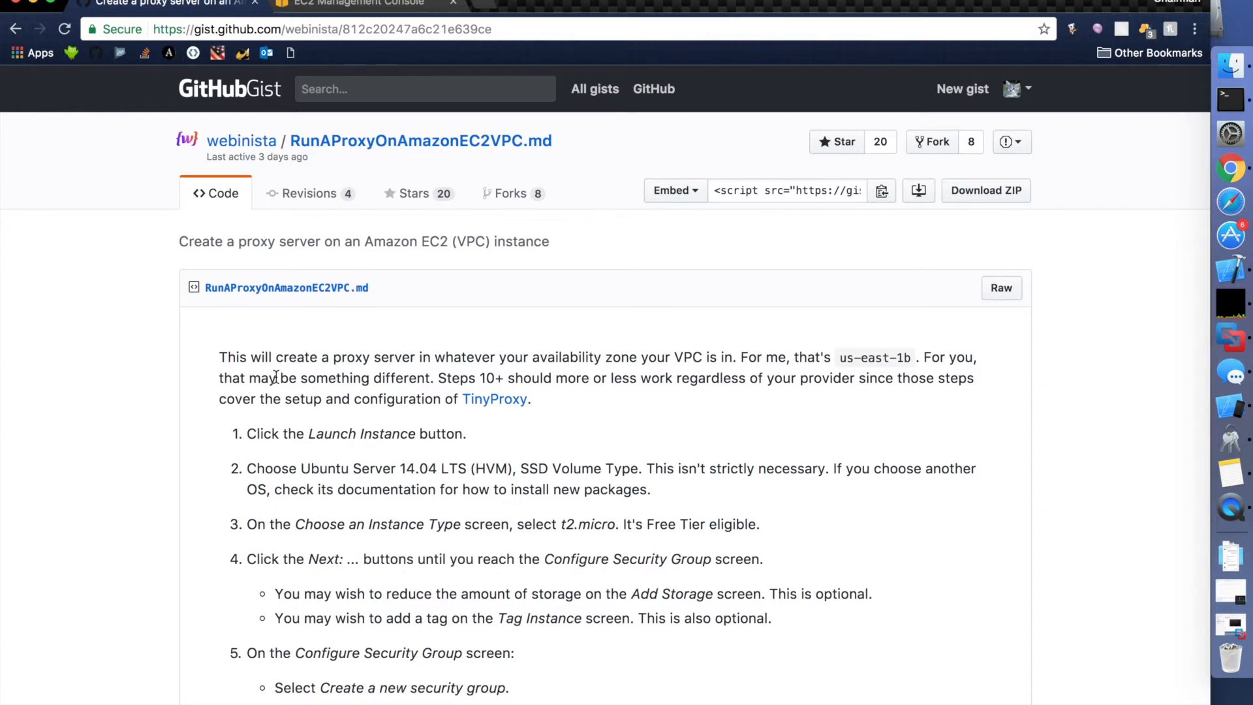
scroll("down", 3)
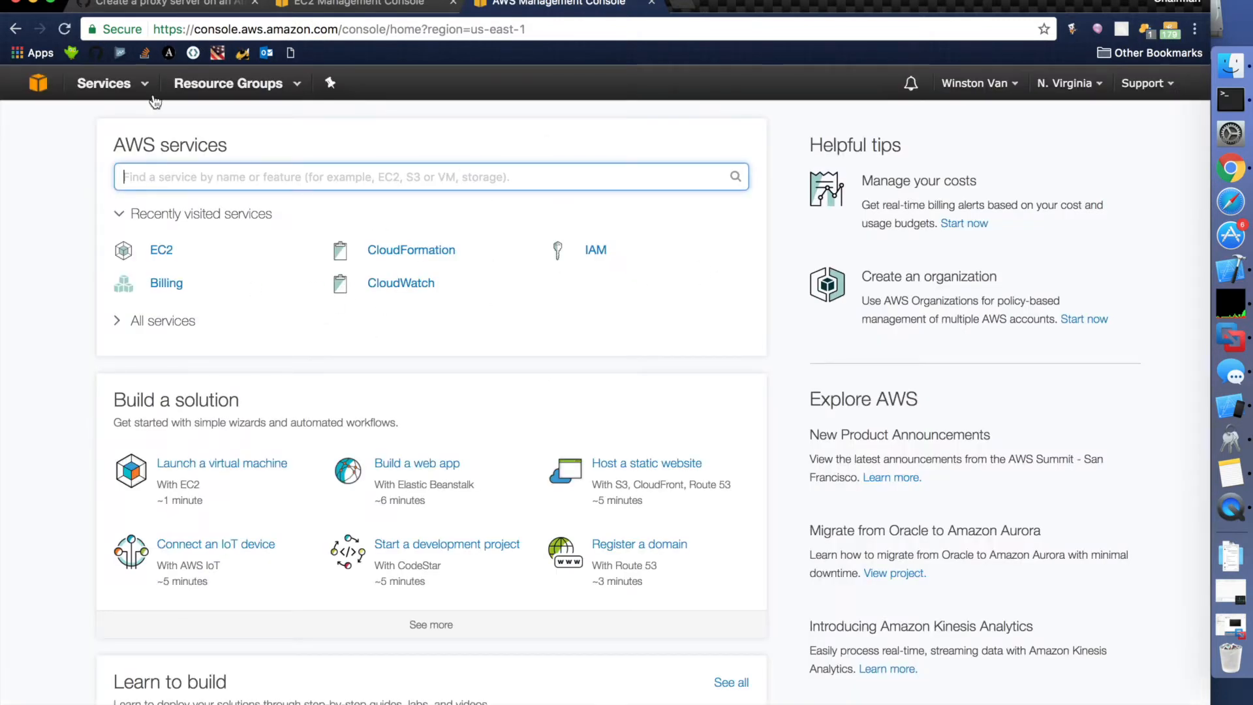
mouse_move(147, 100)
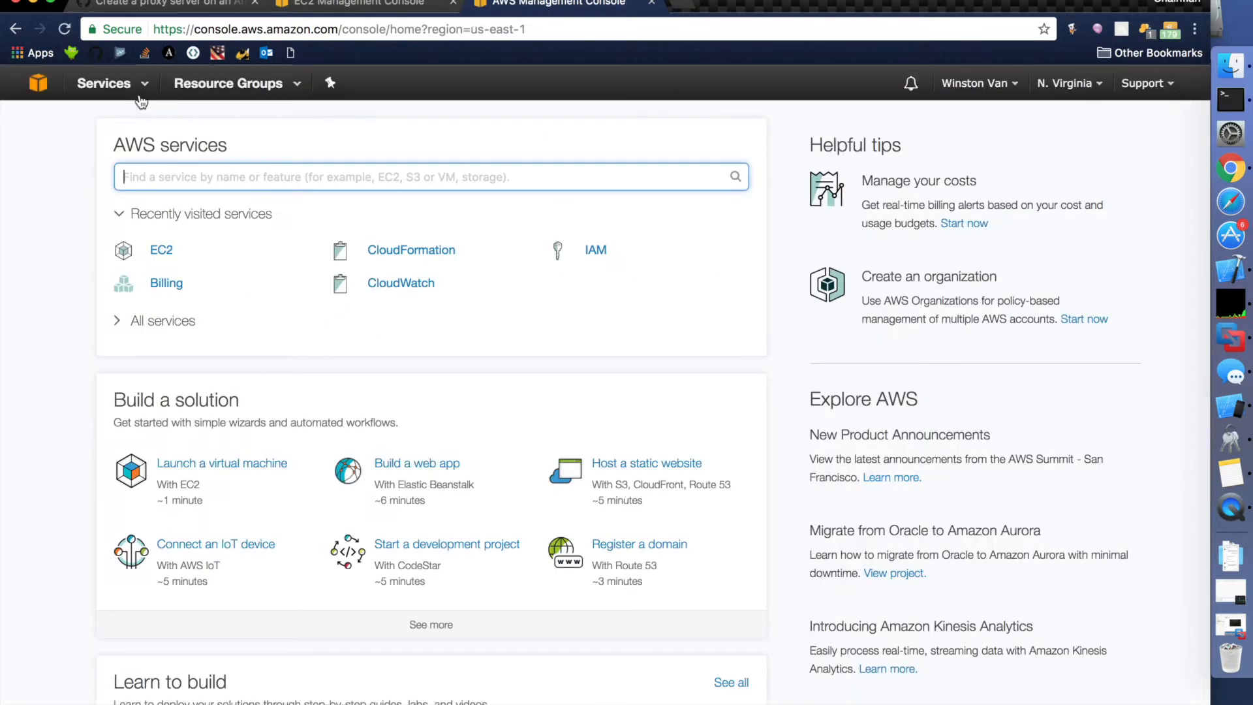
left_click(103, 82)
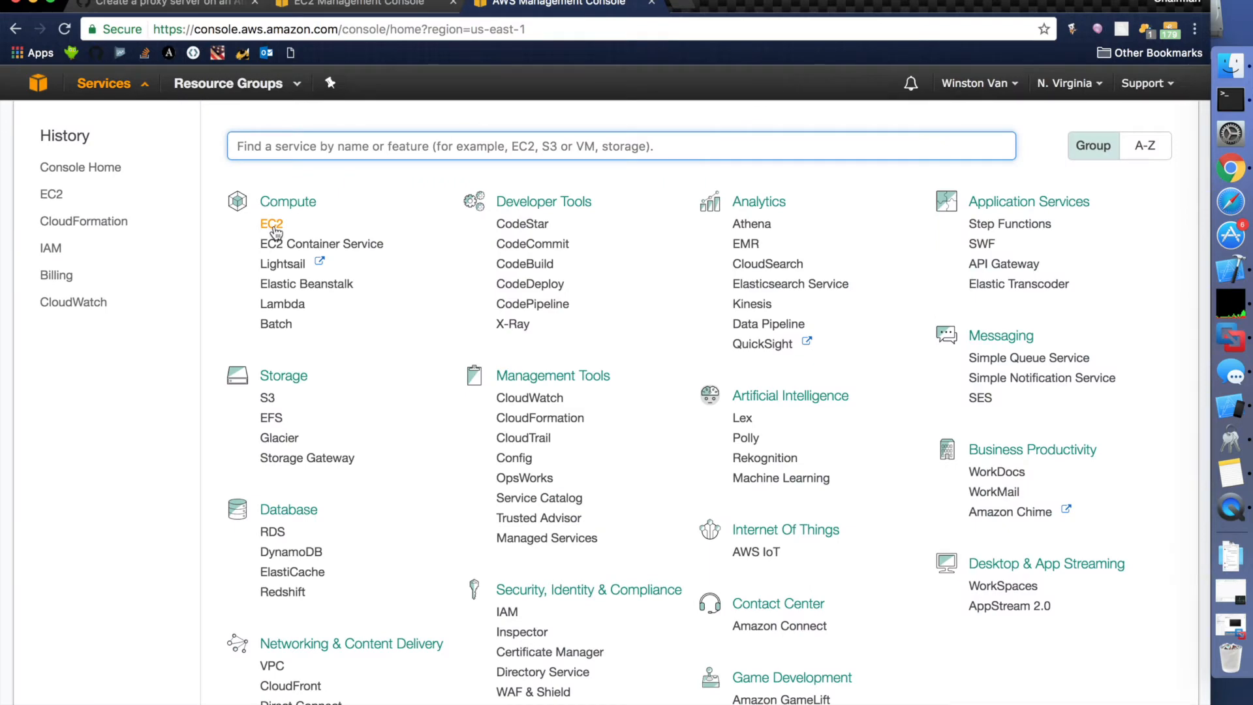
left_click(272, 223)
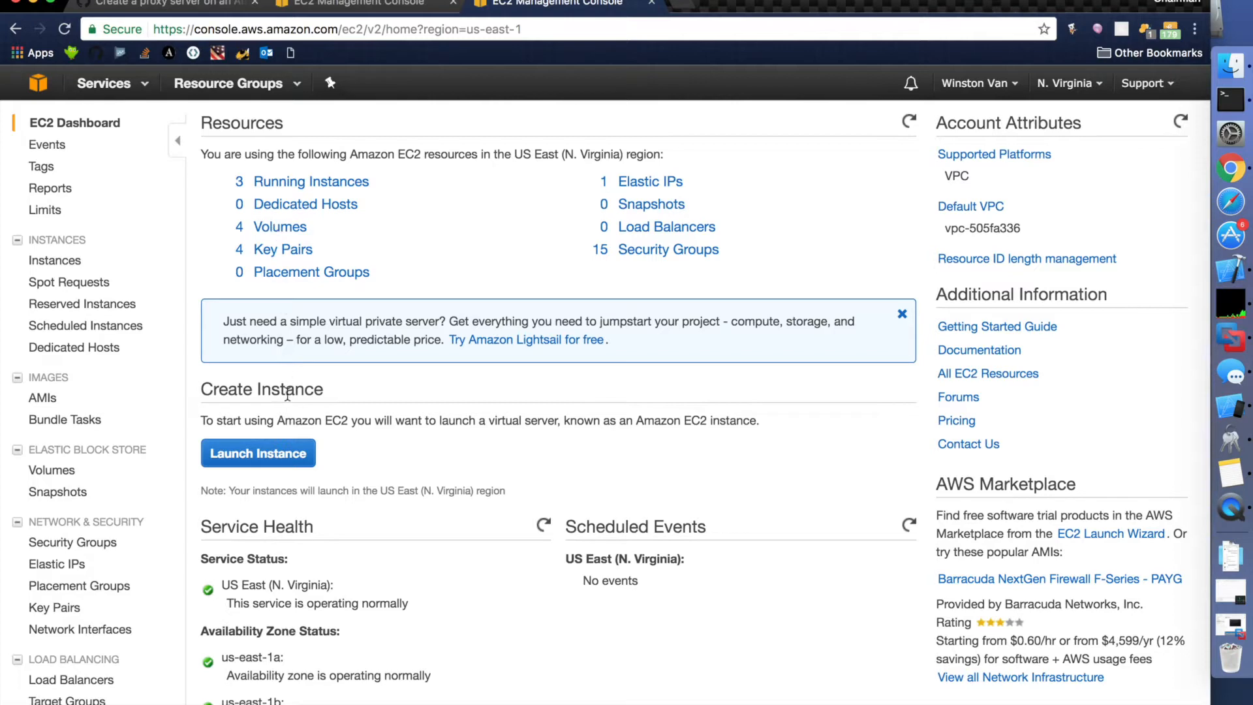
mouse_move(893, 172)
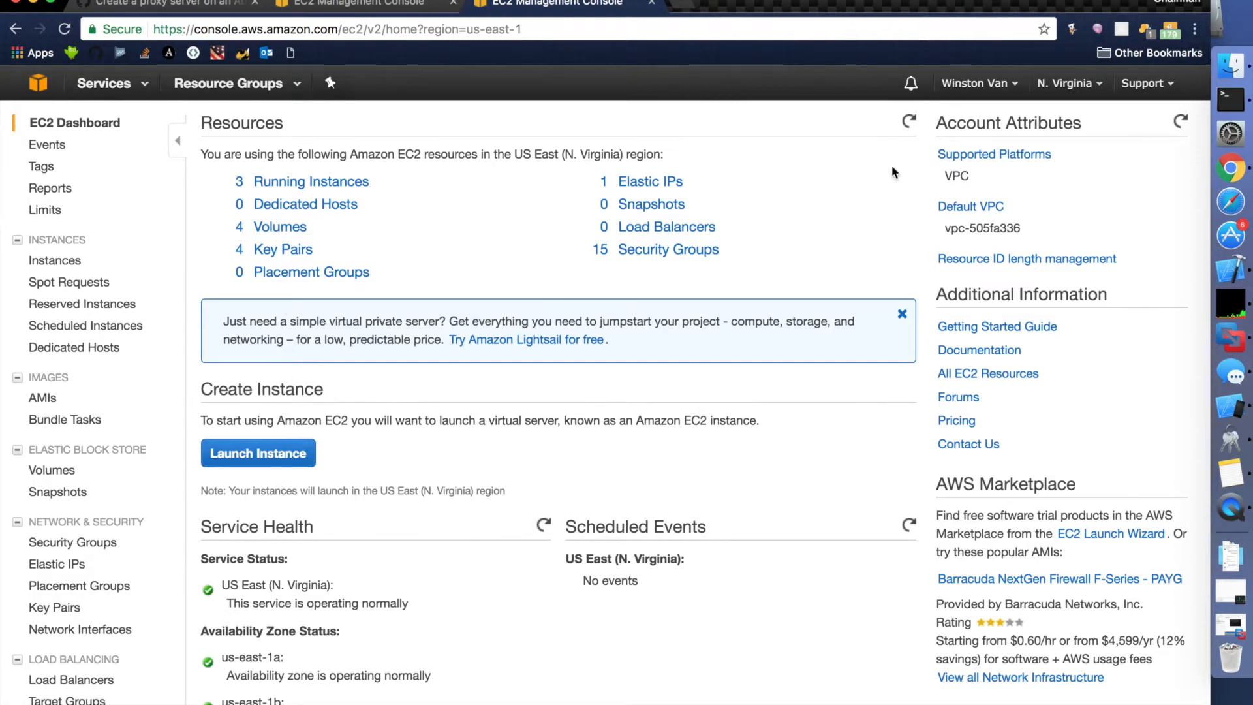
mouse_move(689, 237)
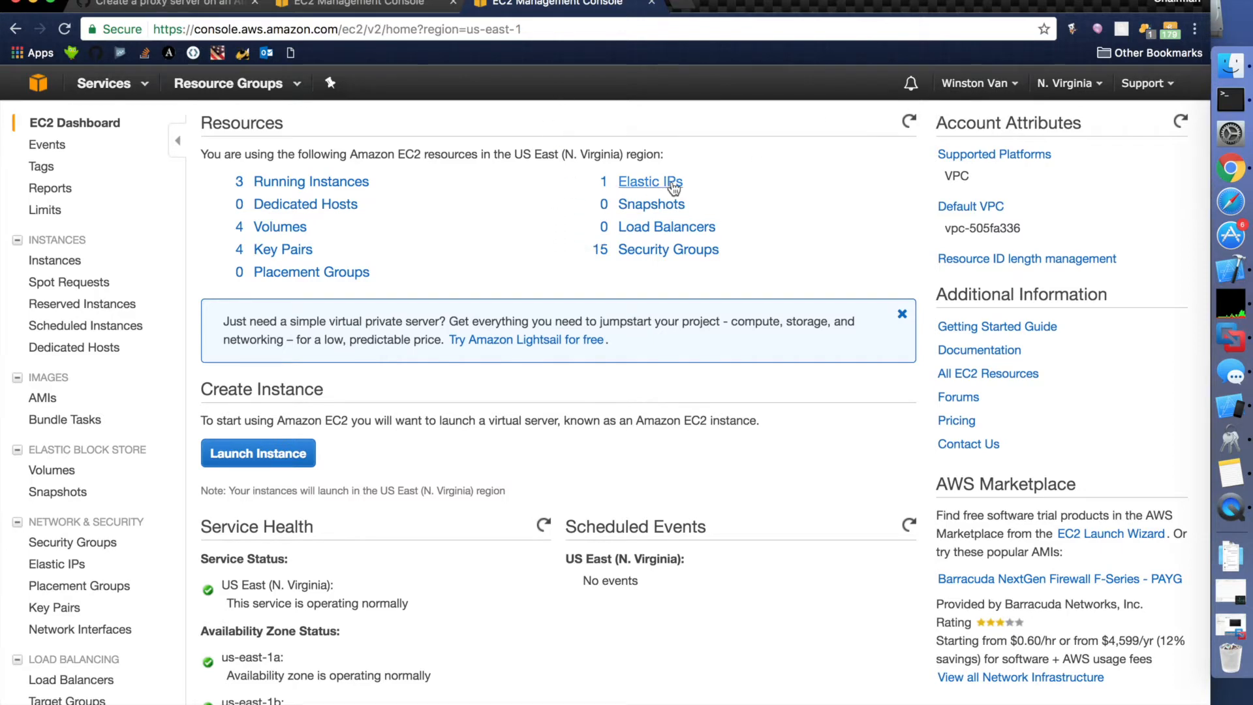
mouse_move(727, 228)
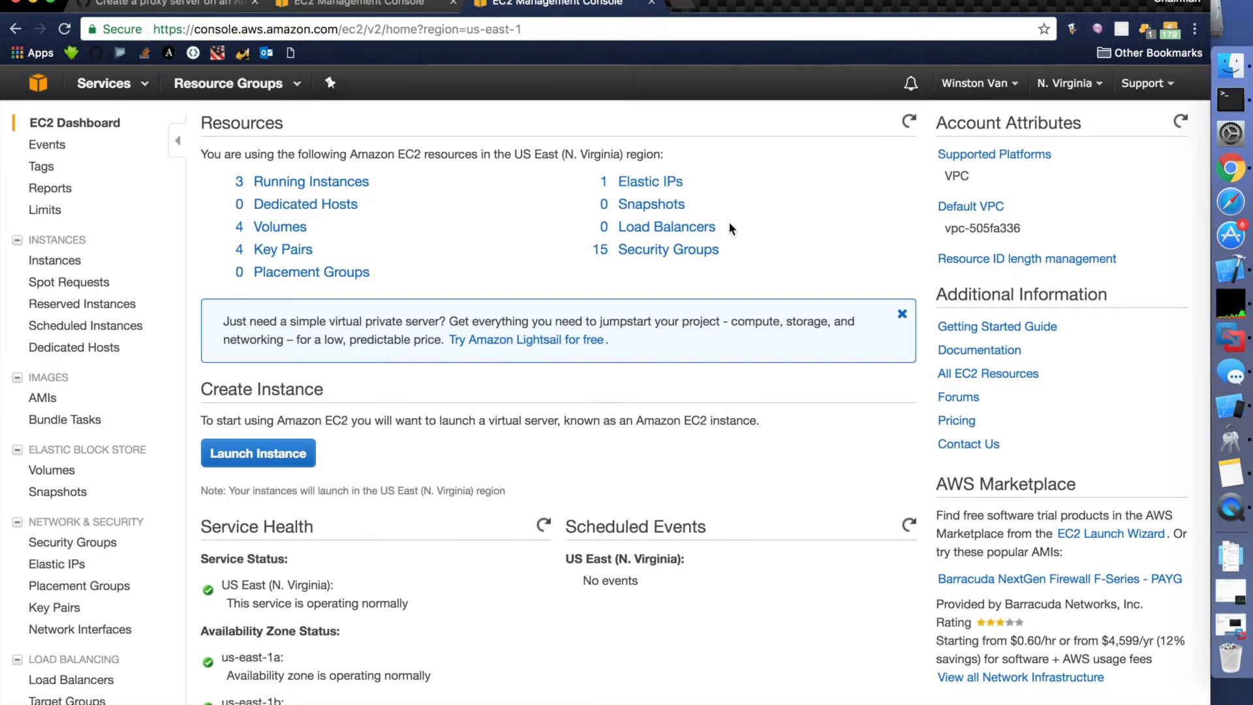
left_click(1068, 83)
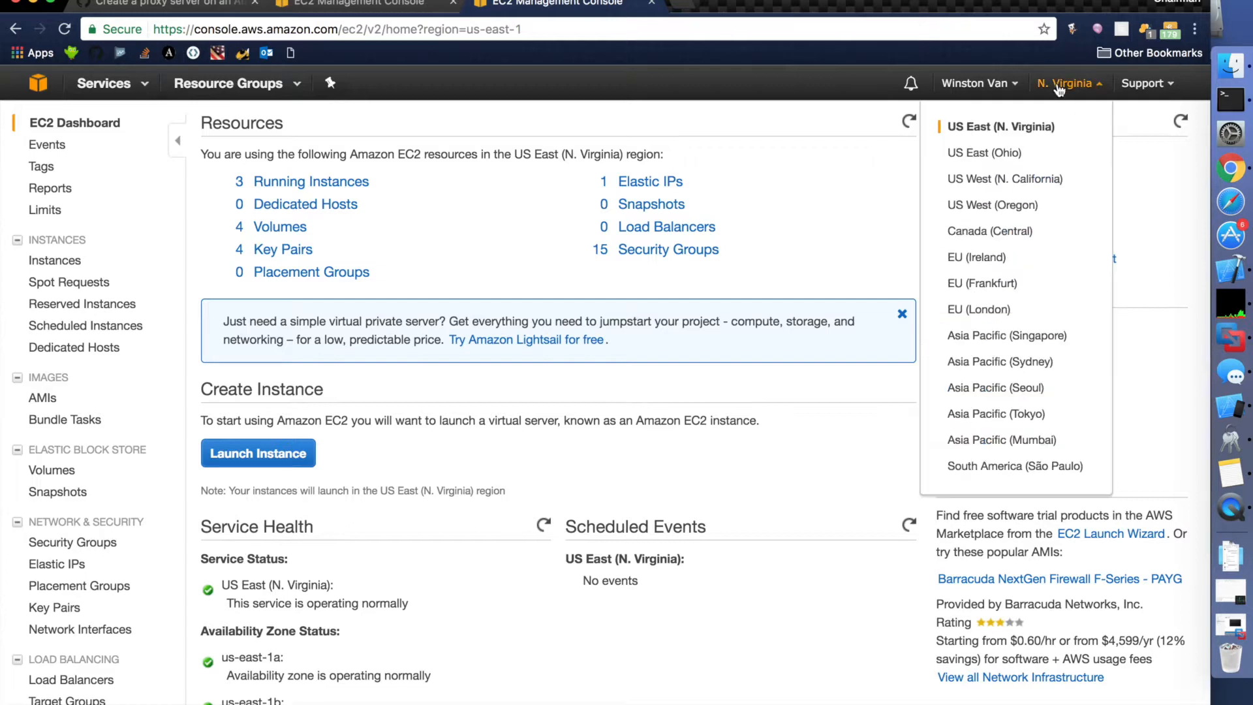
mouse_move(1025, 205)
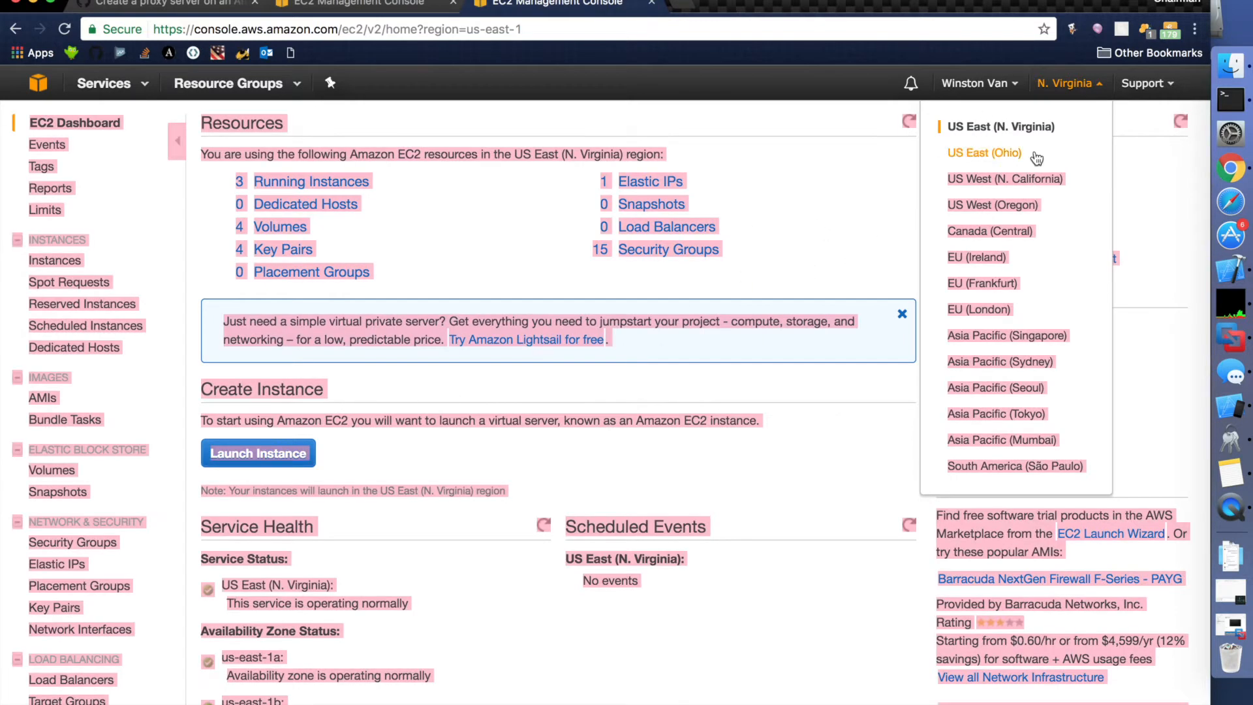
left_click(257, 453)
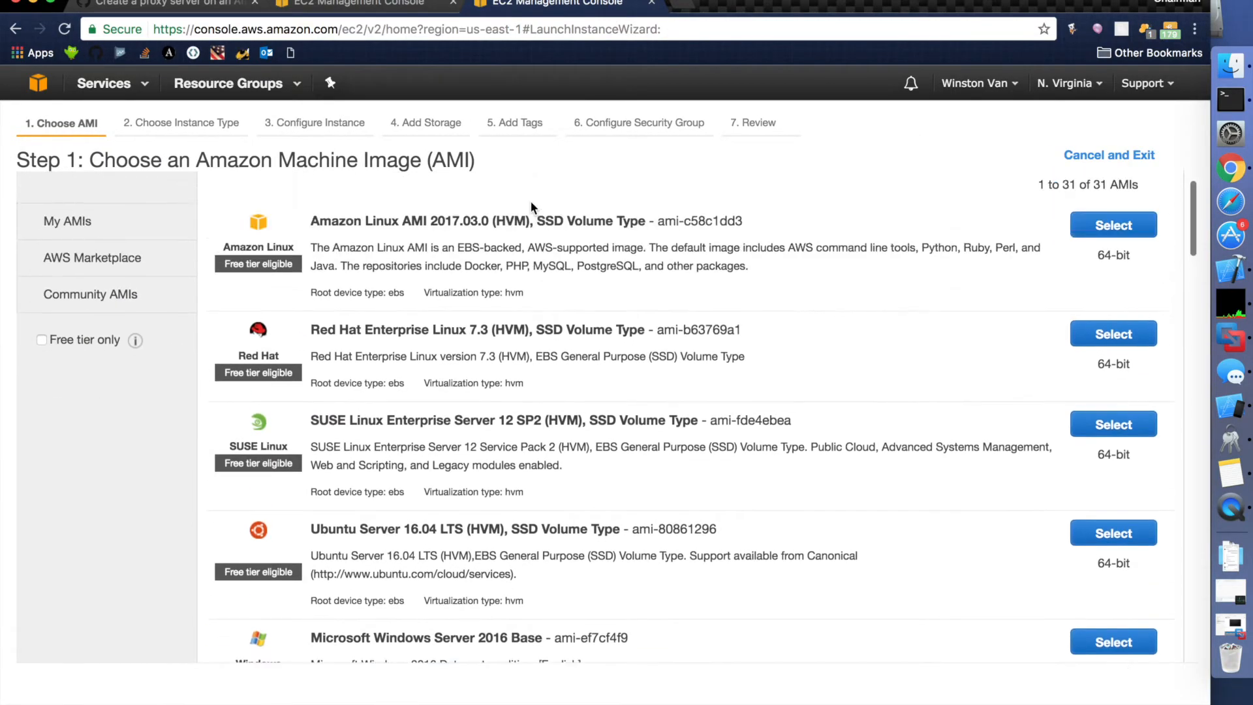
Step: Select the AMI and the t2.micro instance type, then advance past instance details to Add Storage
scroll("down", 3)
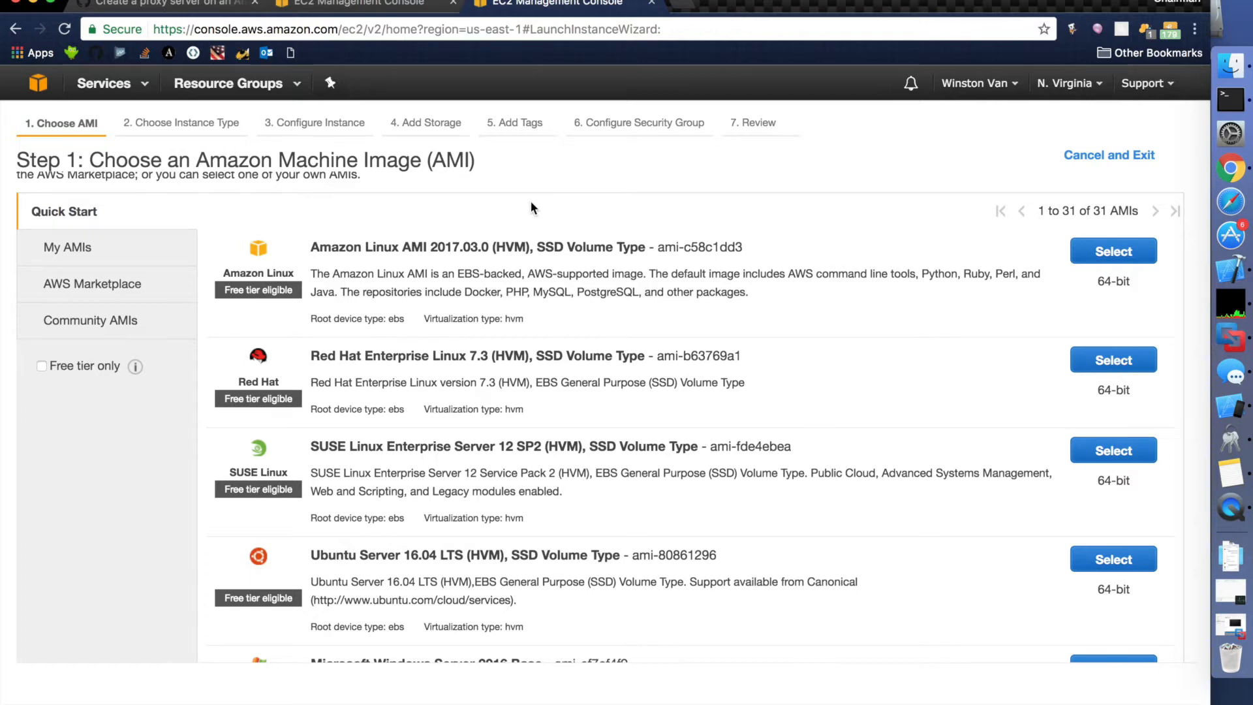
scroll("down", 3)
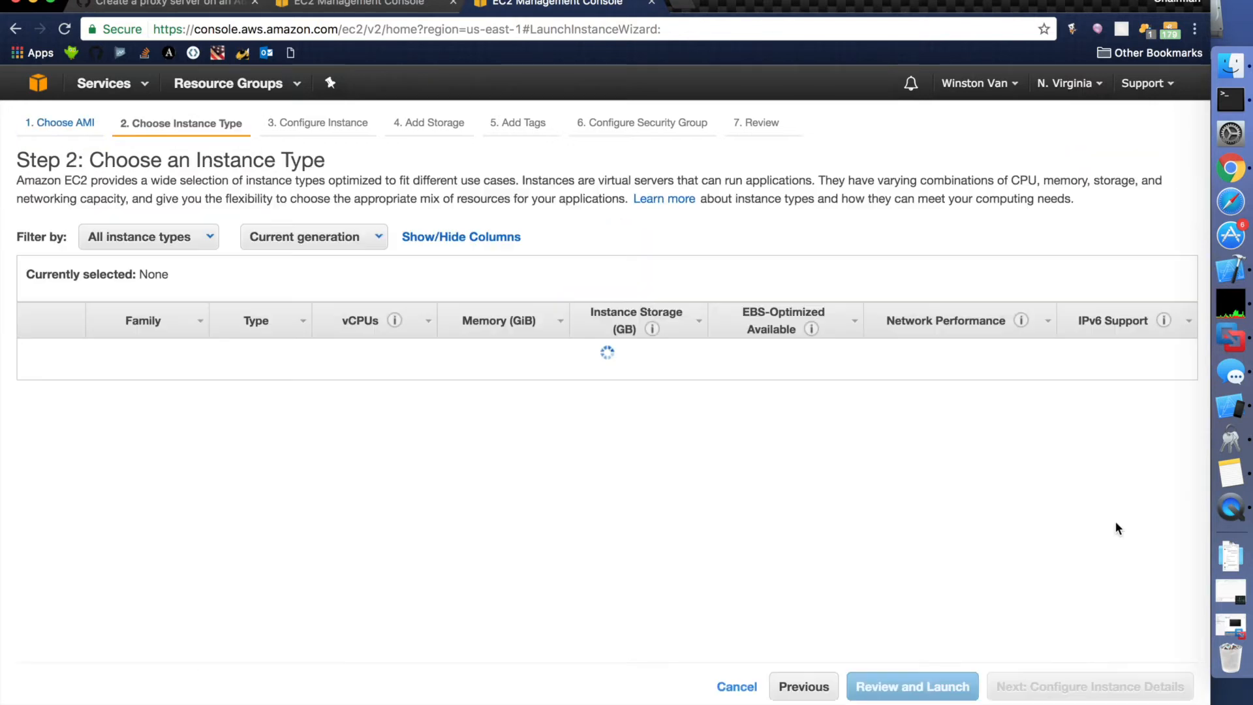
left_click(34, 413)
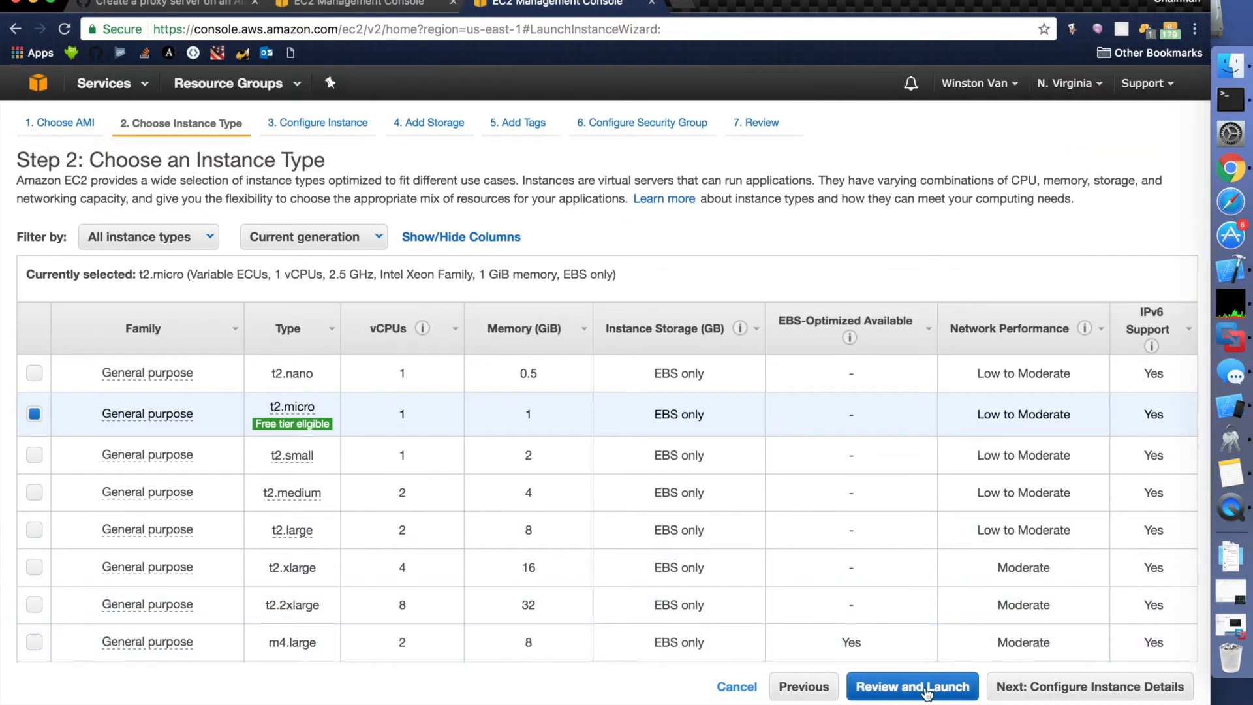
left_click(1089, 686)
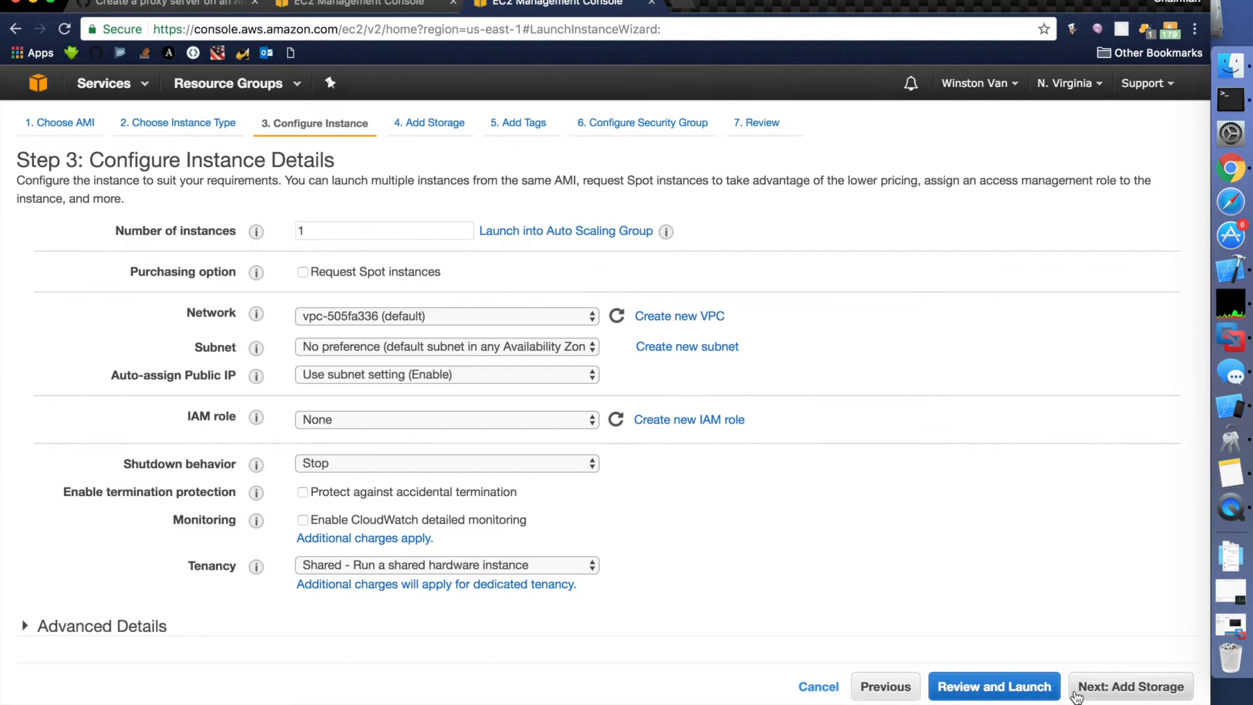
left_click(1128, 685)
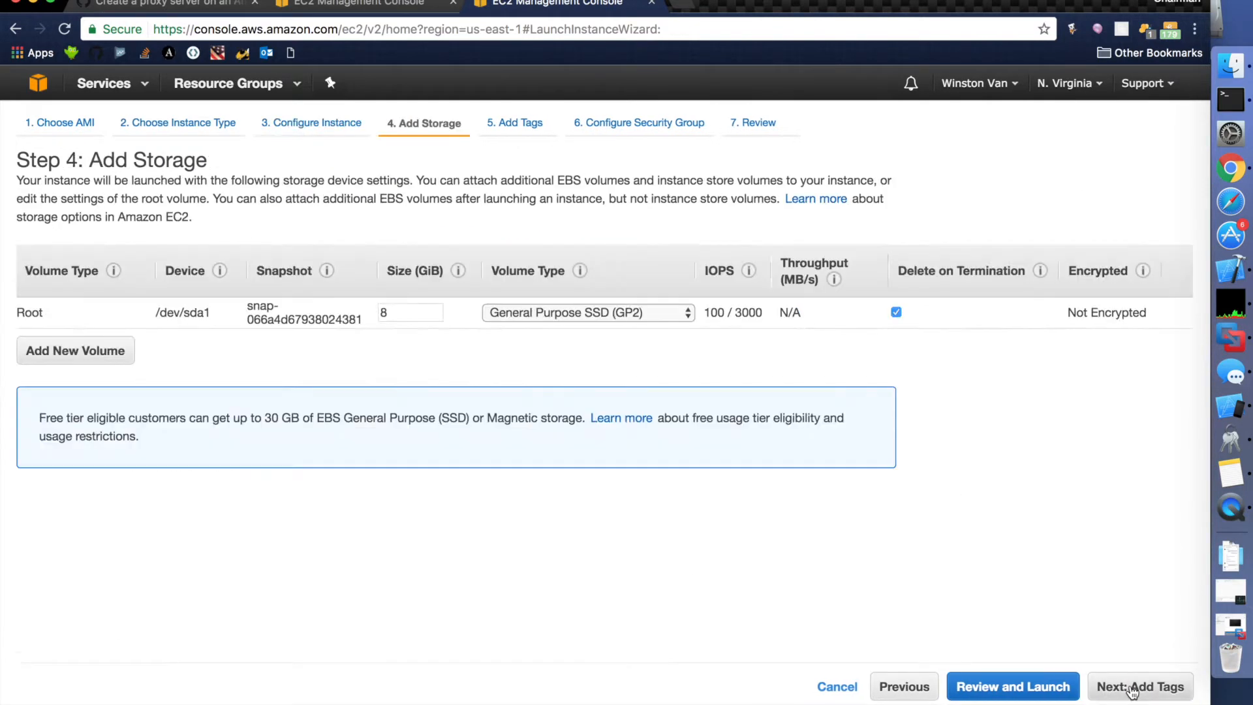
Step: Advance to Configure Security Group and restrict the SSH port 22 rule's source to My IP
left_click(1141, 685)
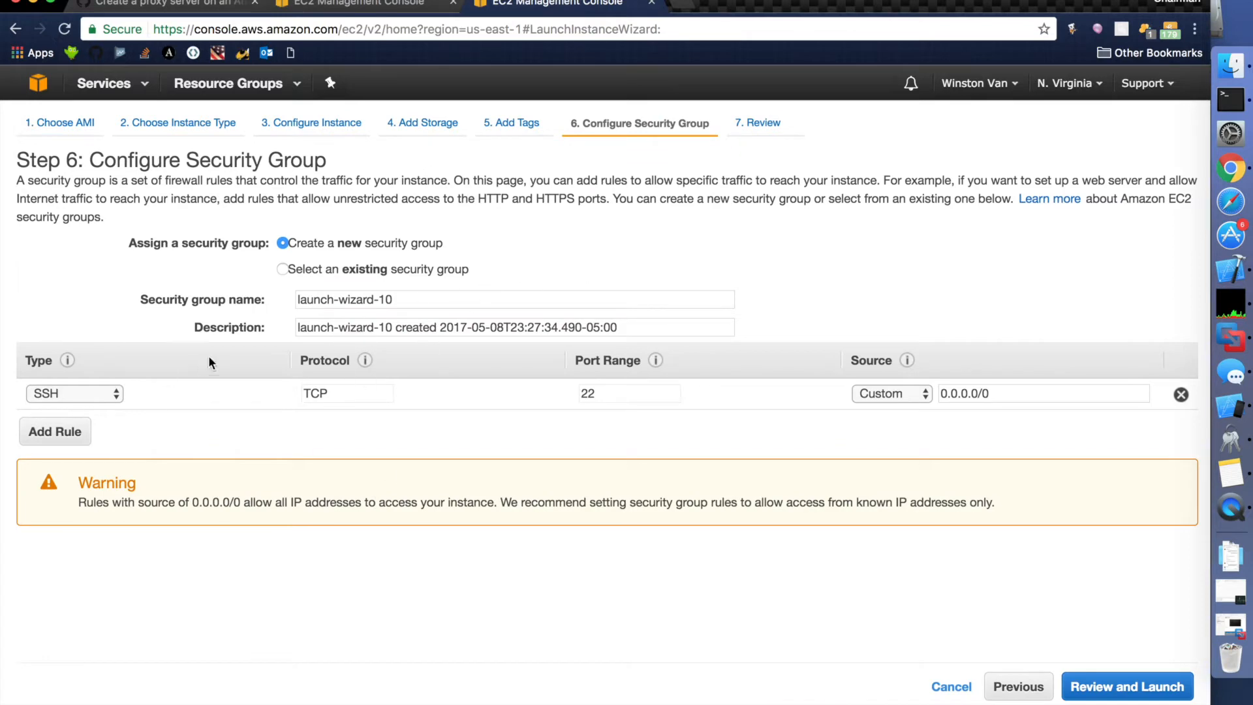
mouse_move(319, 403)
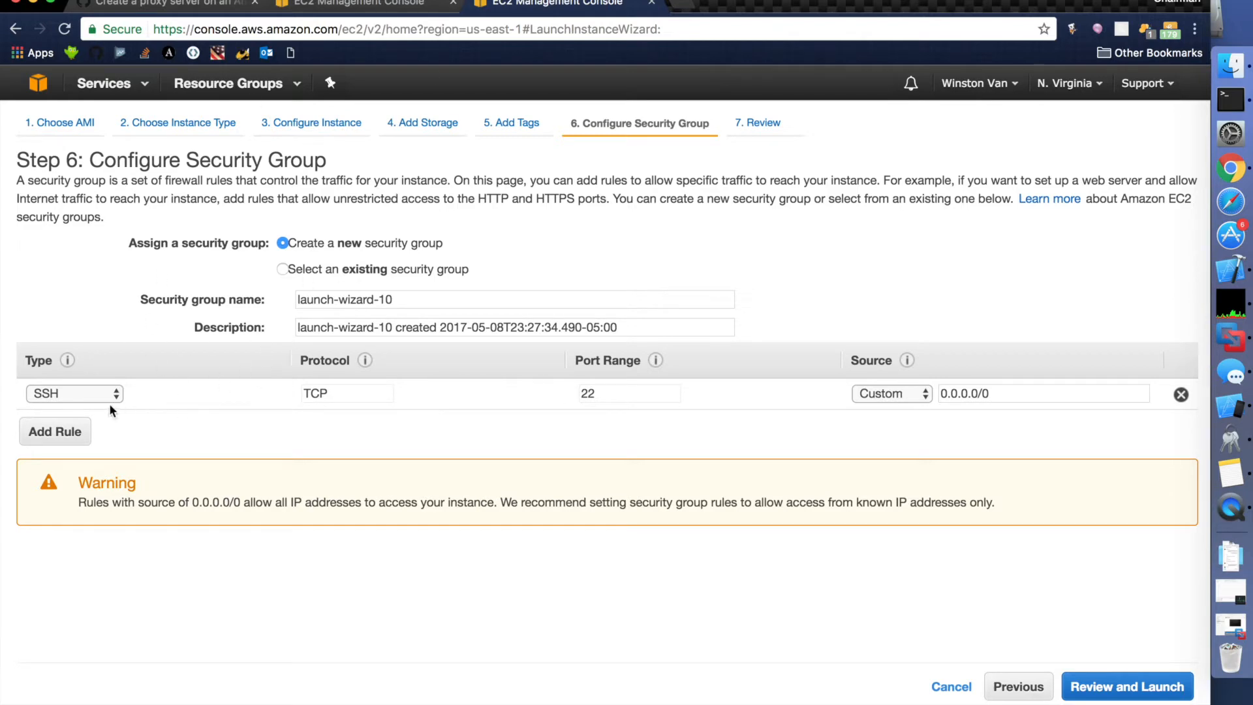
mouse_move(342, 598)
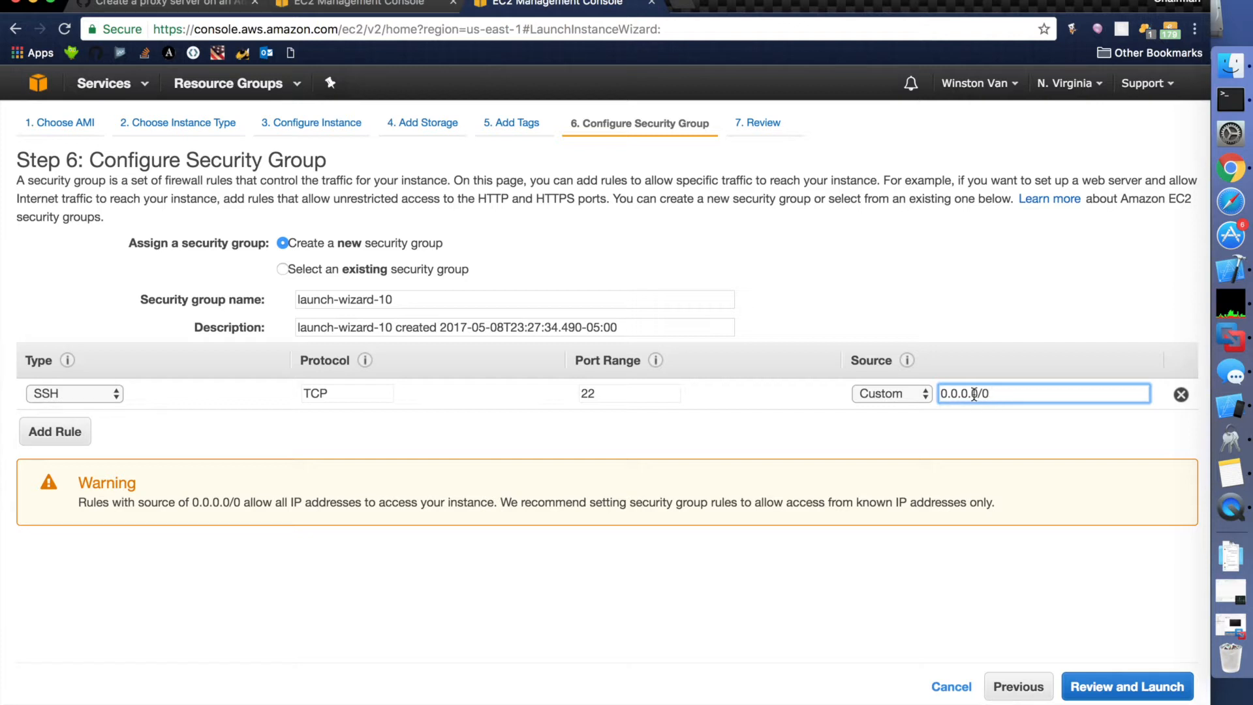
mouse_move(920, 409)
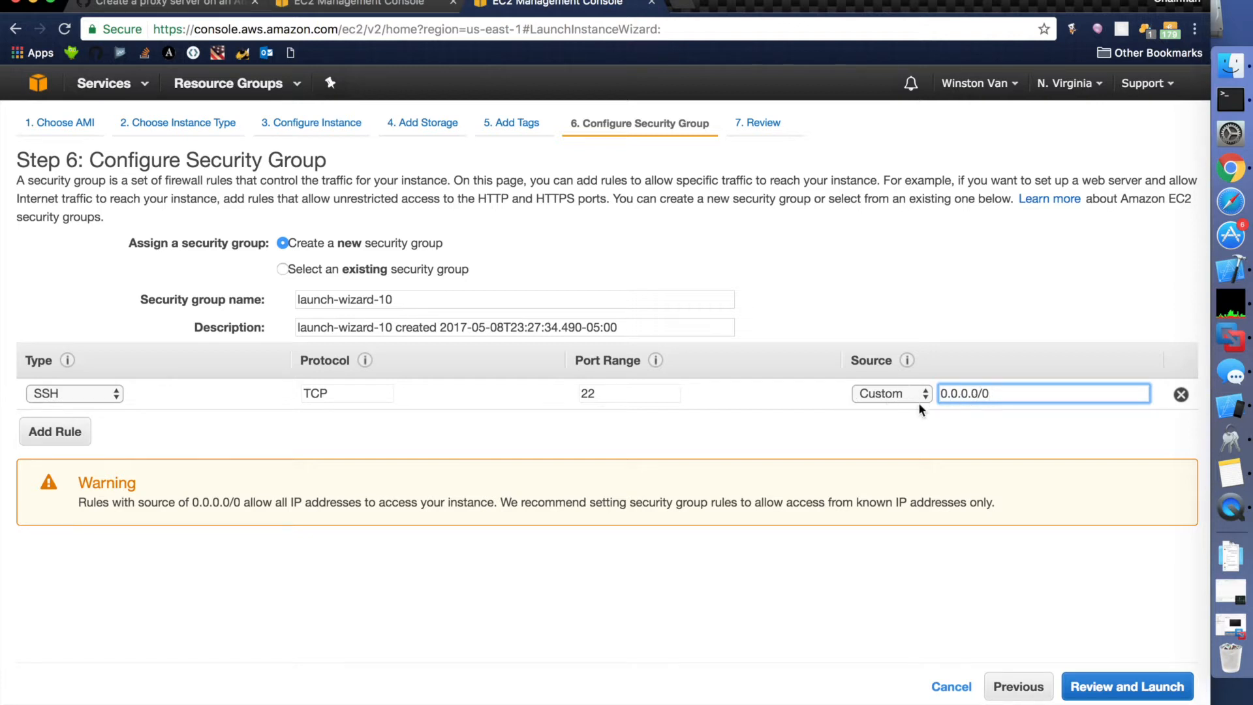
mouse_move(908, 403)
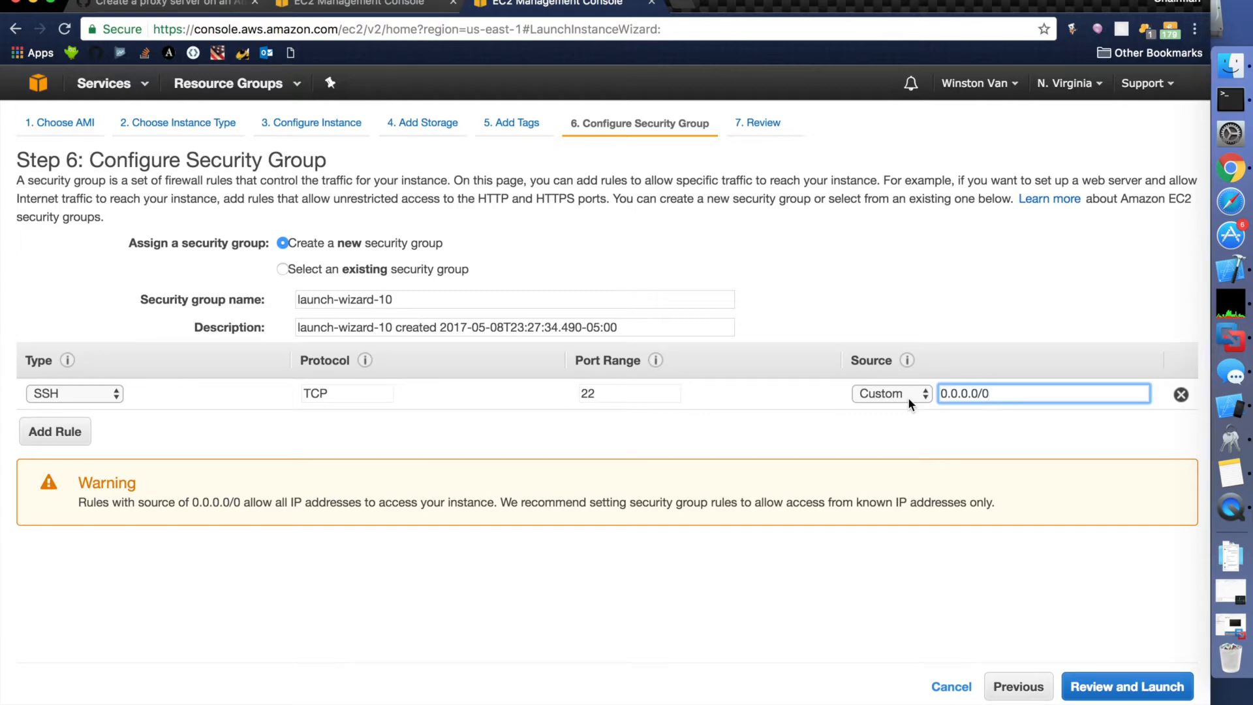
left_click(889, 393)
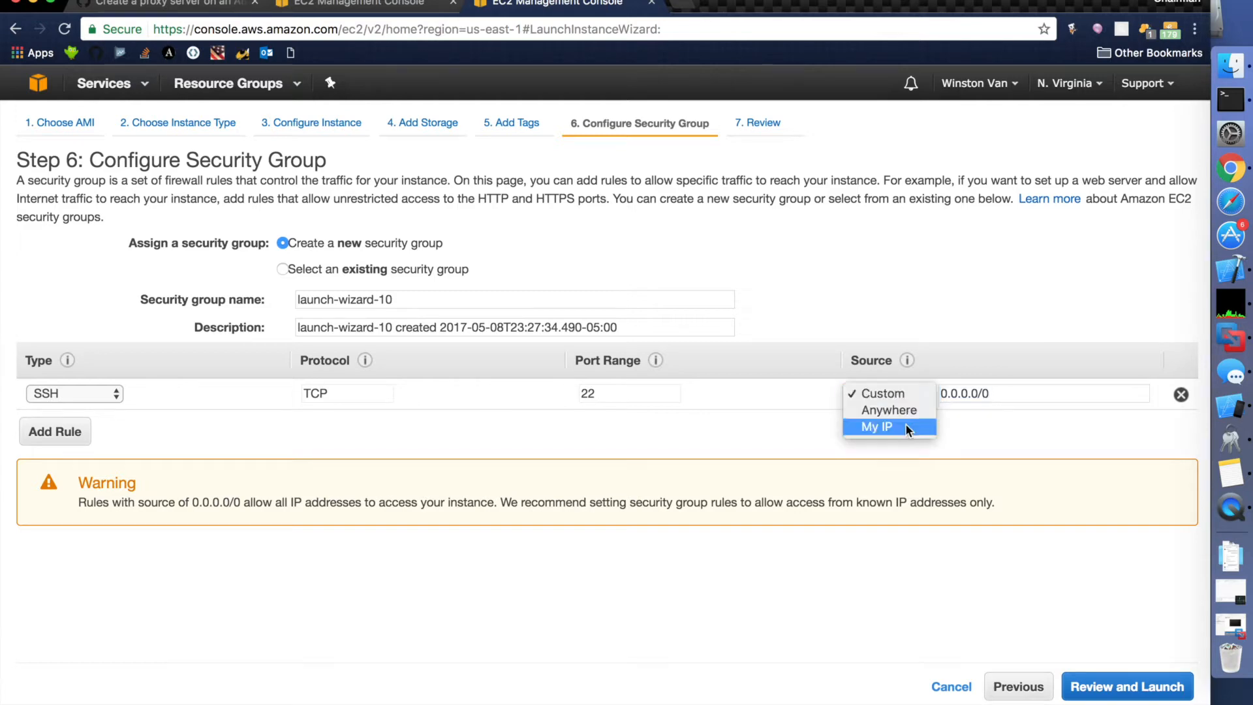
left_click(877, 425)
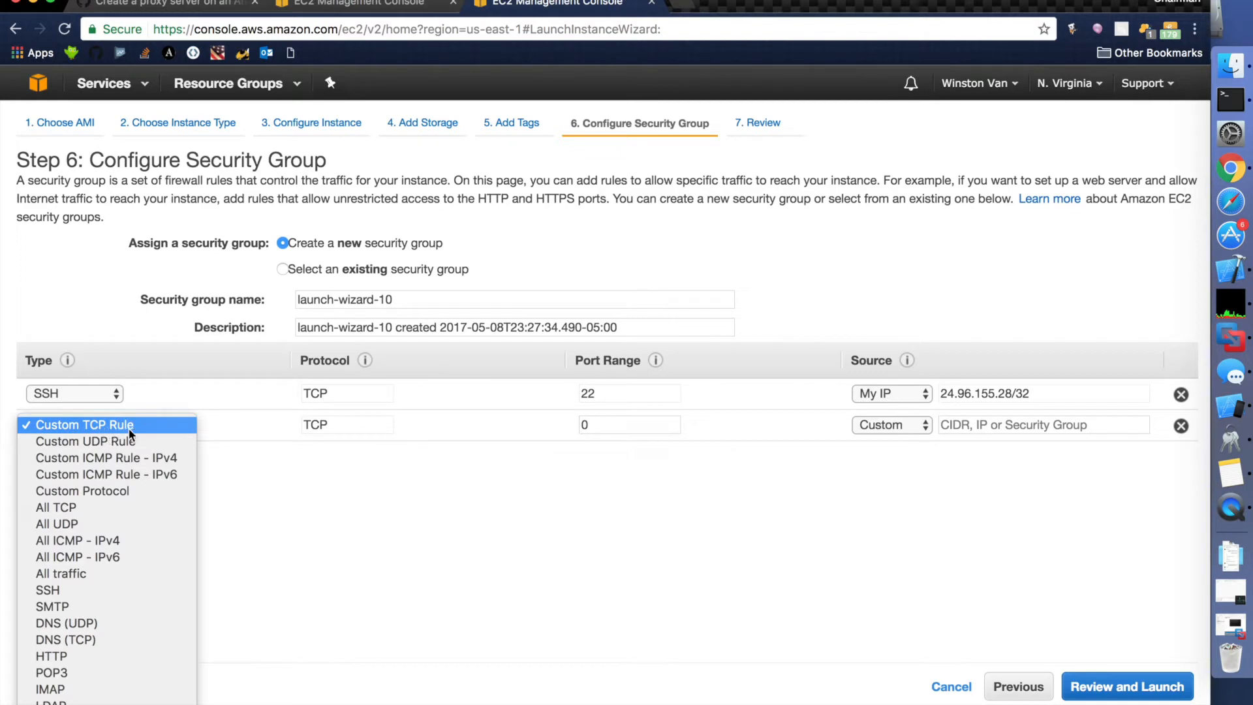
mouse_move(145, 429)
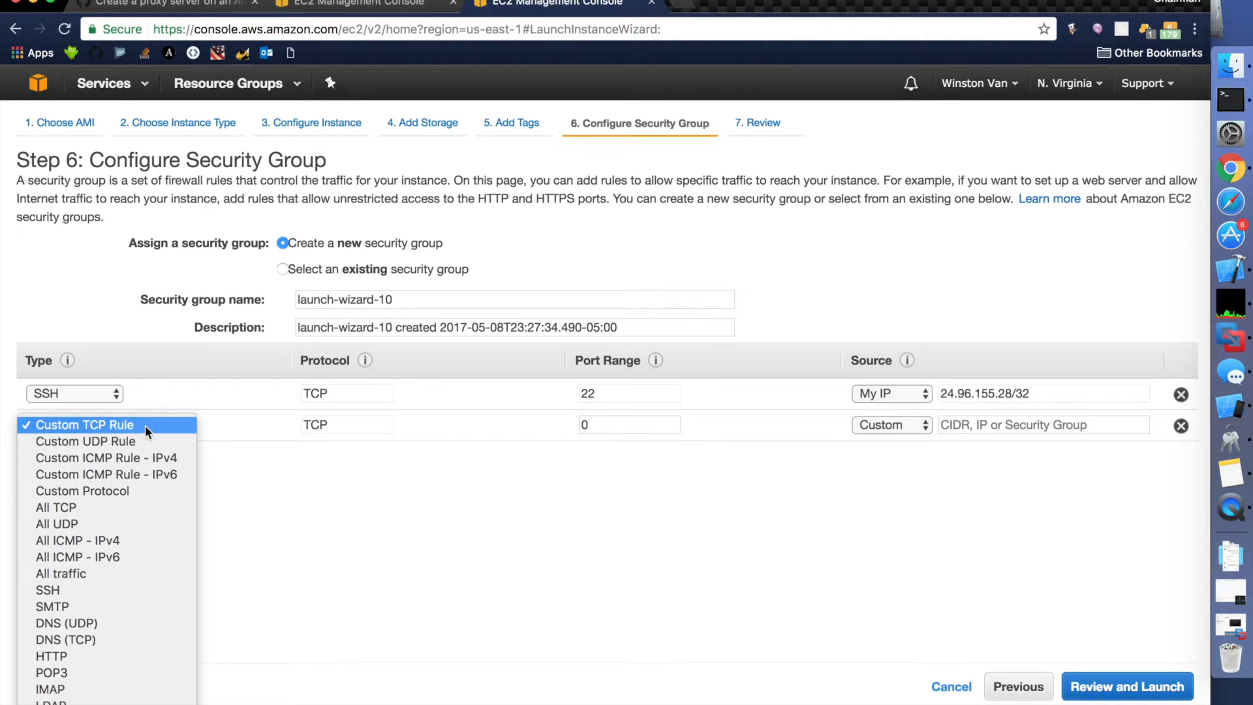
Step: Add a Custom TCP rule for port 8888 from My IP, keeping the first rule as SSH on port 22
left_click(83, 424)
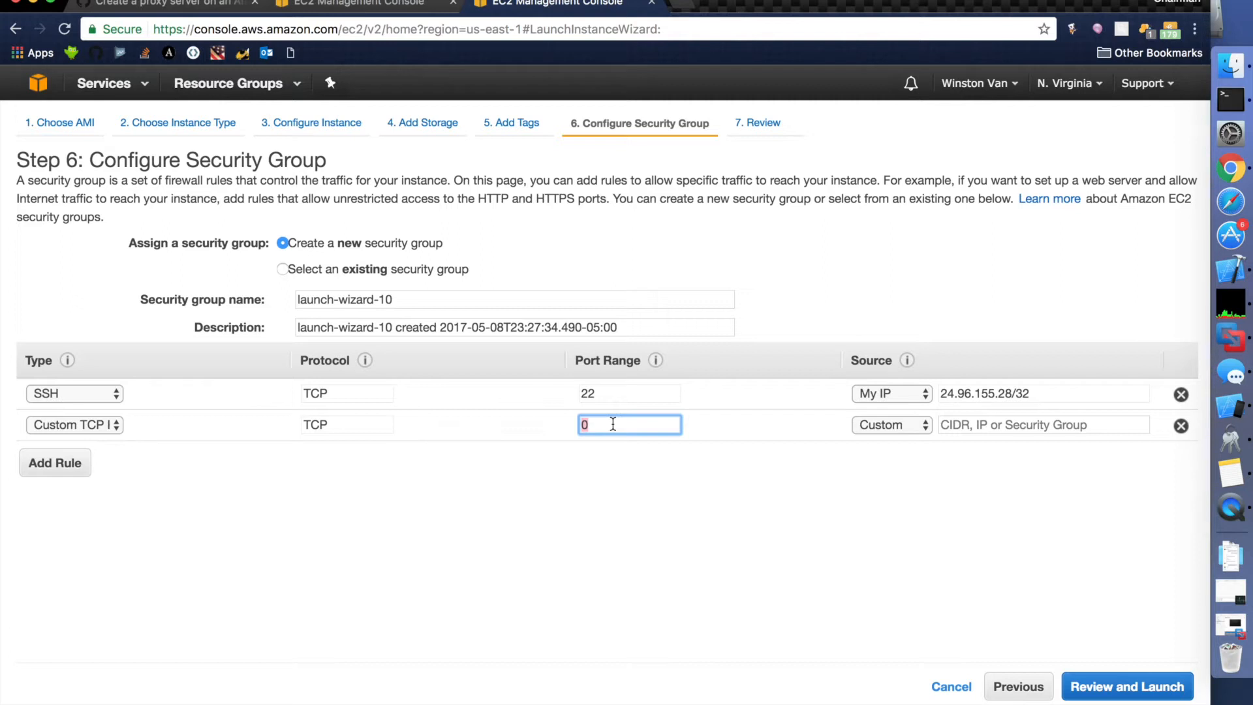
type("8888")
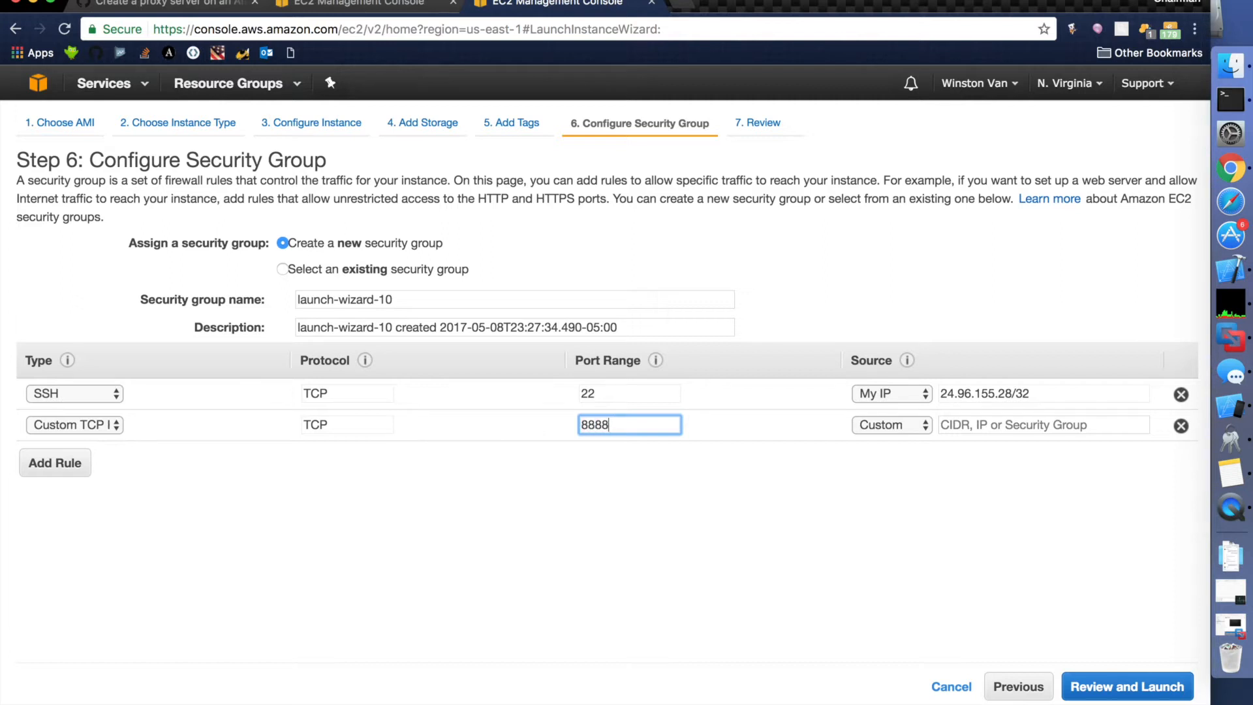
left_click(889, 424)
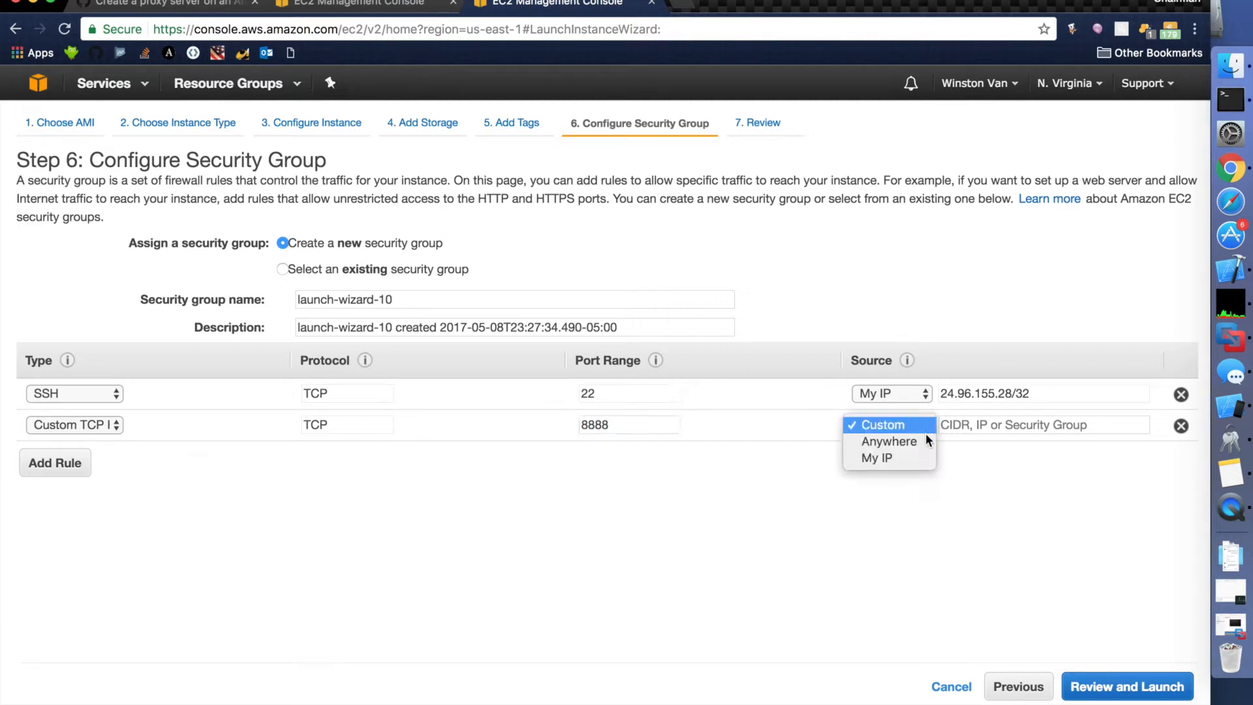
left_click(877, 458)
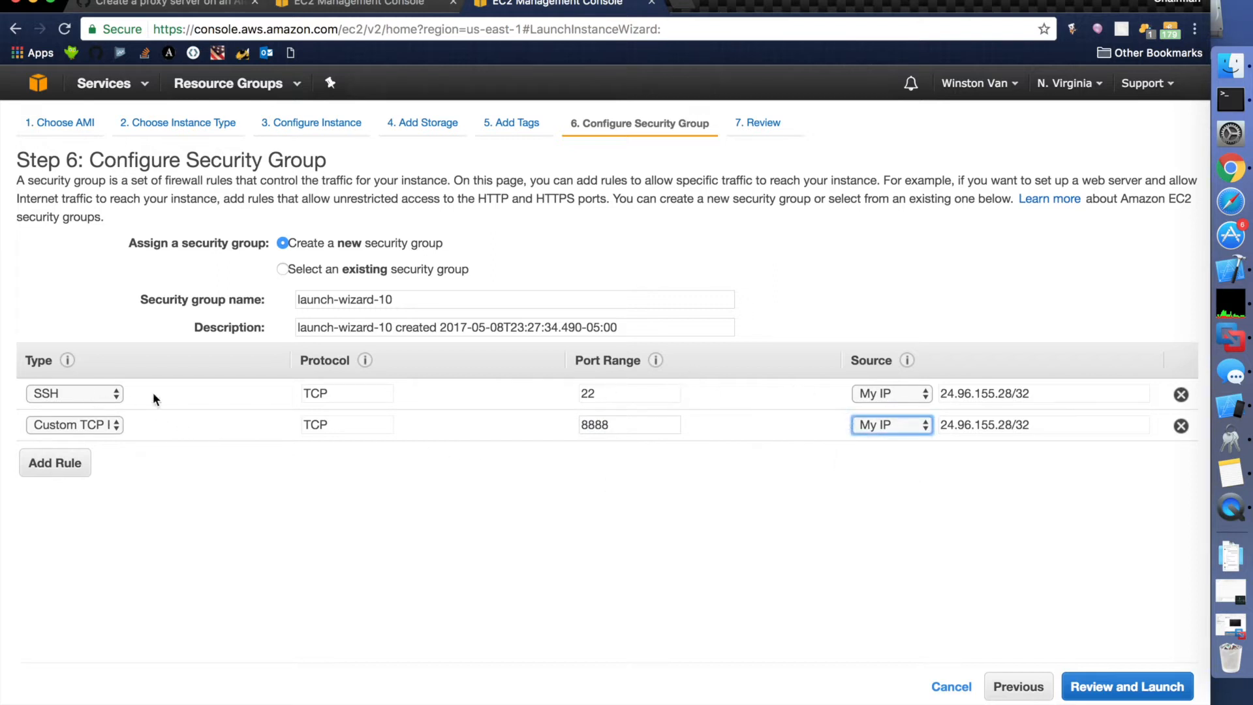
left_click(73, 393)
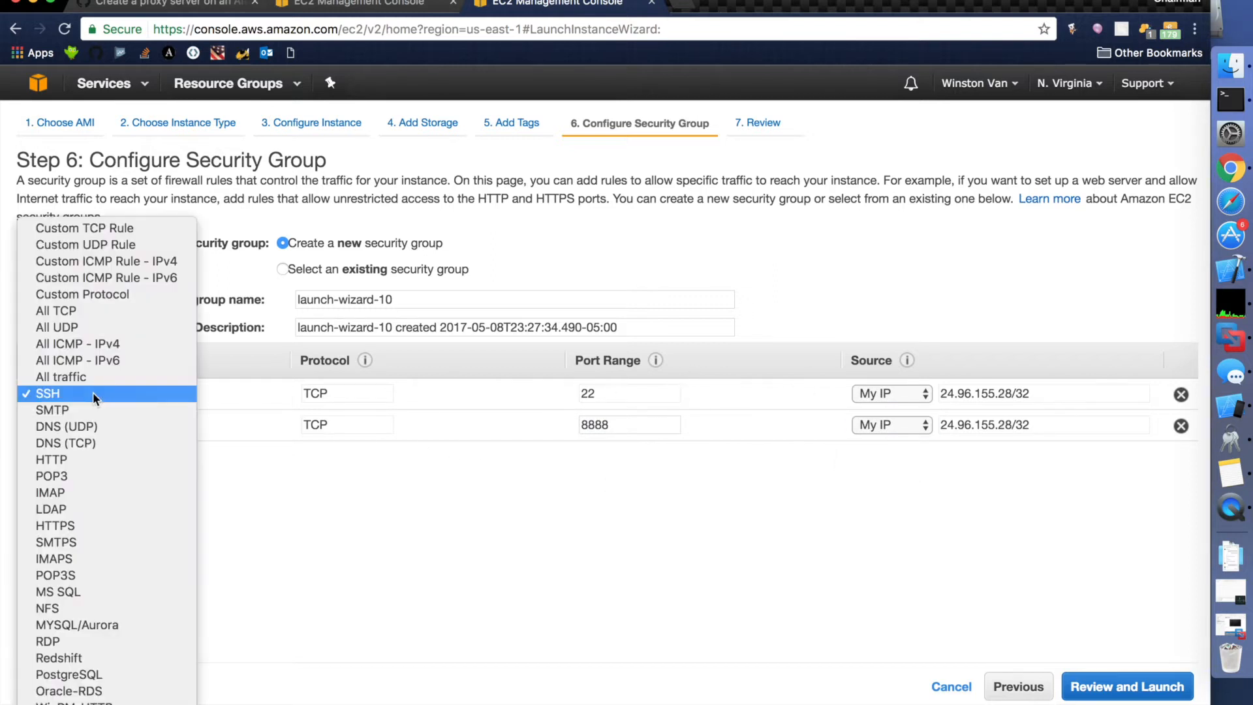
left_click(47, 393)
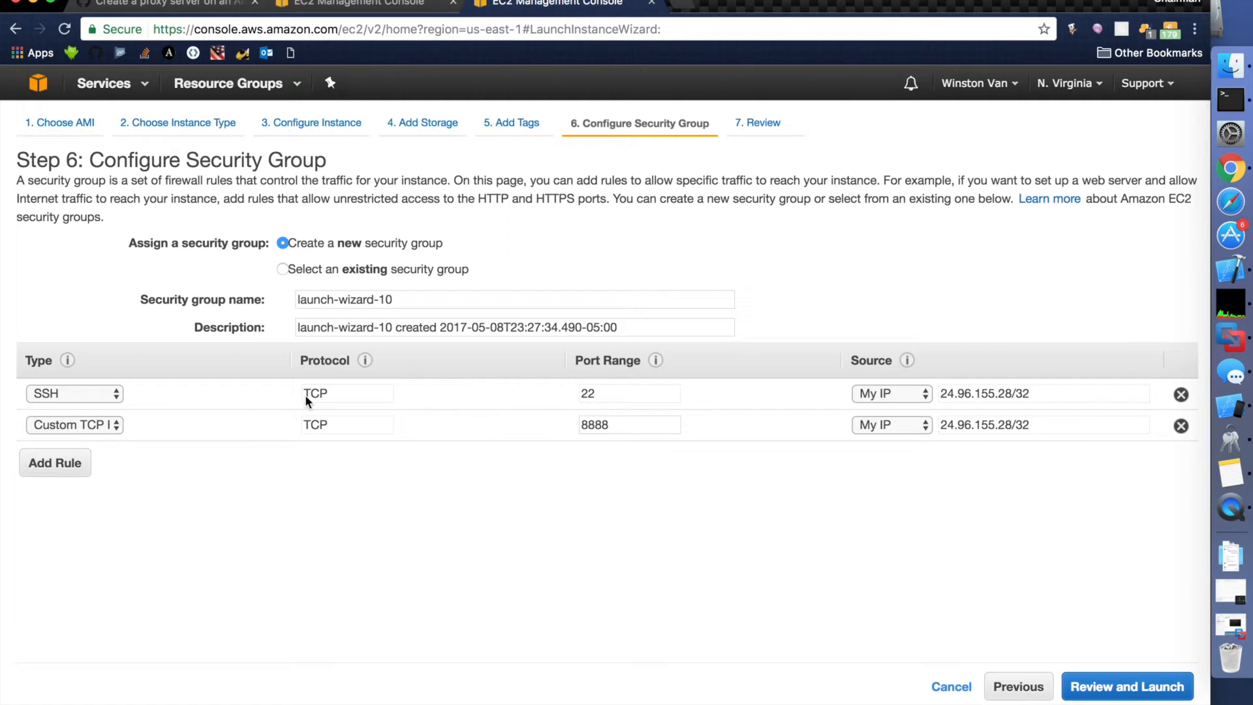
mouse_move(277, 434)
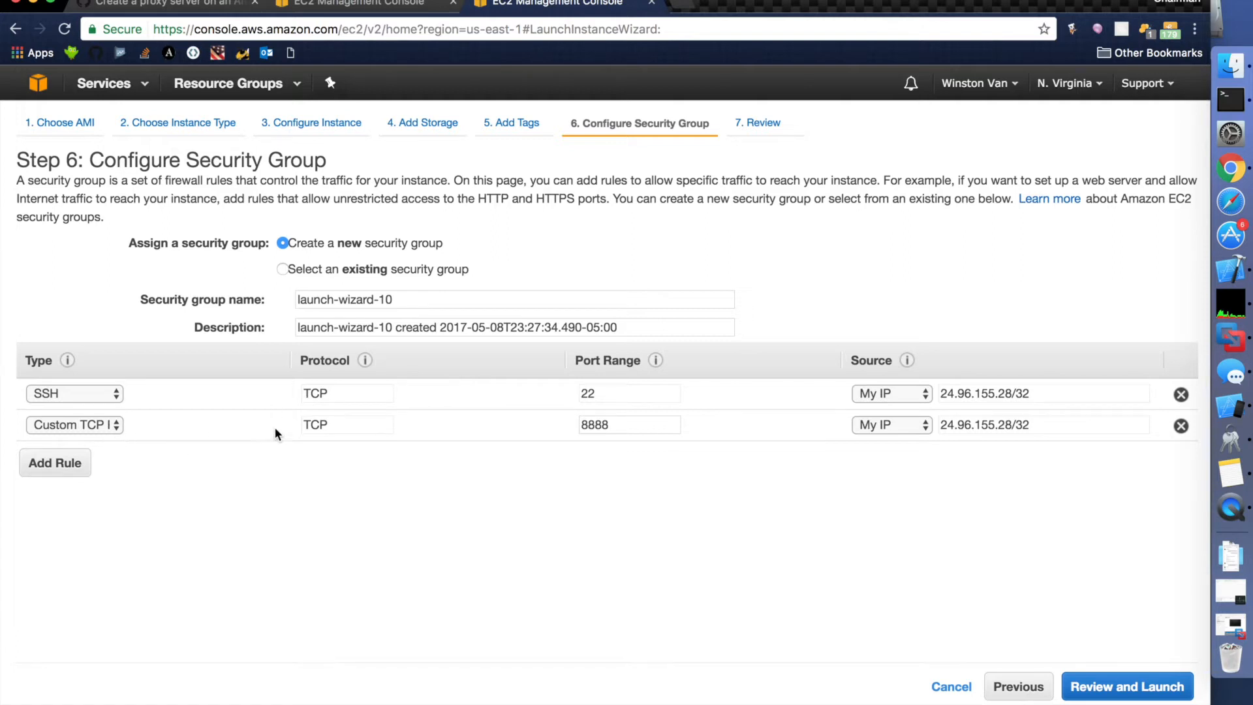
mouse_move(917, 422)
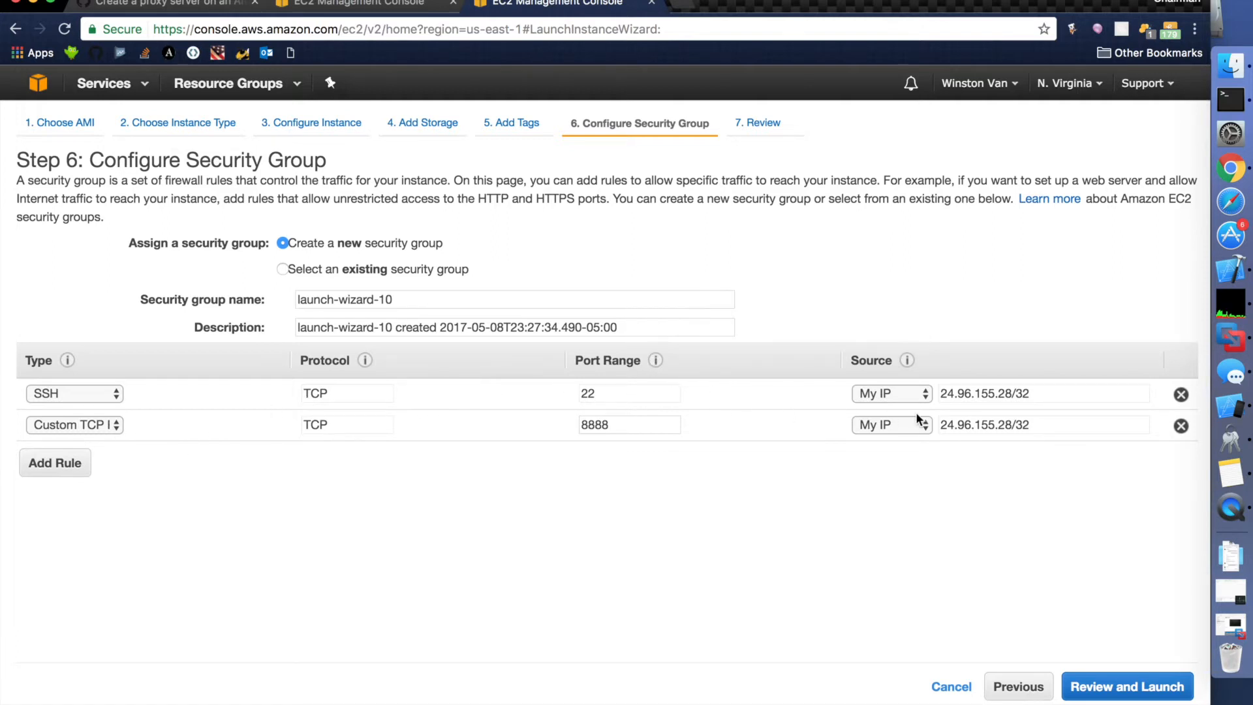
Step: Review and Launch, then in the key pair dialog try creating a new key pair named 'kjhkjh'
left_click(1126, 686)
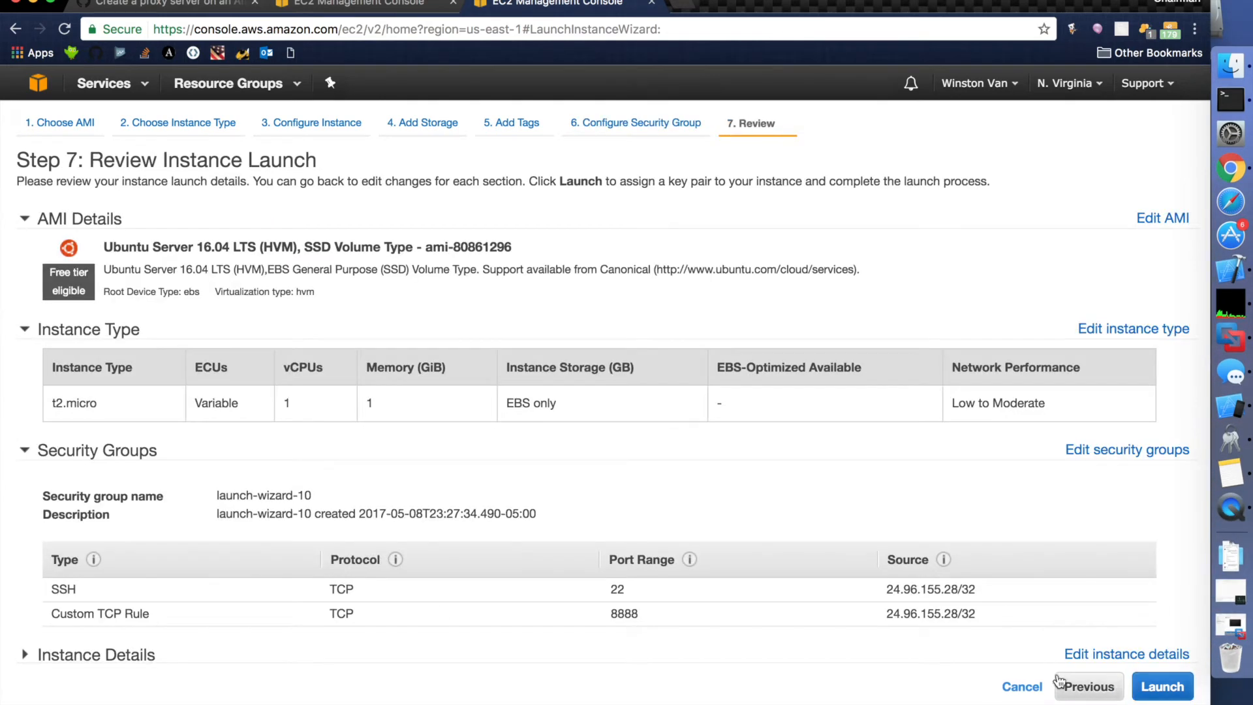
left_click(1163, 686)
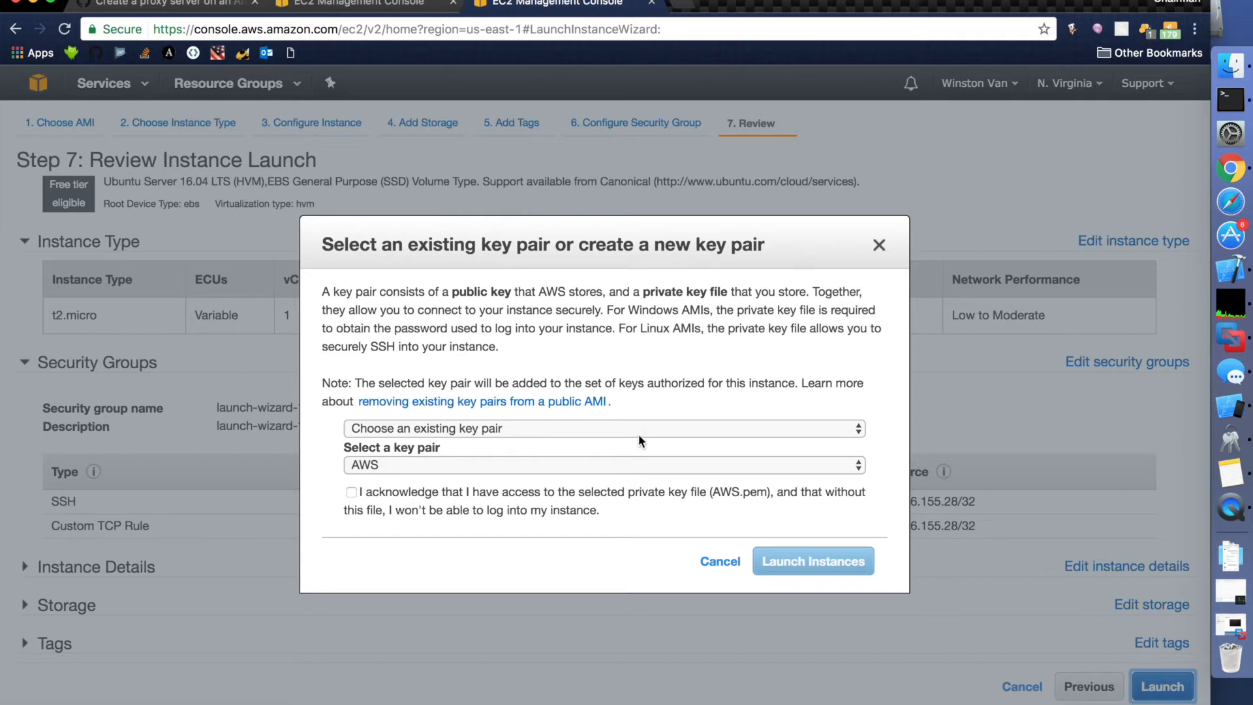
left_click(602, 428)
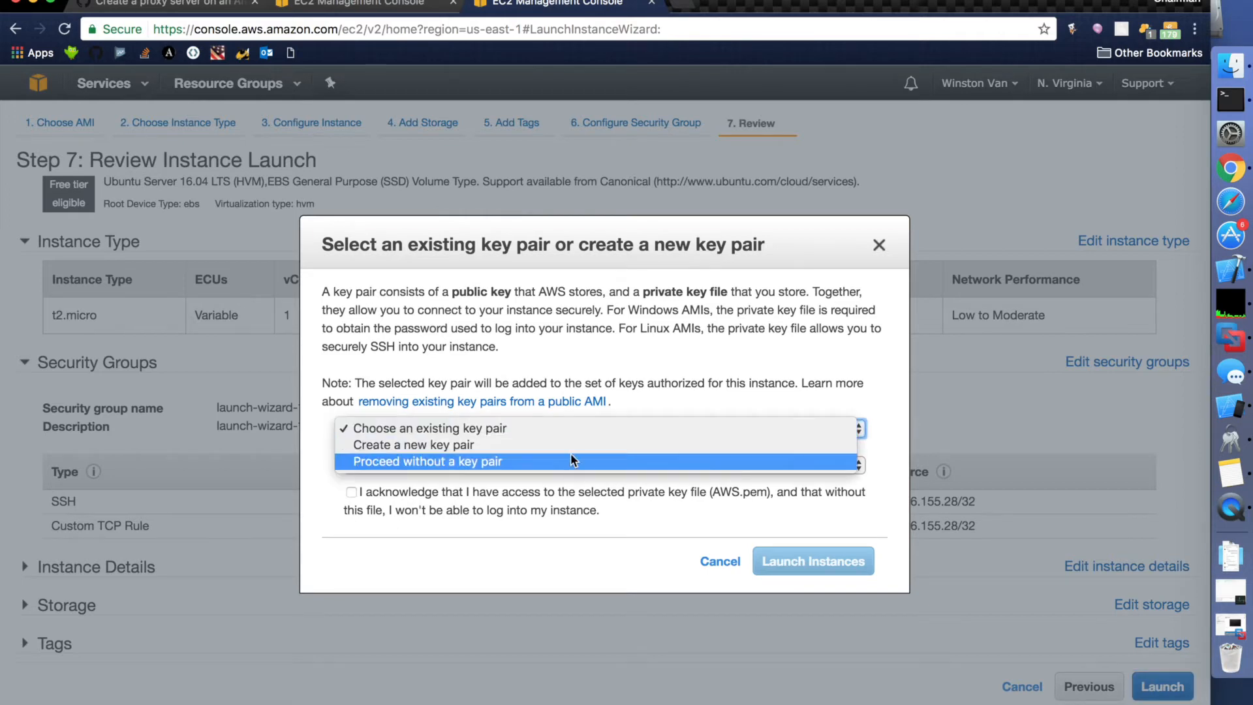
left_click(414, 443)
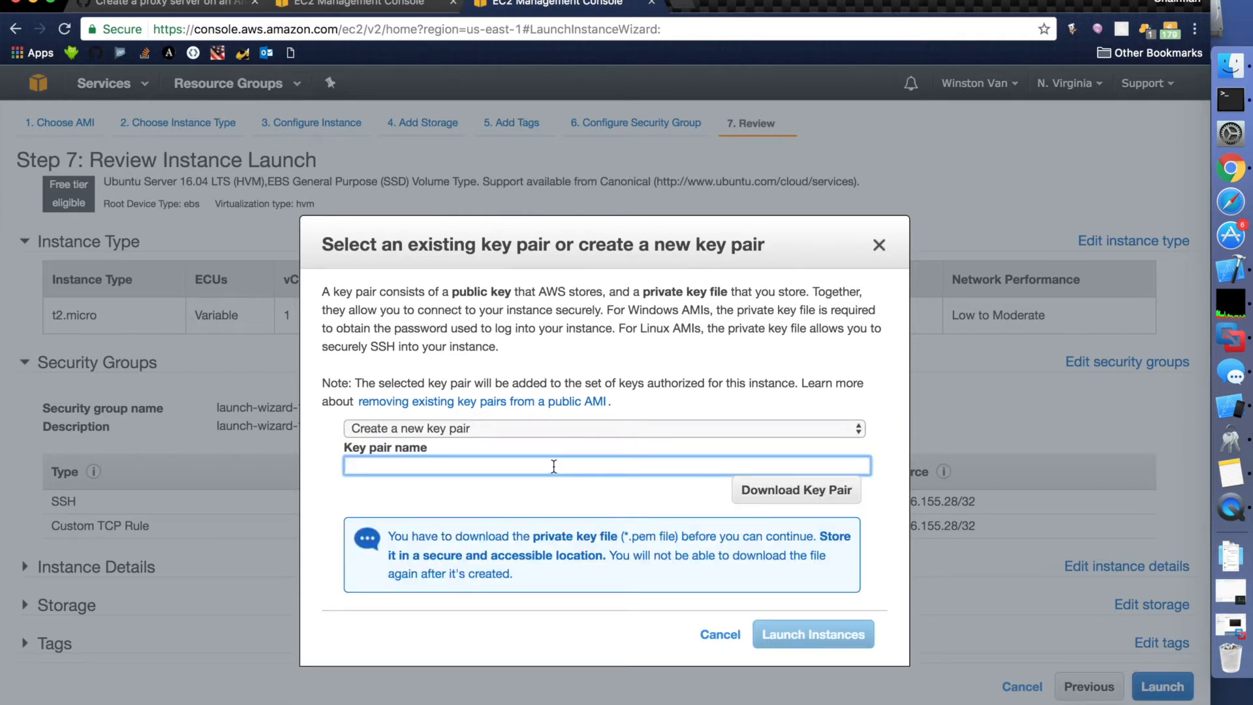
type("kjhkjh")
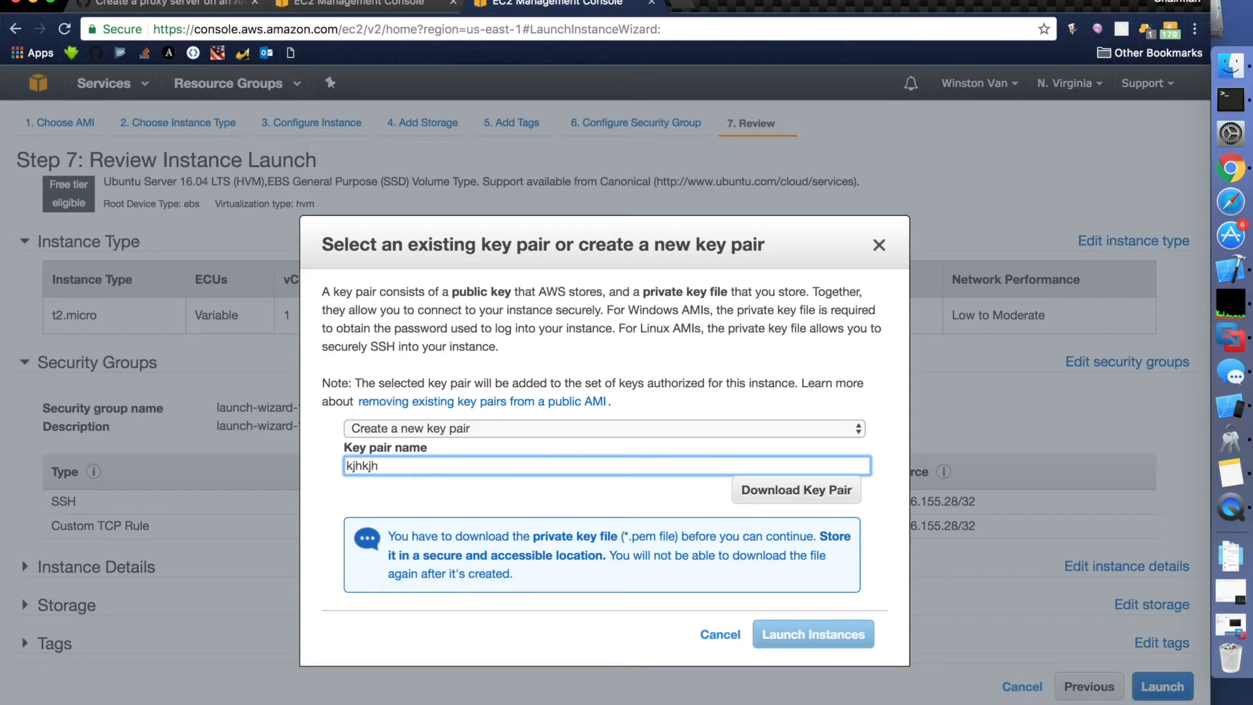
mouse_move(571, 383)
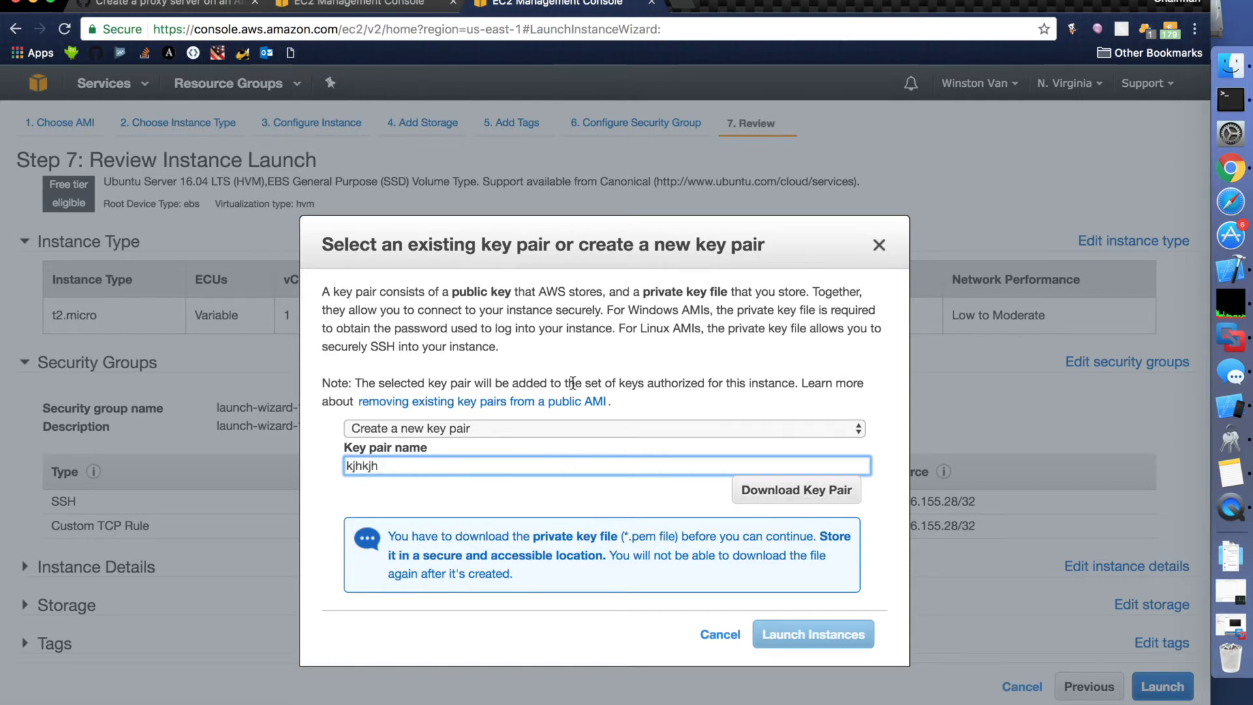
mouse_move(646, 443)
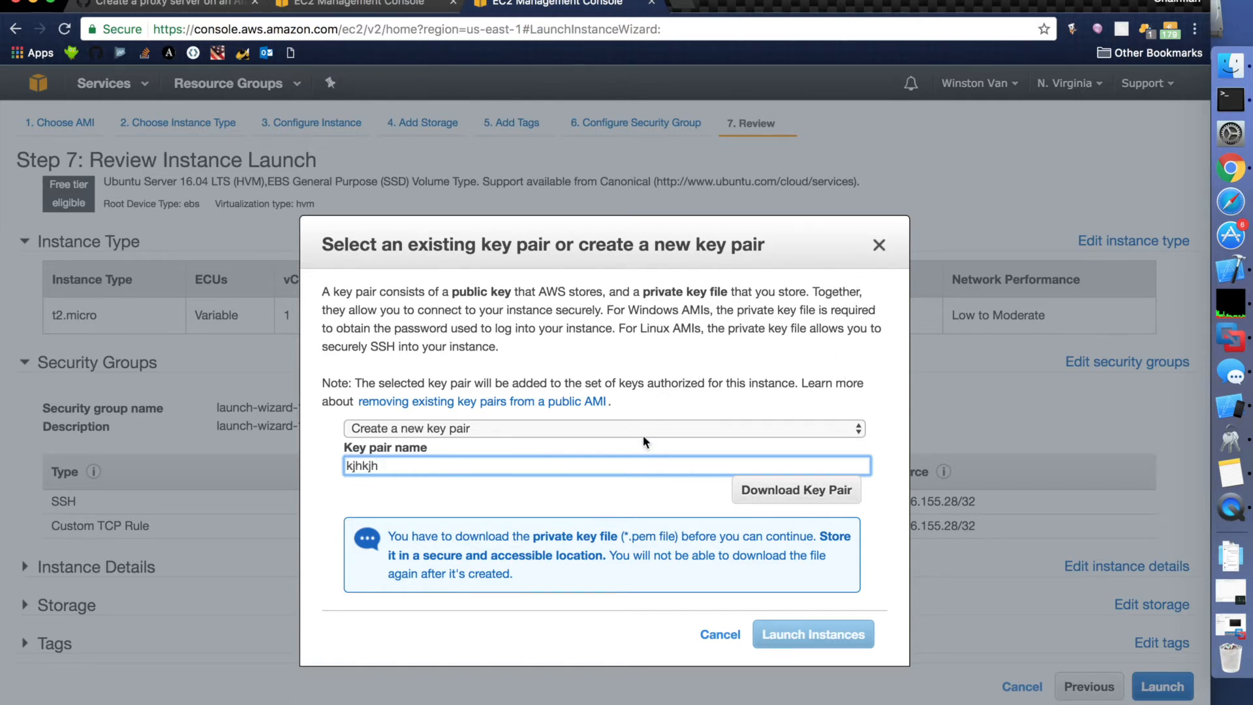
Step: Switch back to the existing AWS key pair and tick the private-key acknowledgement
left_click(603, 428)
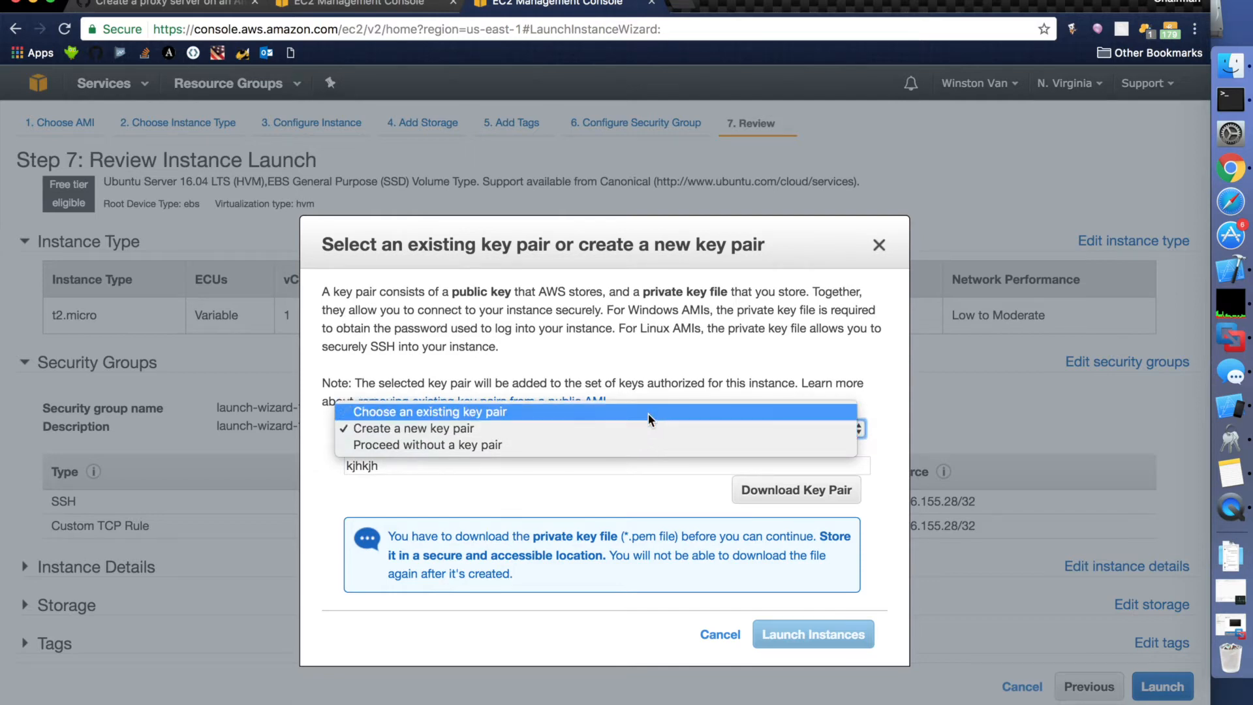
left_click(430, 412)
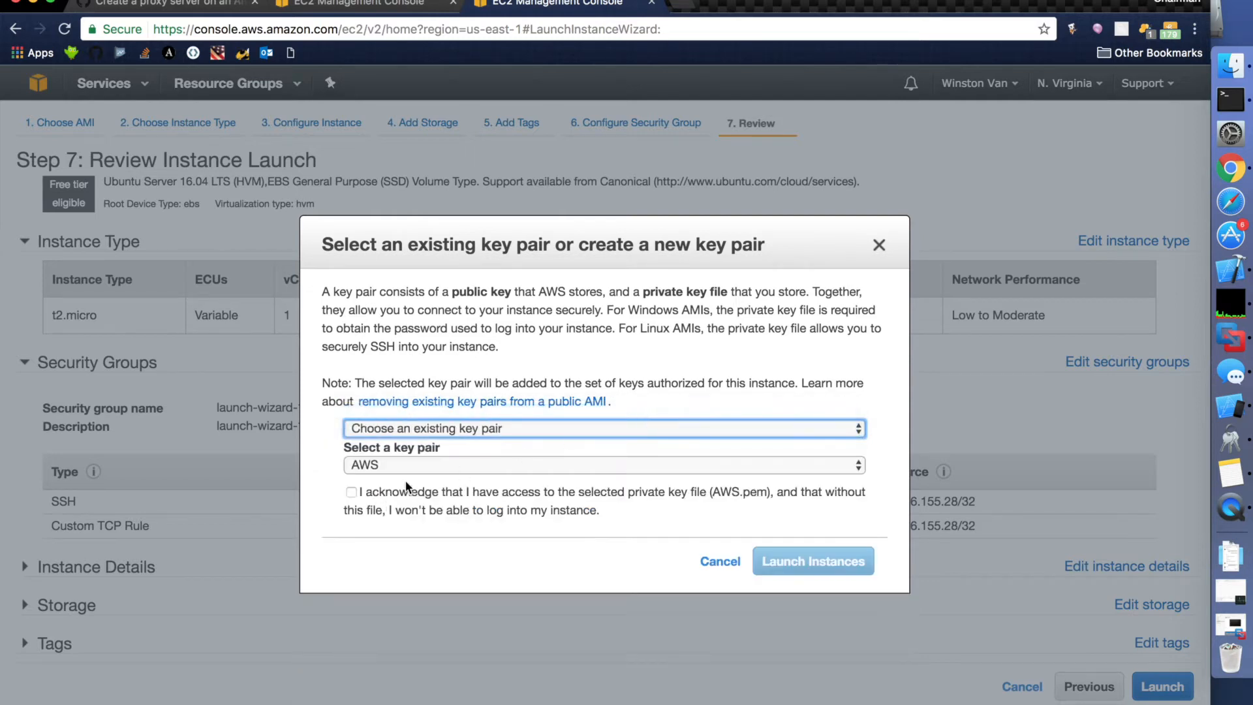
left_click(351, 492)
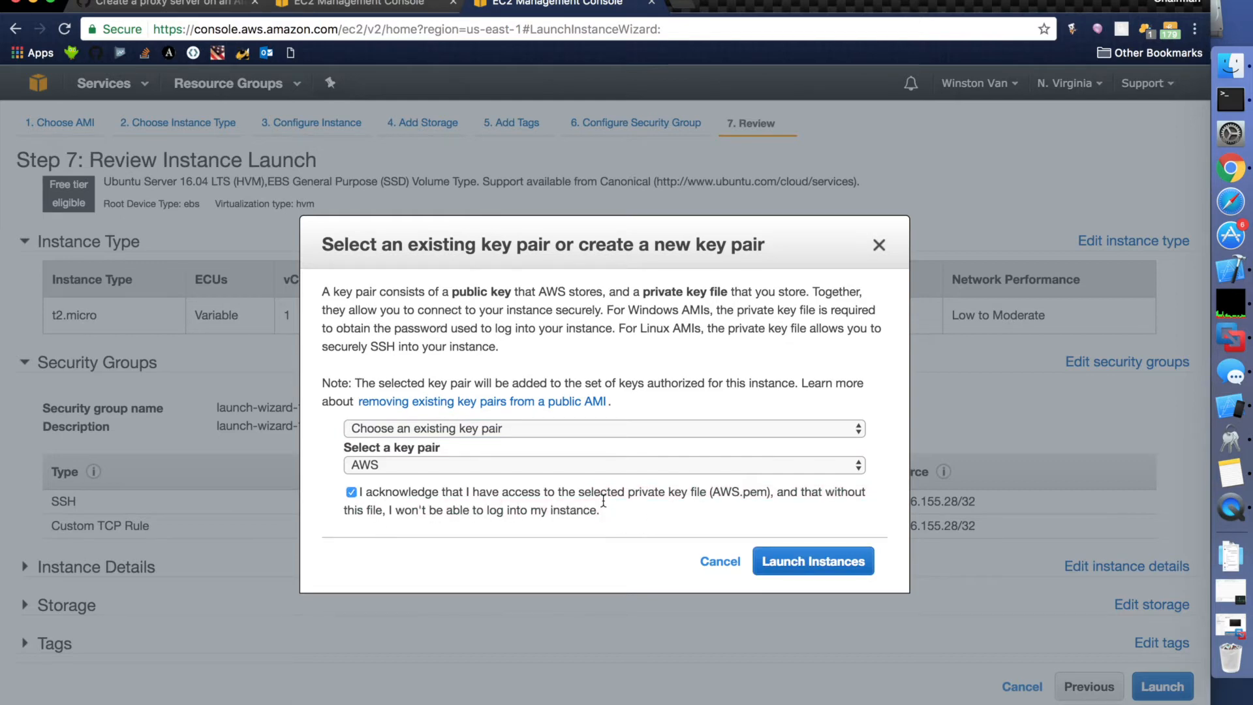
mouse_move(614, 511)
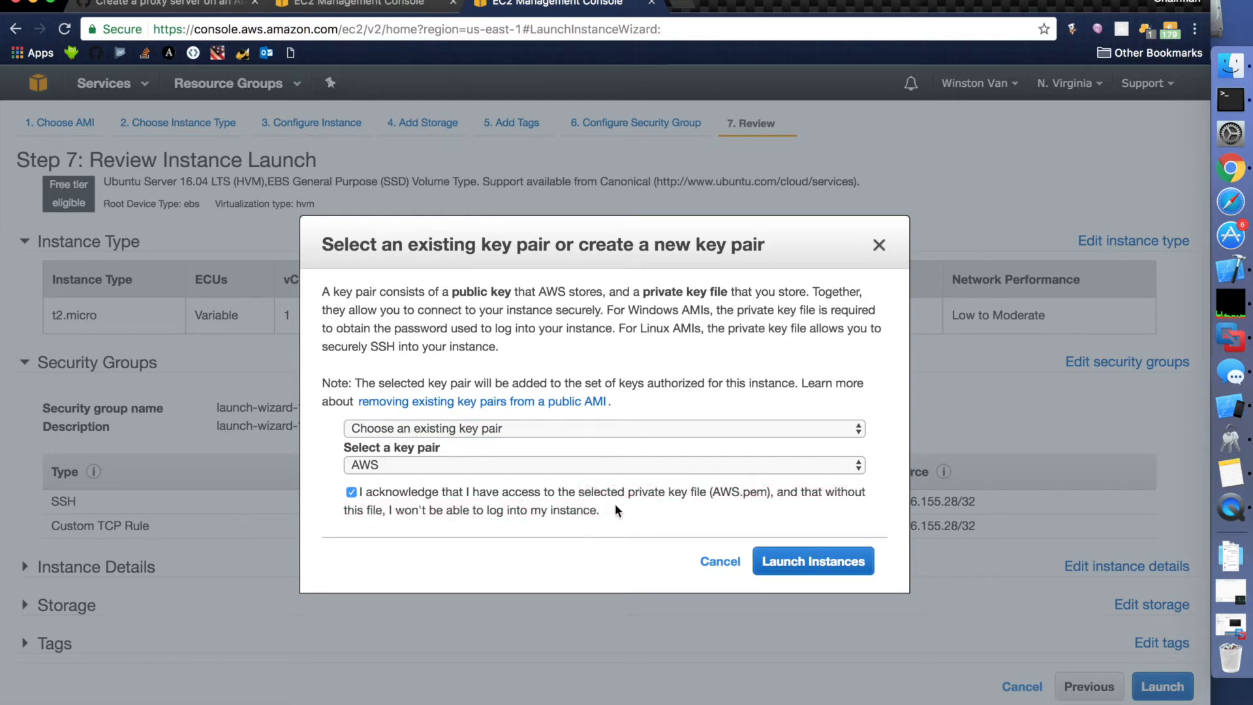
Step: Launch the instance and go from the Launch Status page to the instances list
left_click(812, 560)
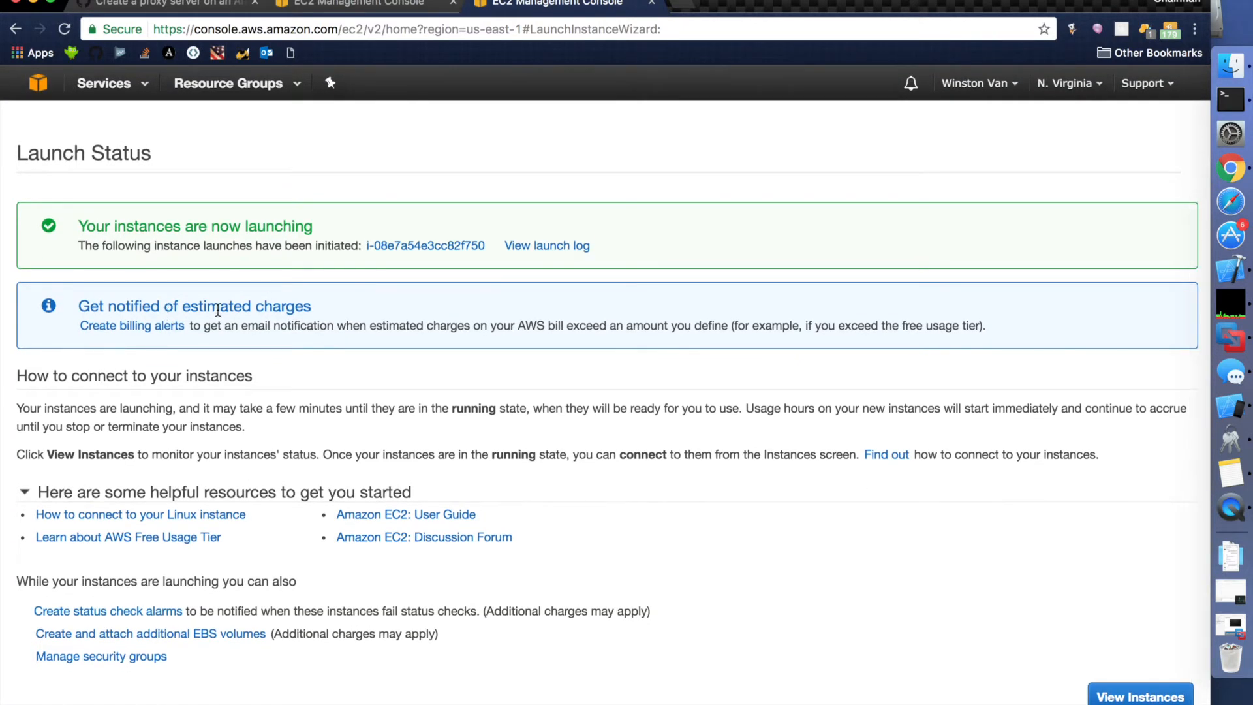
left_click_drag(273, 325, 561, 325)
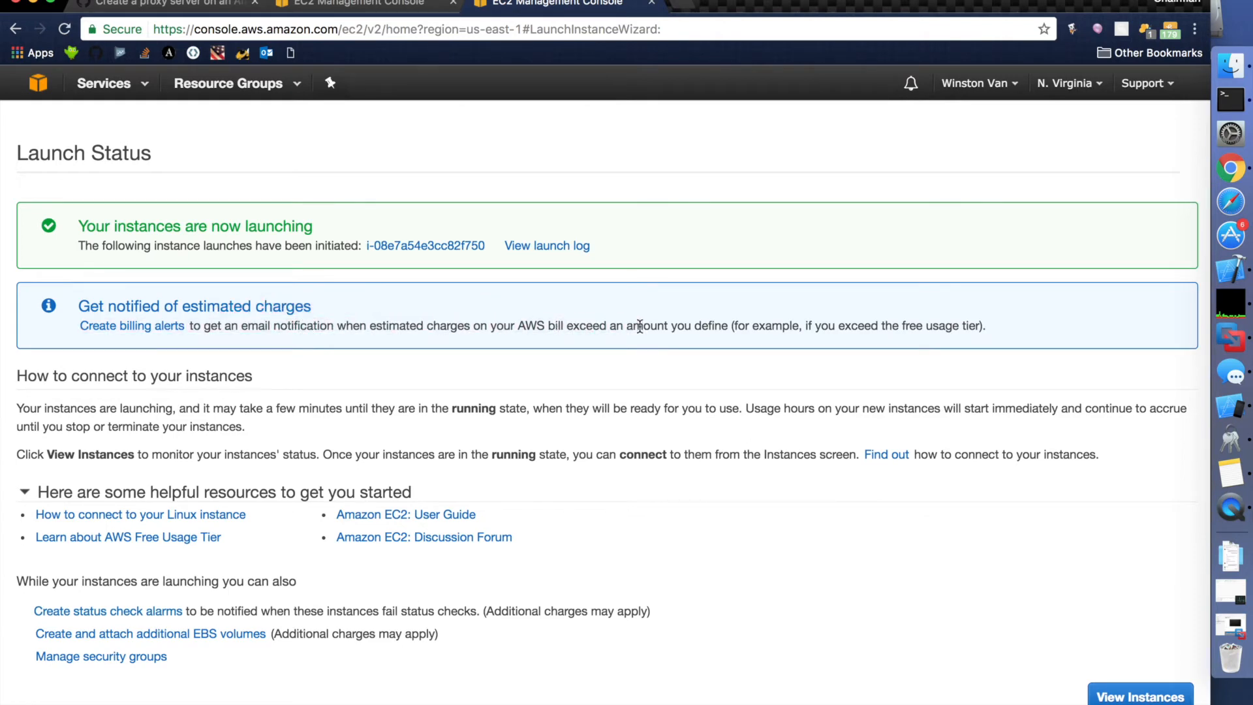
mouse_move(1229, 623)
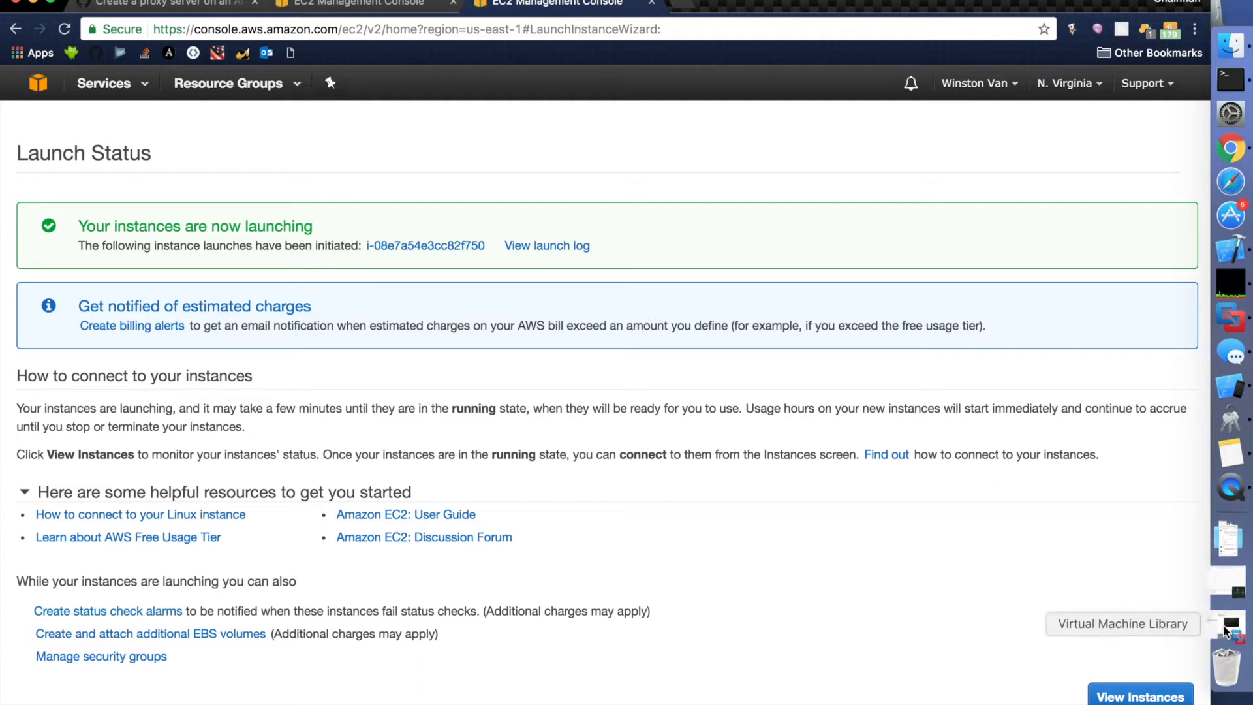
mouse_move(1138, 692)
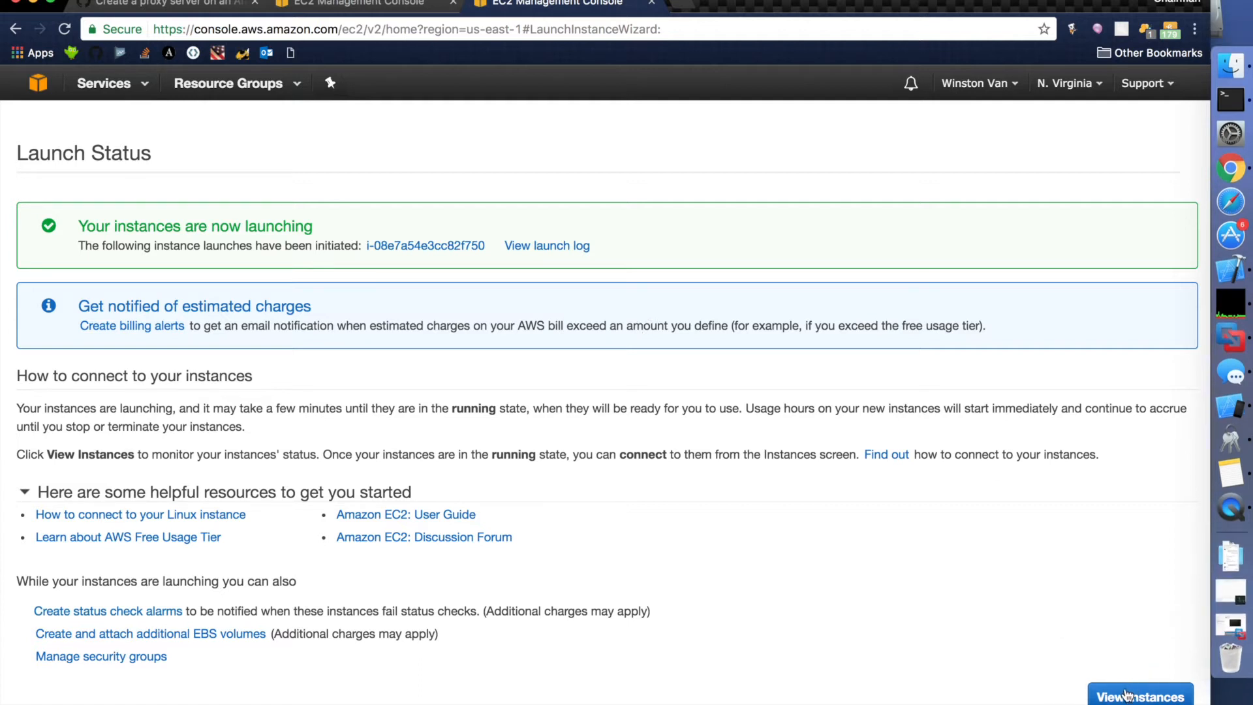
mouse_move(1117, 598)
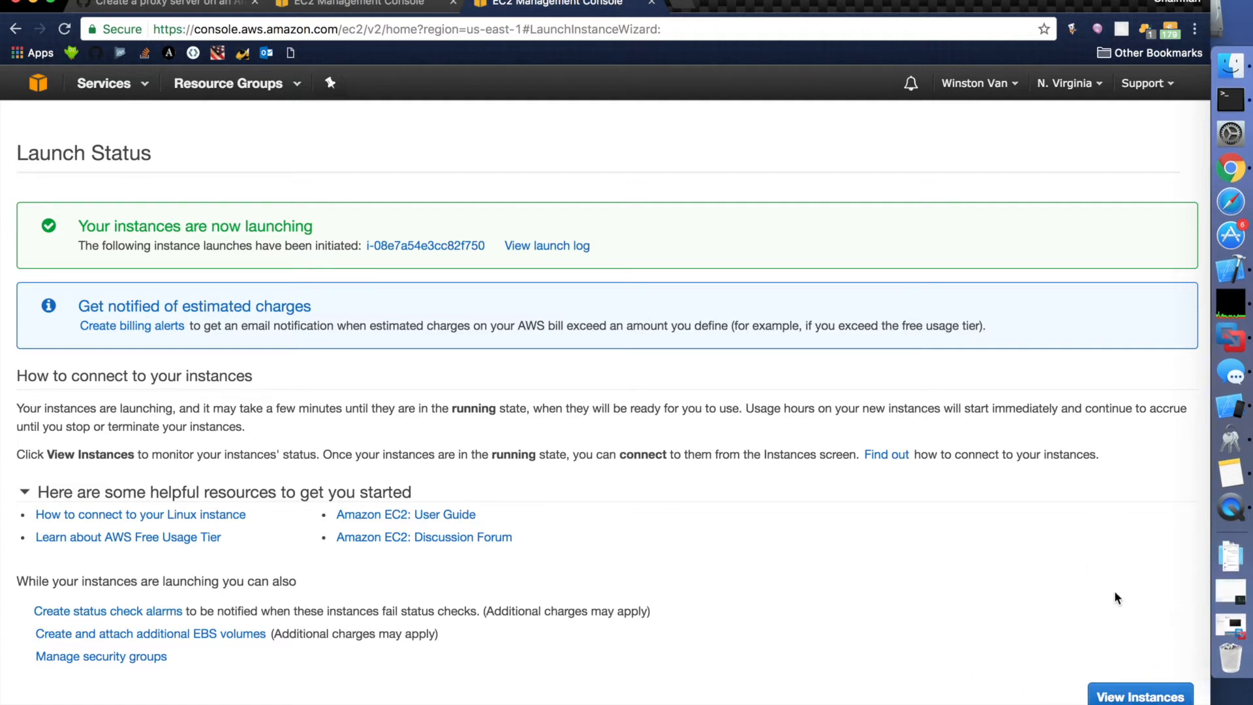
left_click(1141, 695)
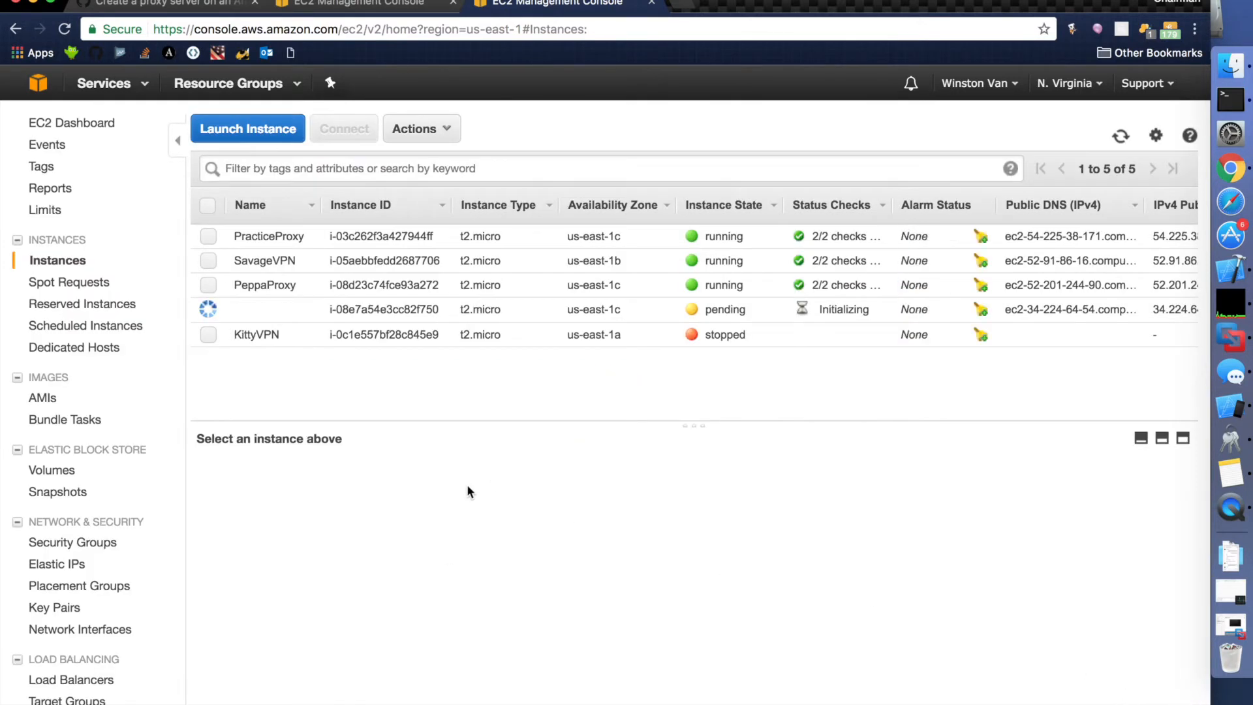
mouse_move(517, 496)
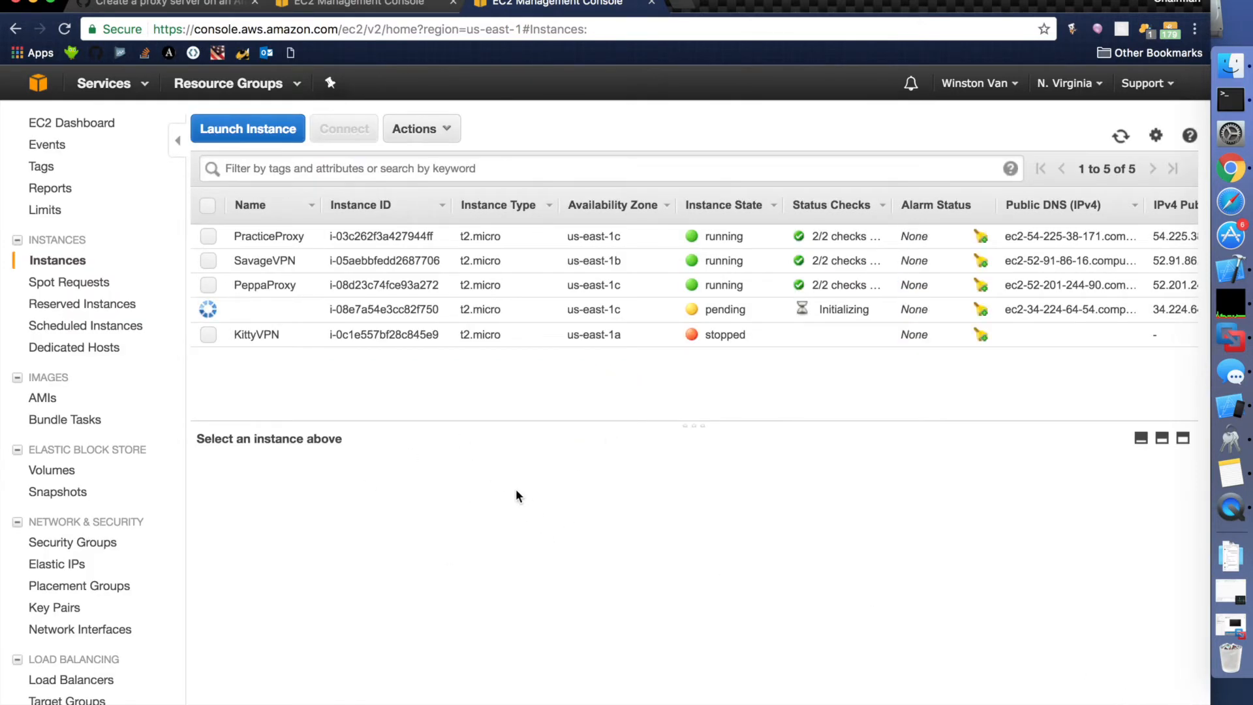
Step: Sort the instances by Public DNS (IPv4) and name the new instance ProgrammableProxy
left_click(1052, 205)
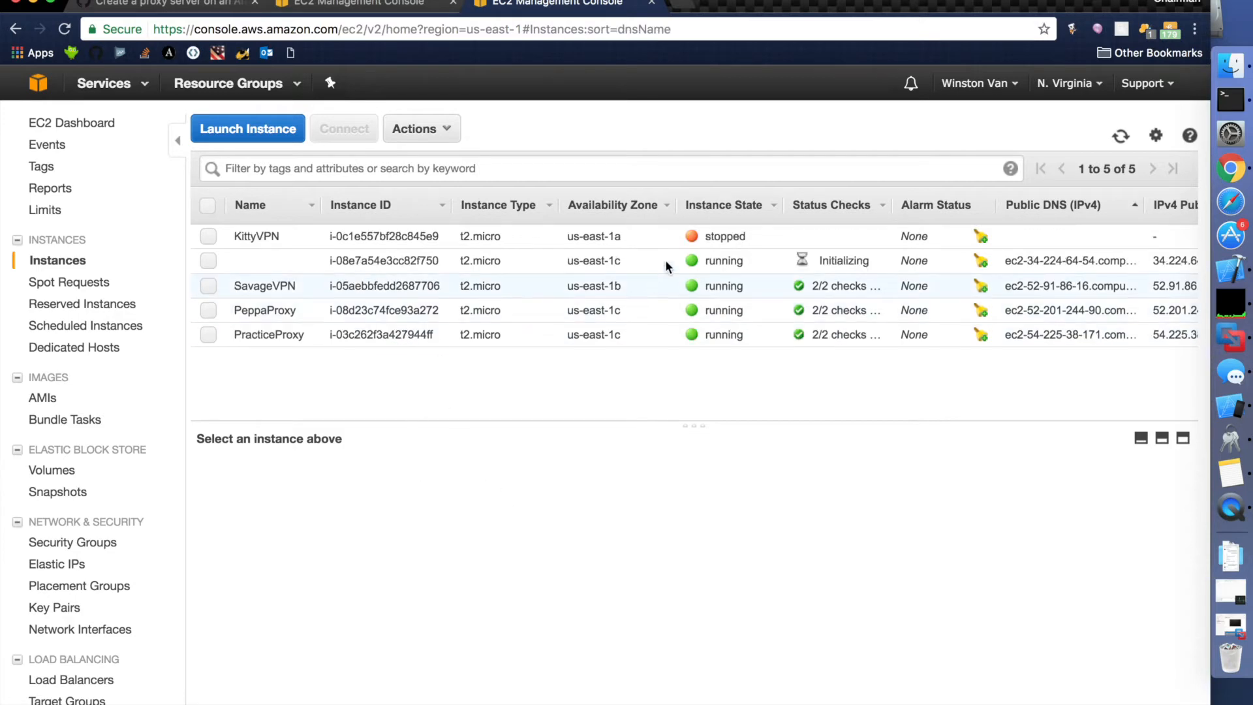
scroll("right", 3)
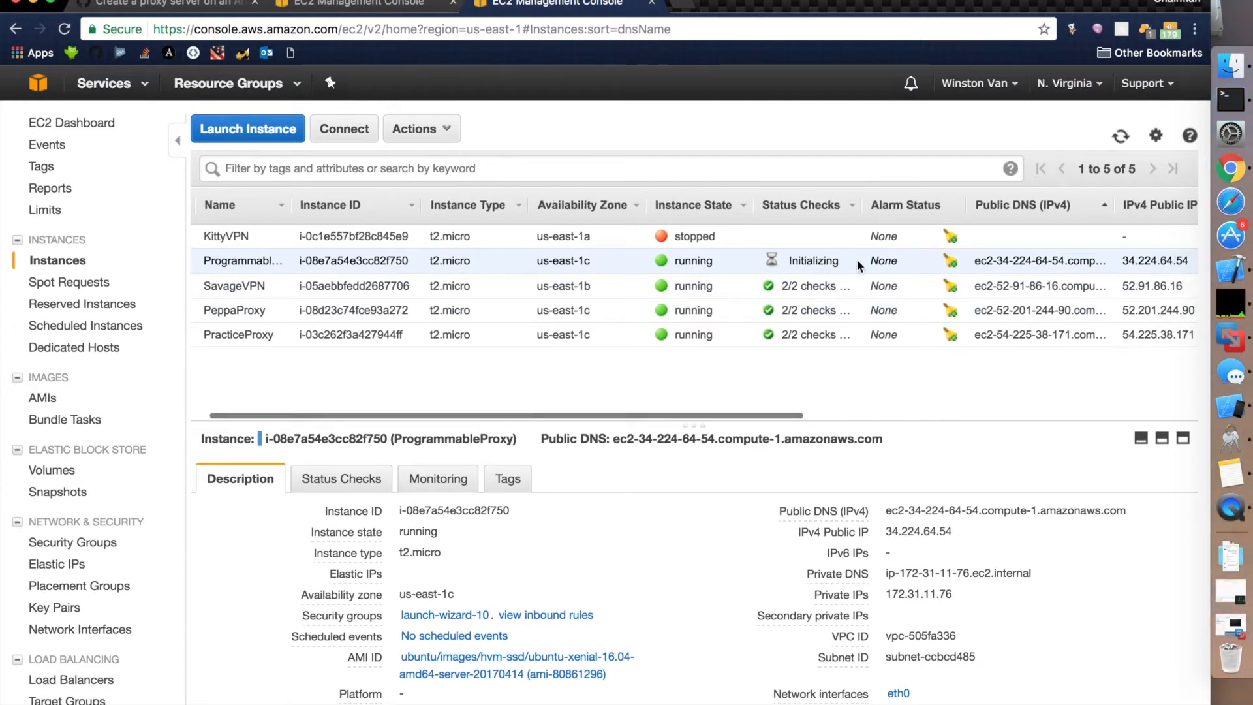
mouse_move(719, 293)
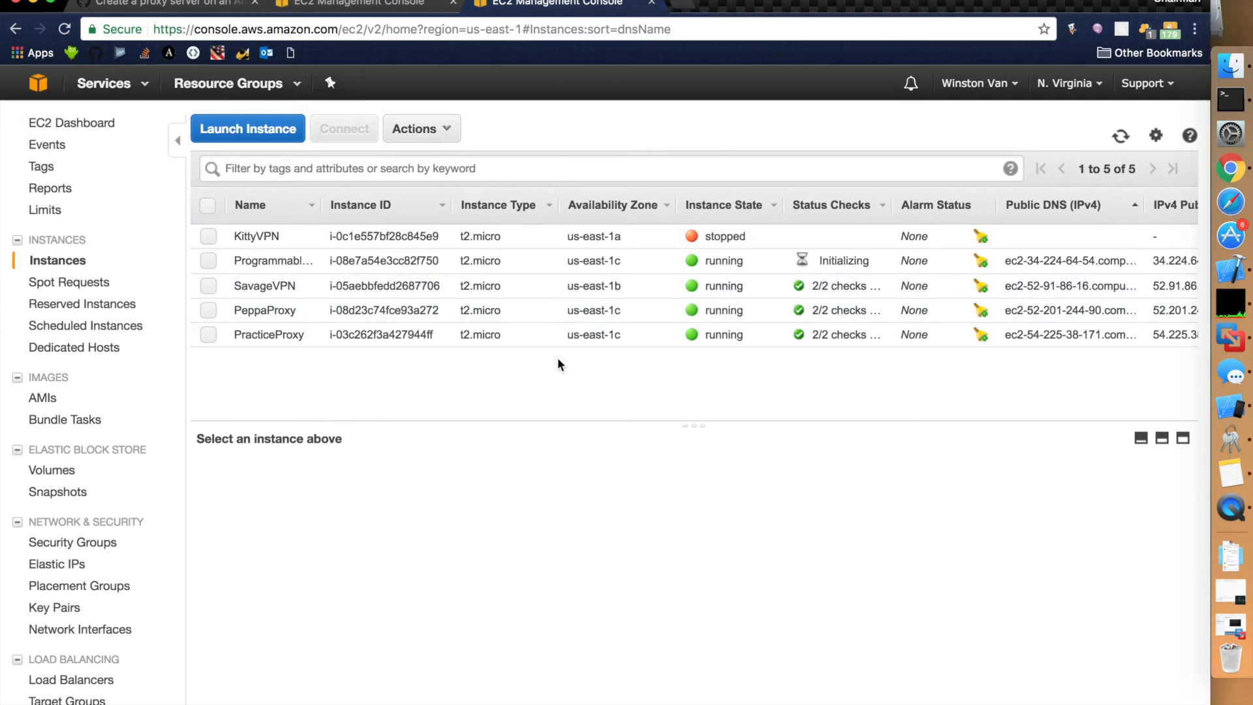
mouse_move(302, 244)
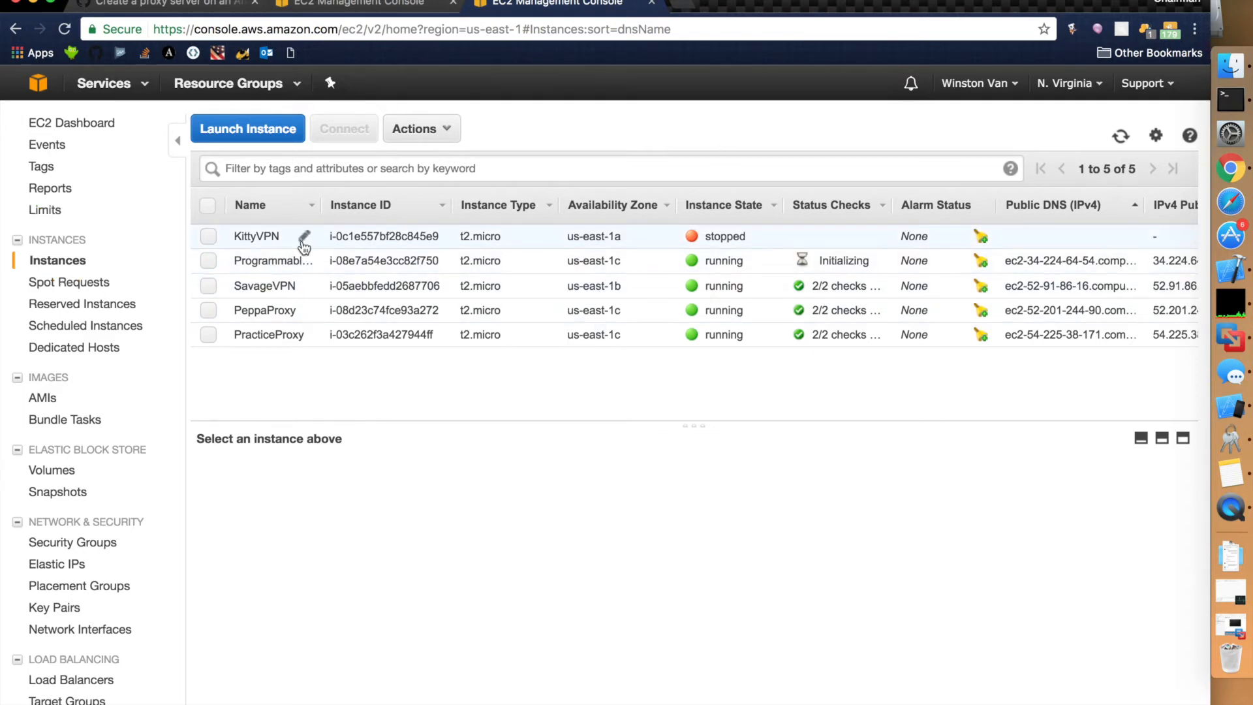
scroll("right", 3)
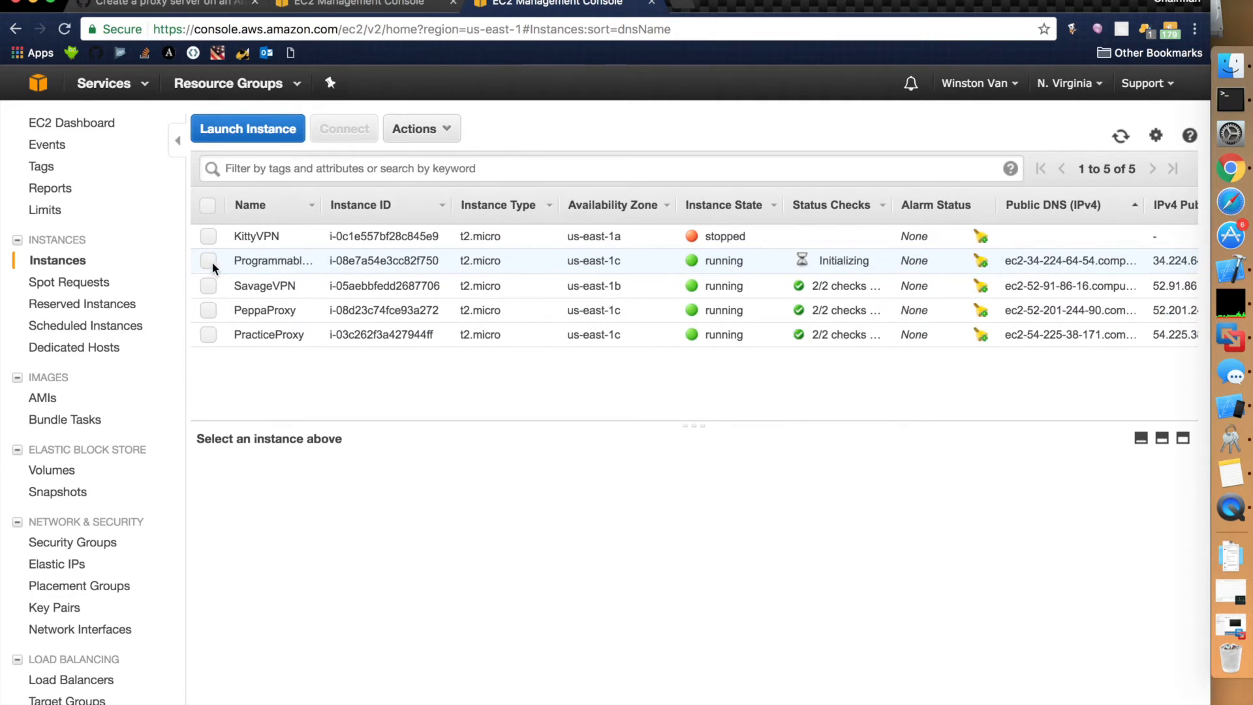
left_click(208, 259)
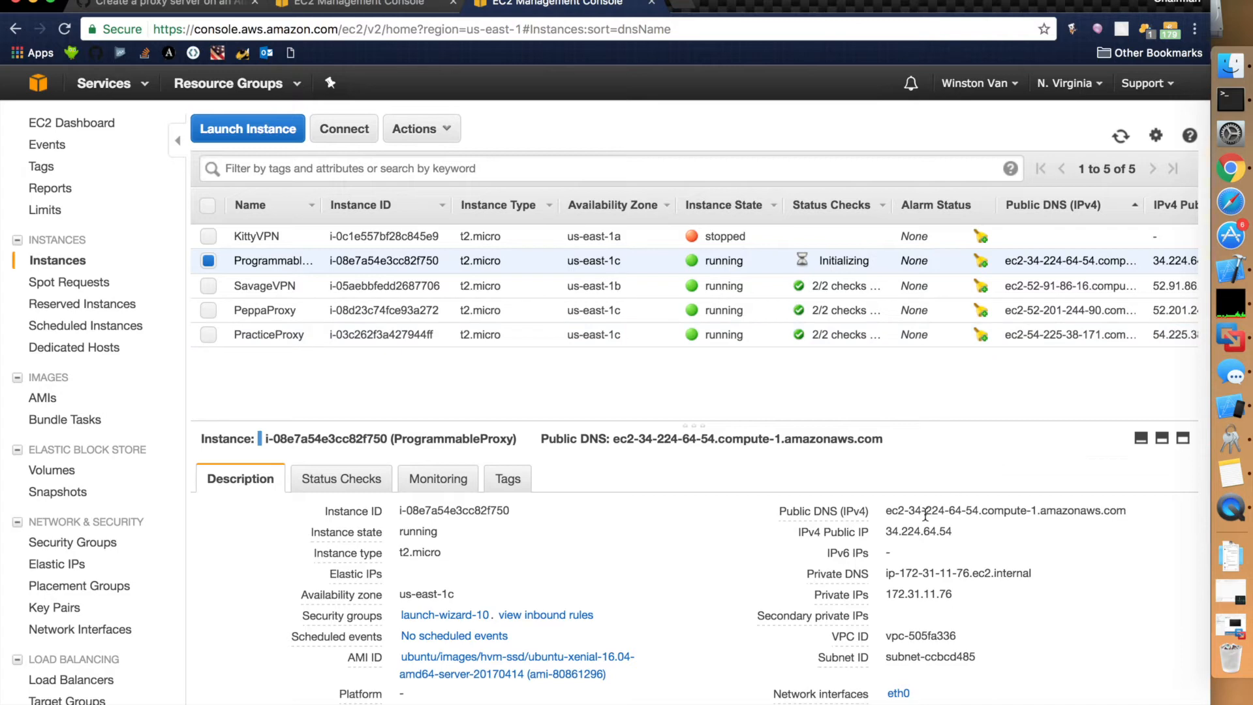
double_click(1005, 510)
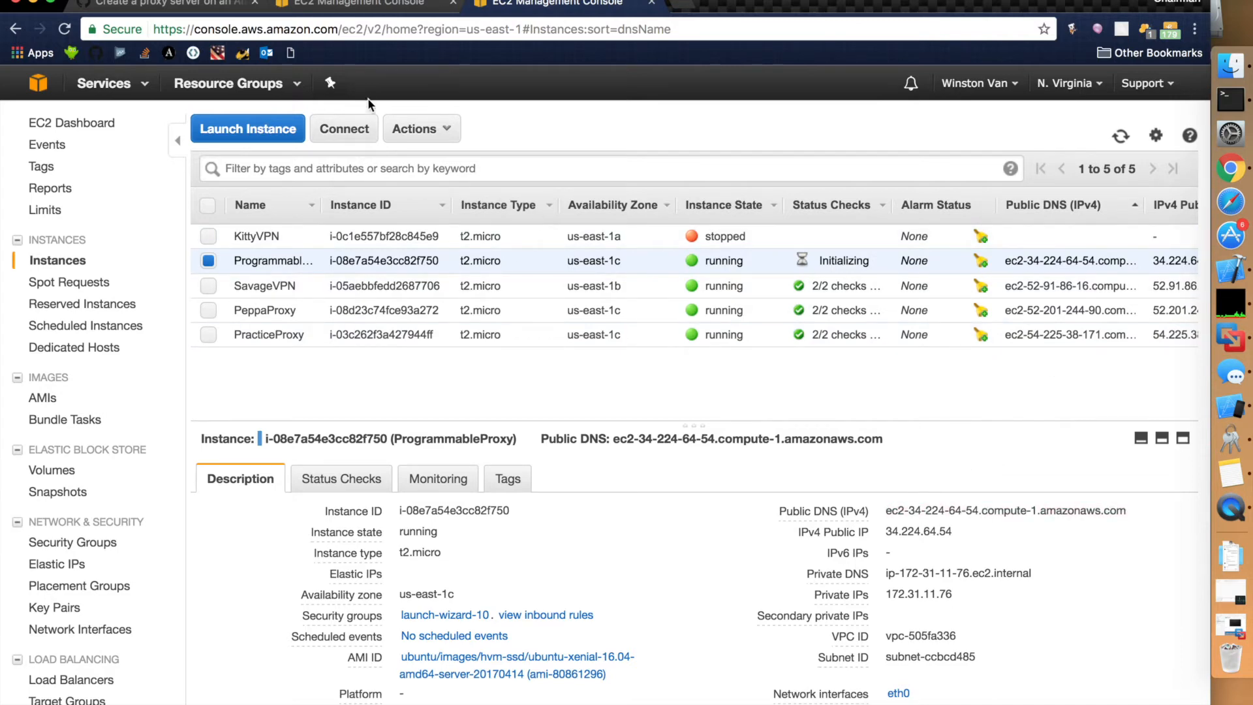
left_click(343, 130)
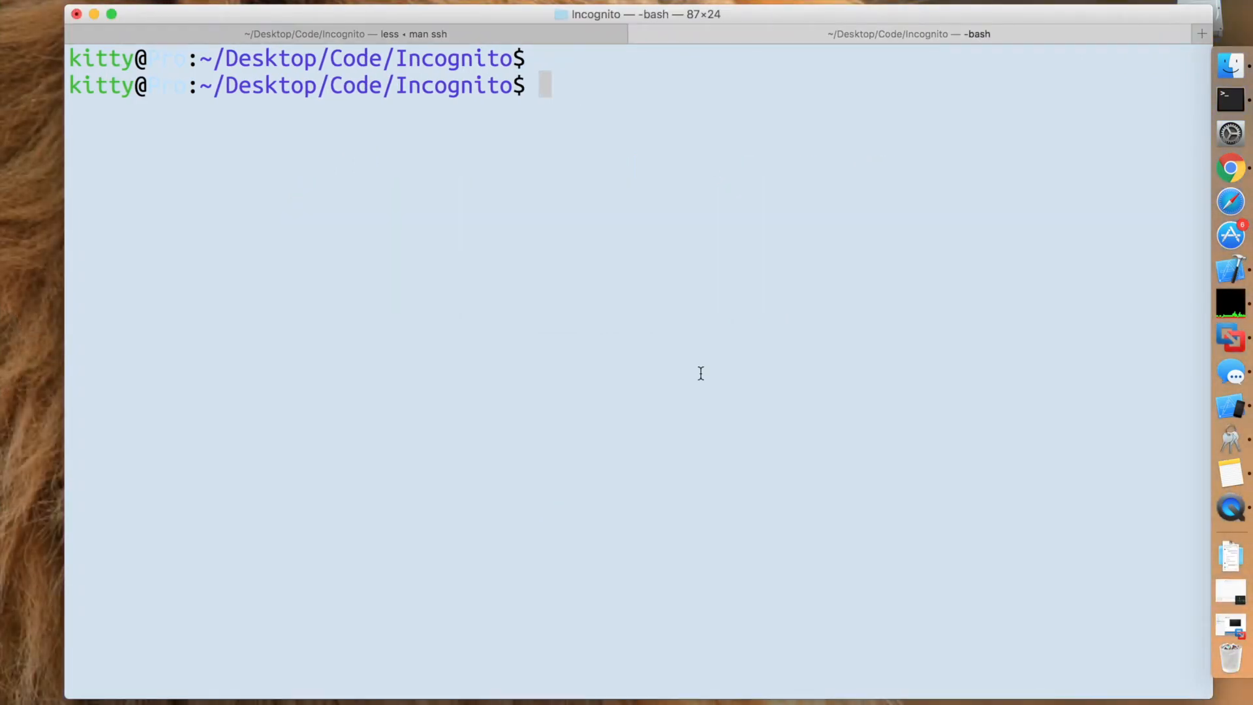
type("ls")
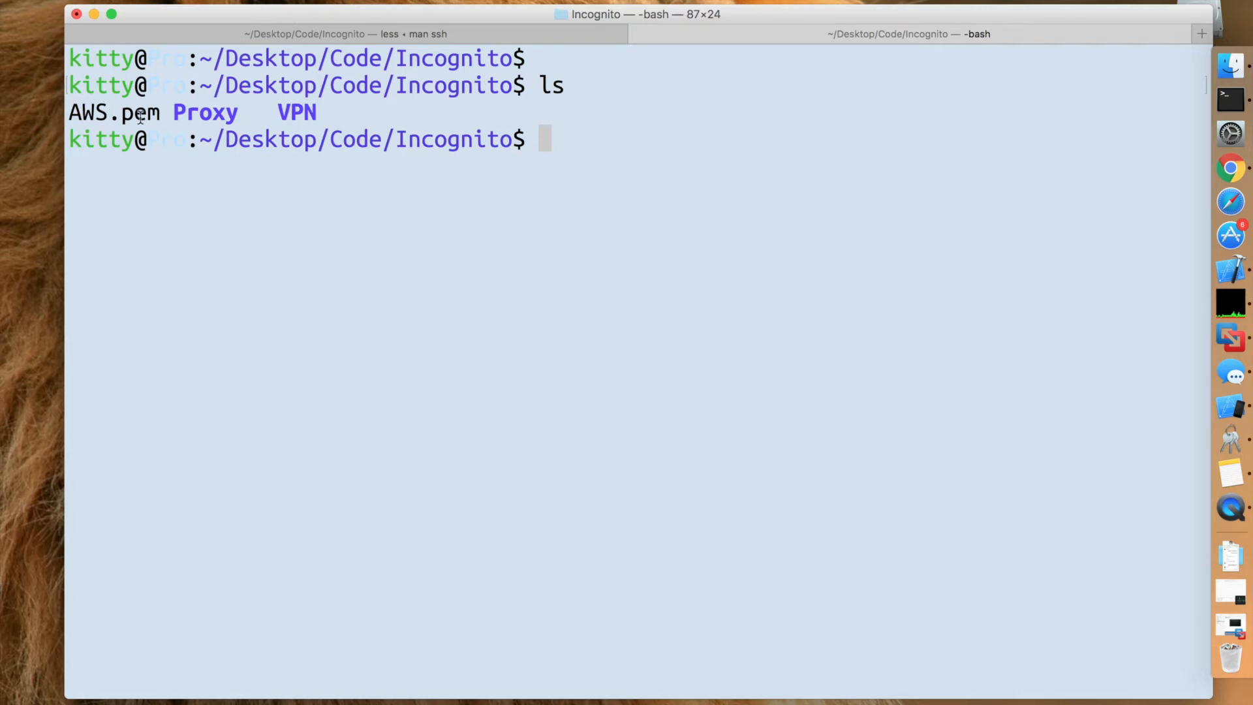
mouse_move(556, 148)
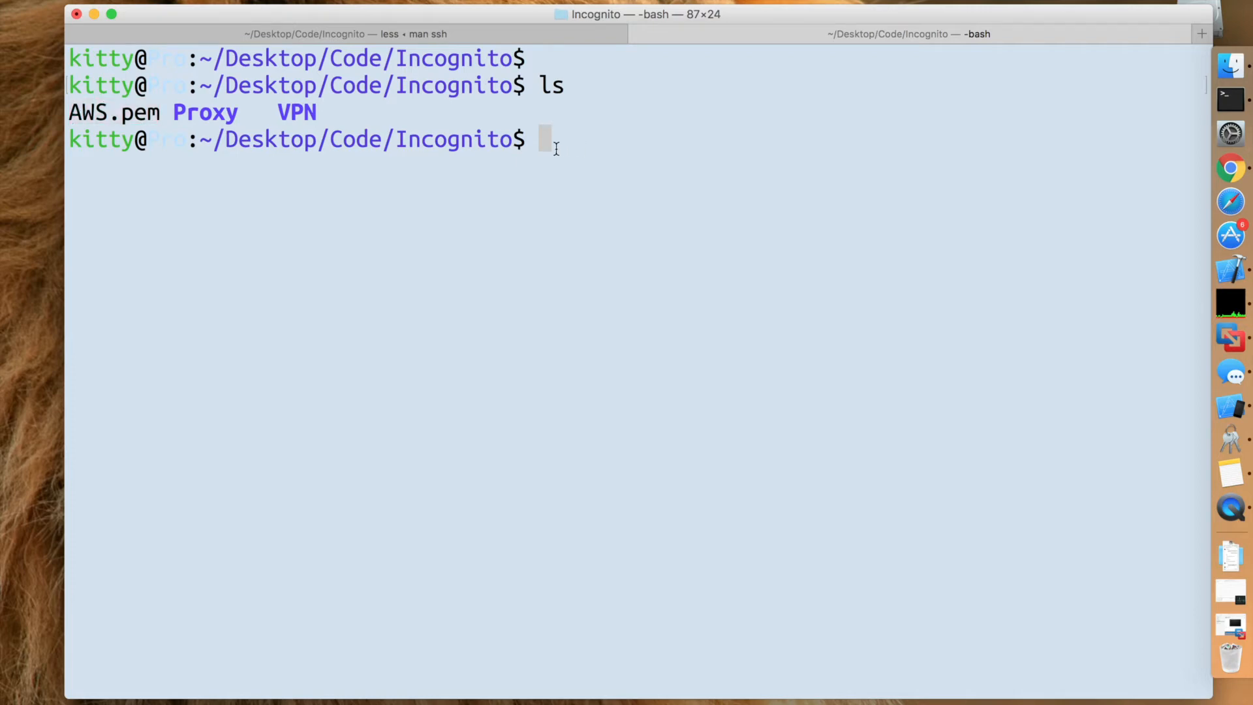
mouse_move(653, 206)
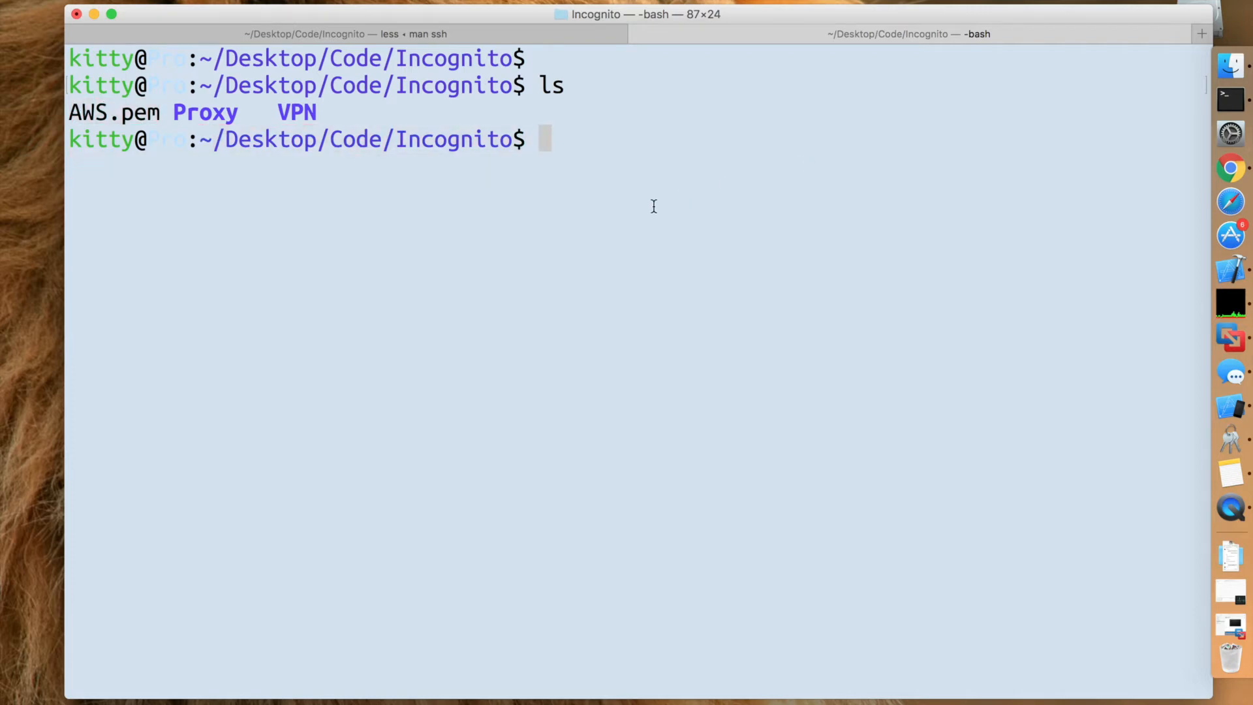
mouse_move(635, 220)
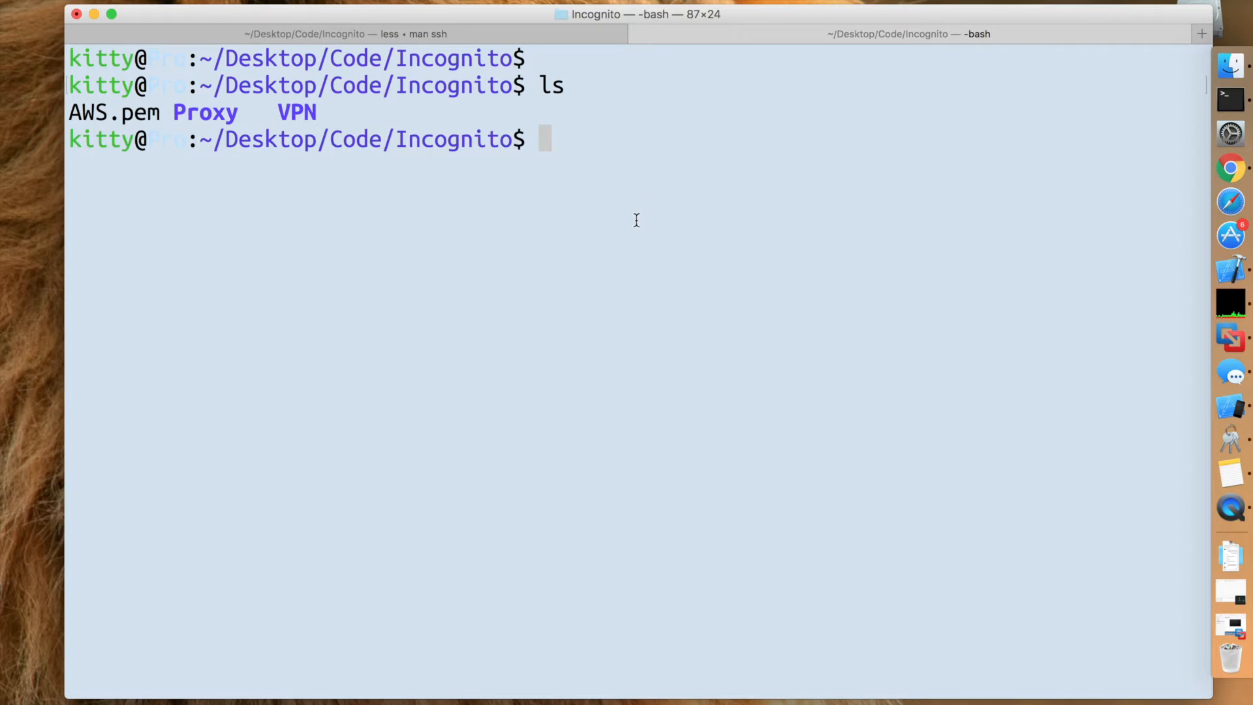
type("ssh -i \"AWS.pem\" ubuntu@ec2-34-224-64-54.compute-1.amazonaws.com")
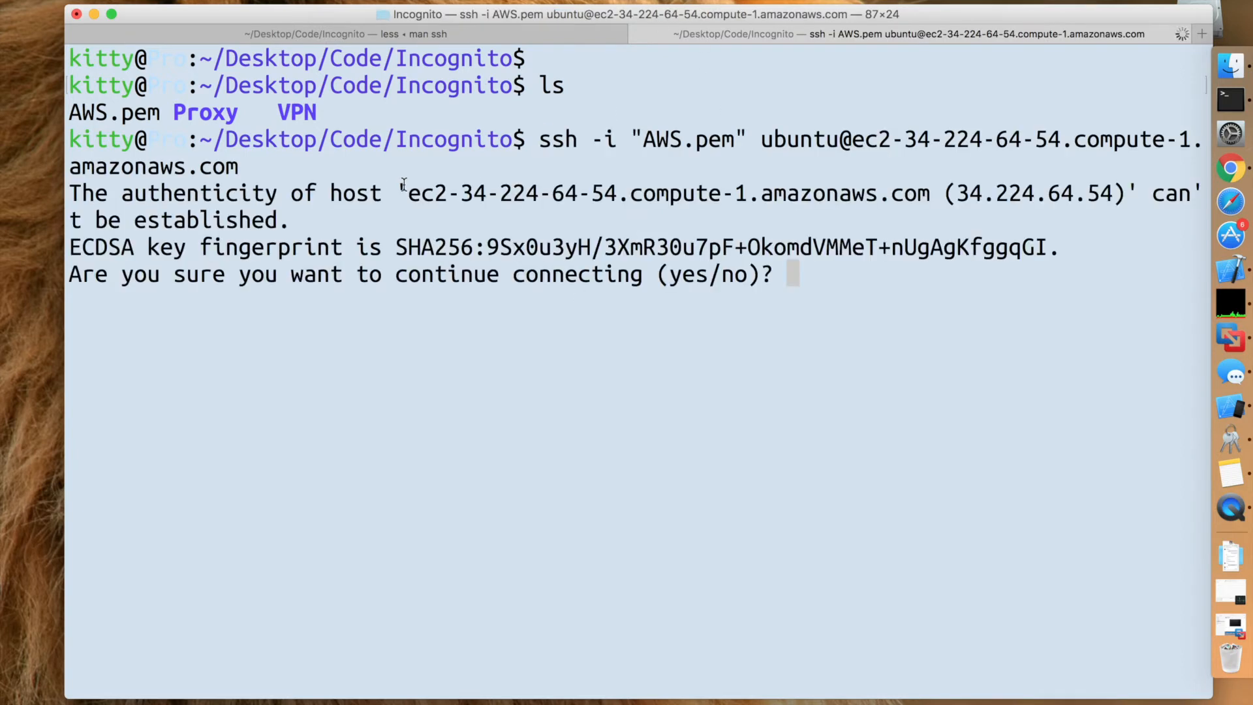
mouse_move(711, 252)
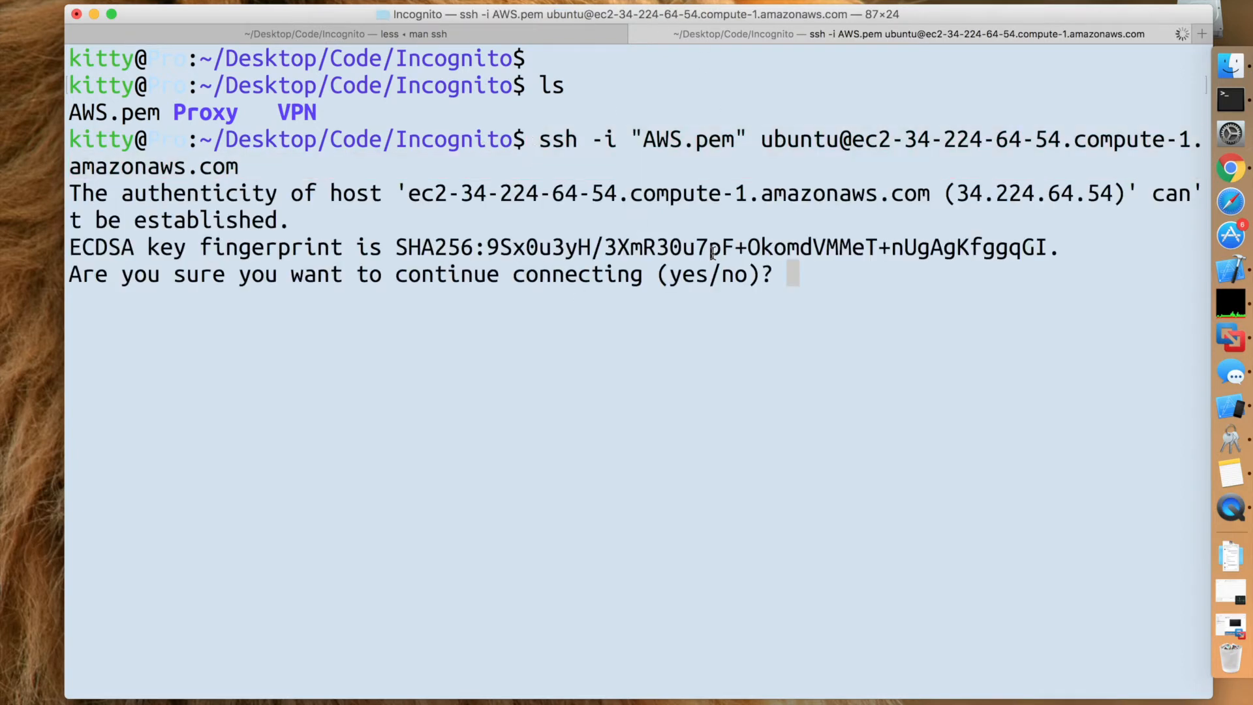
type("yes")
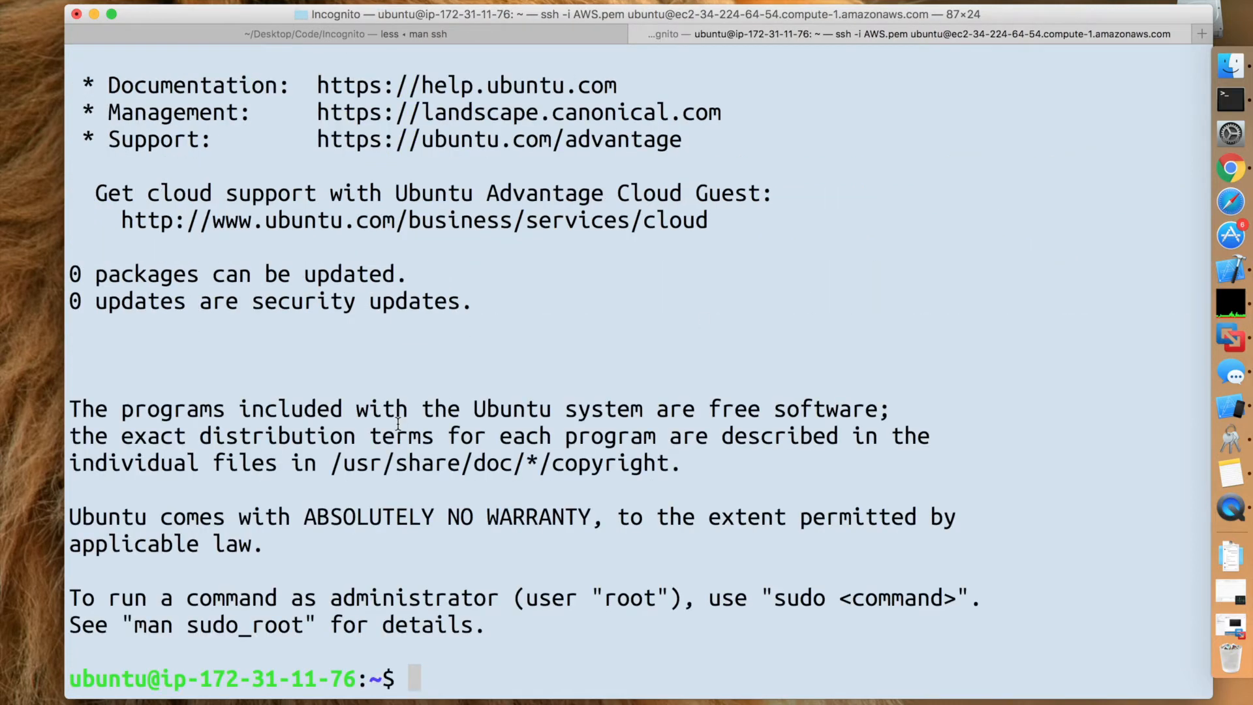
key("enter")
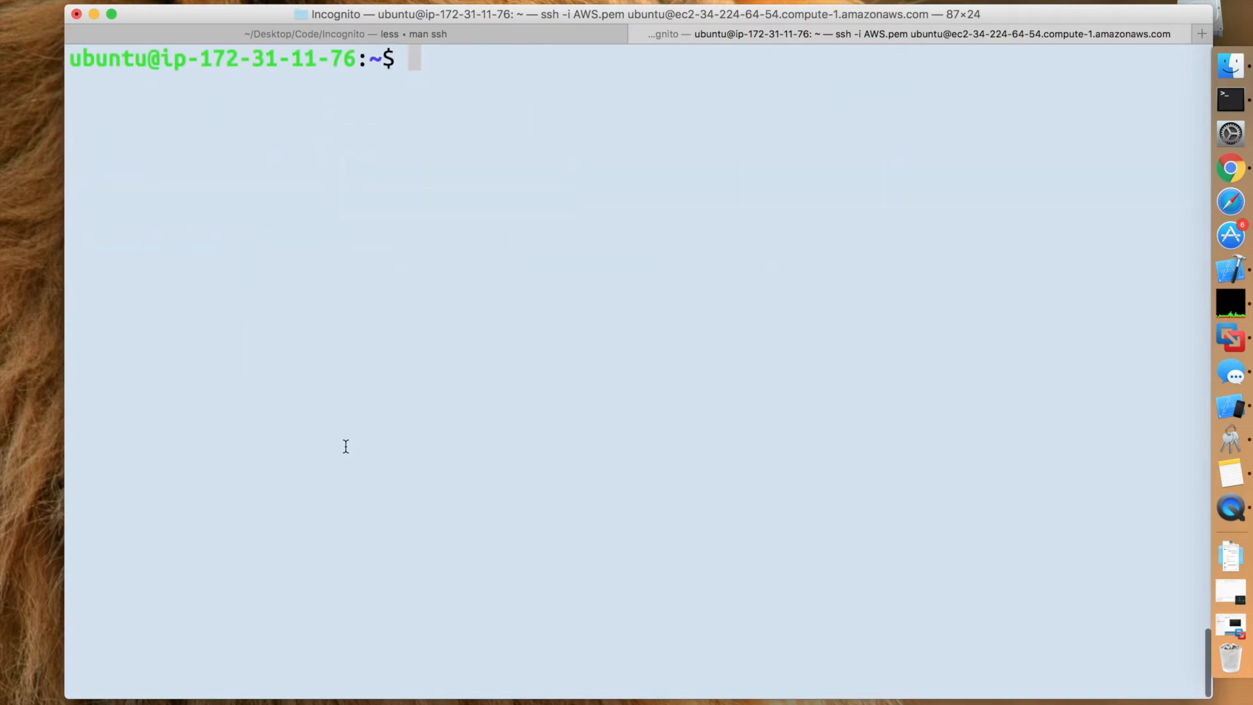
type("whoami")
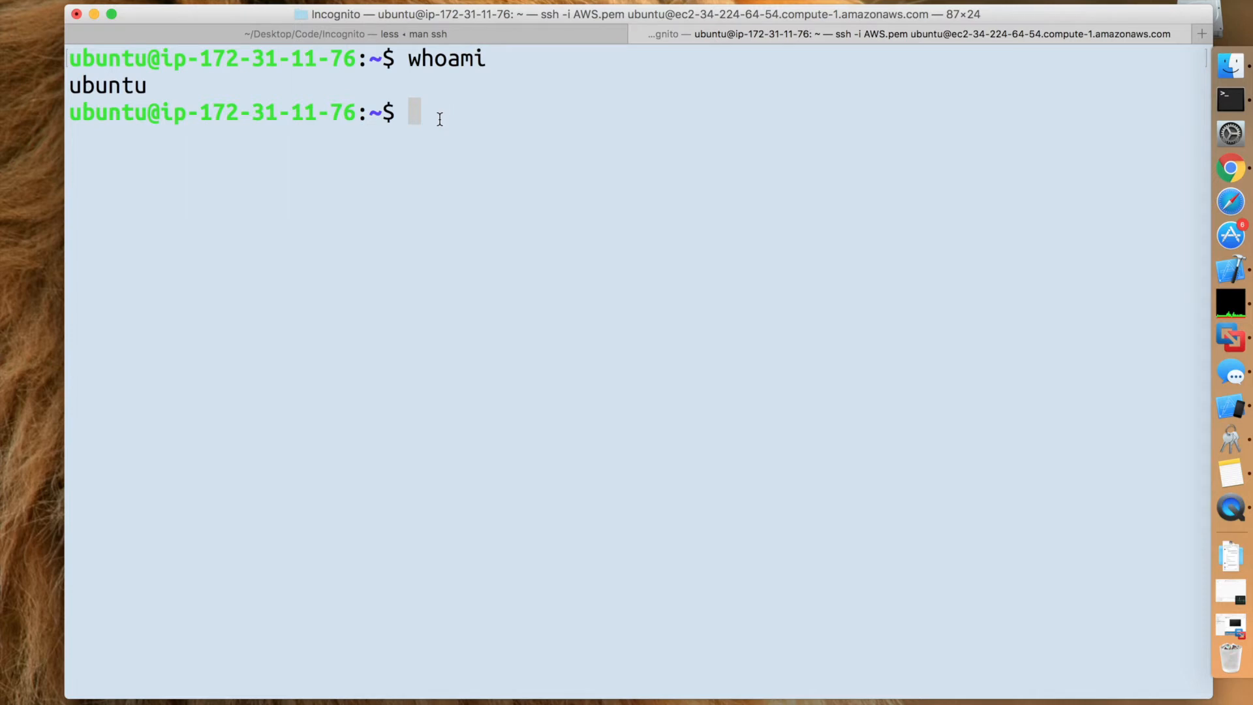
Step: Install tinyproxy on the instance with sudo apt install tinyproxy
type("sudo")
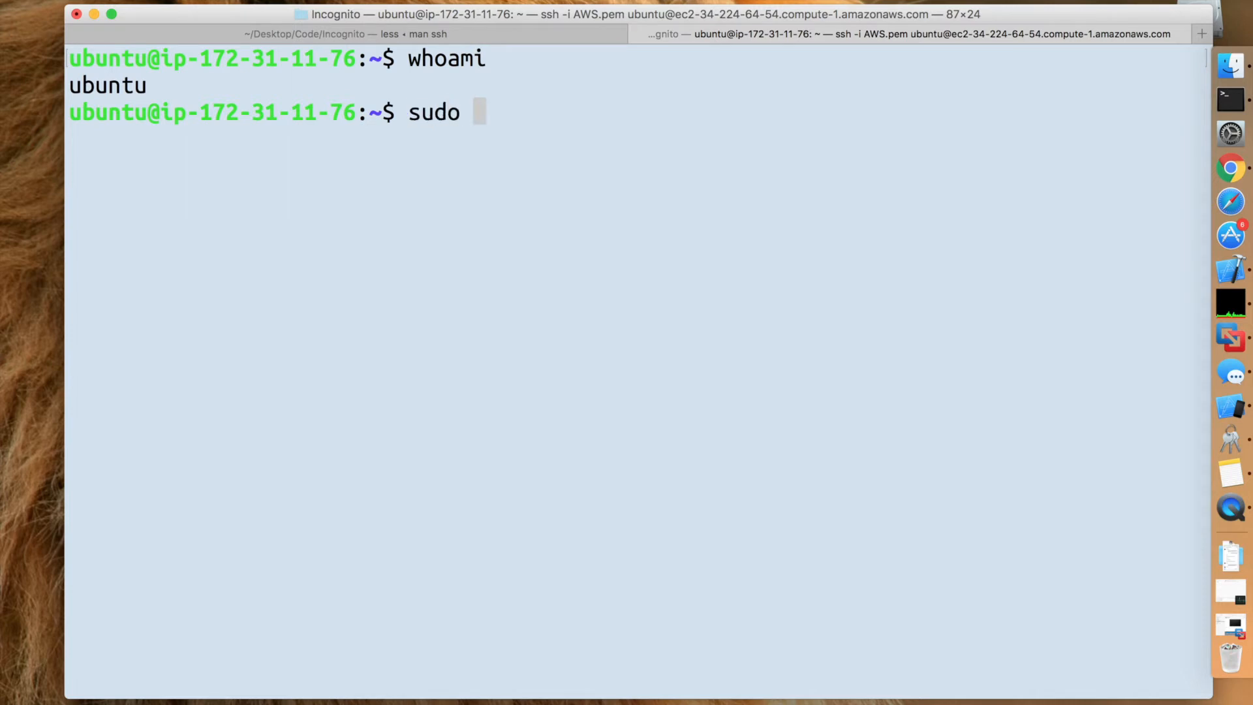
type("apt")
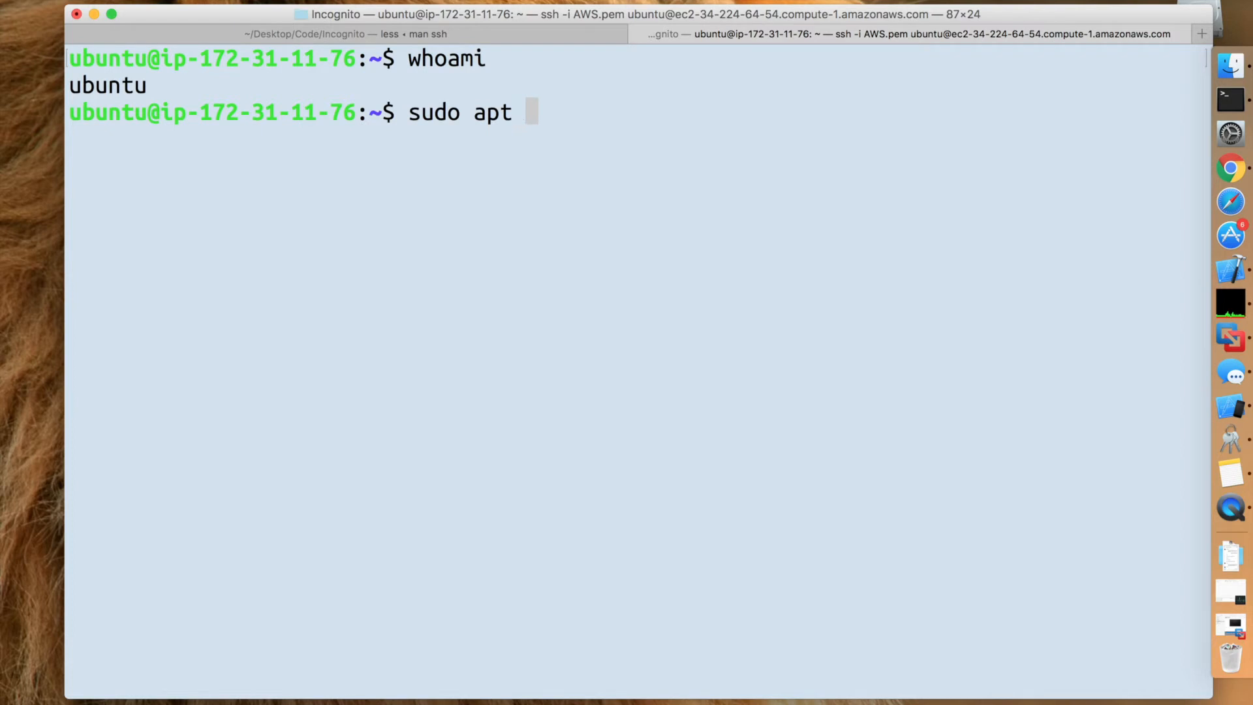
type("install tinyproxy")
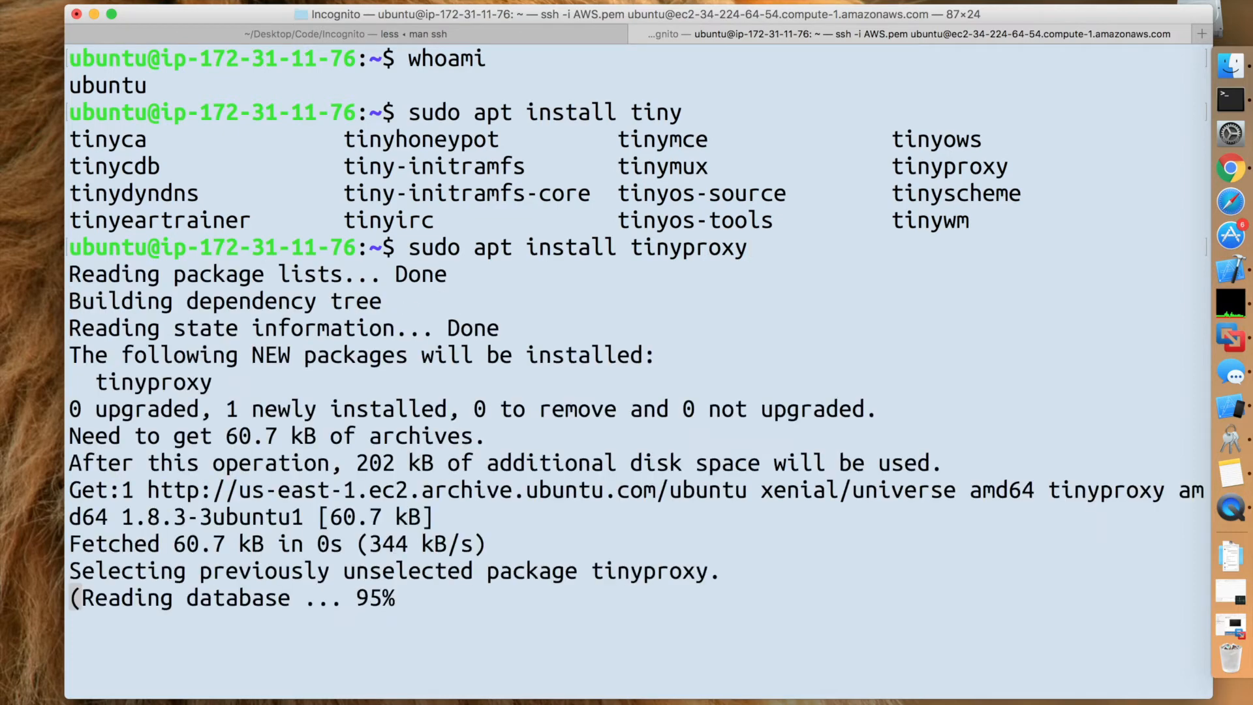
scroll("down", 3)
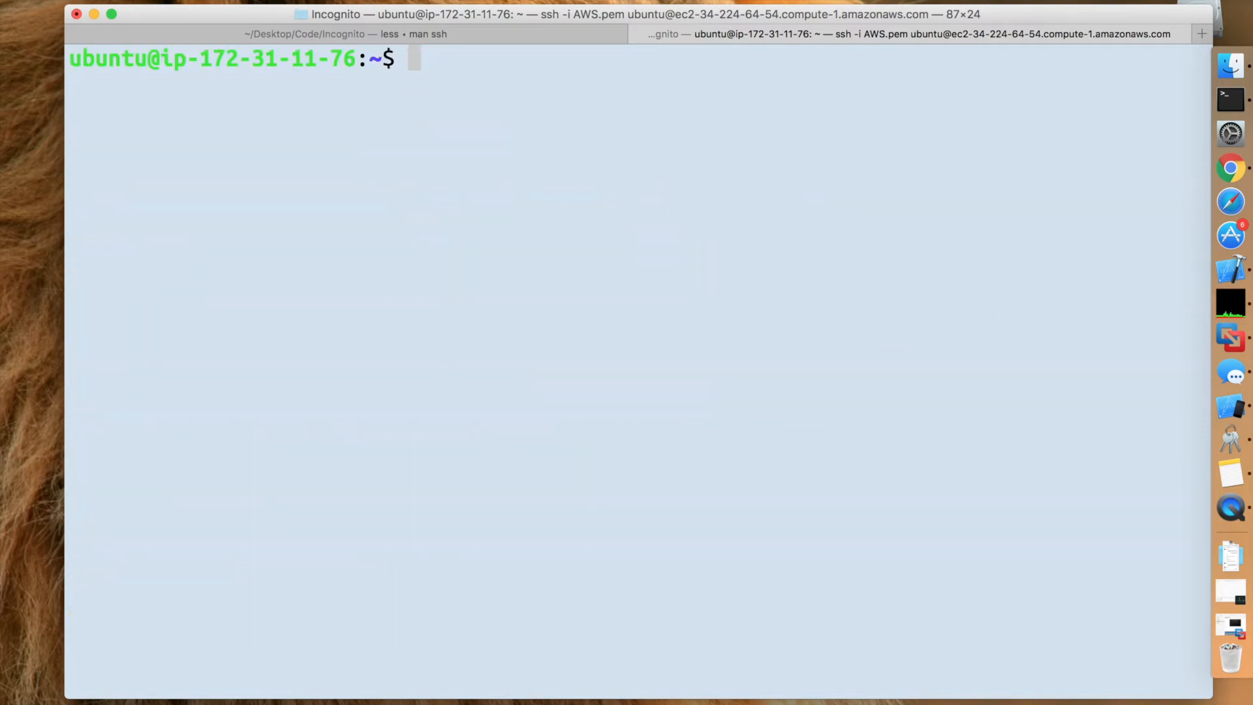
Step: Change into /etc and confirm tinyproxy.conf exists with ls | grep tinyproxy
type("cd /")
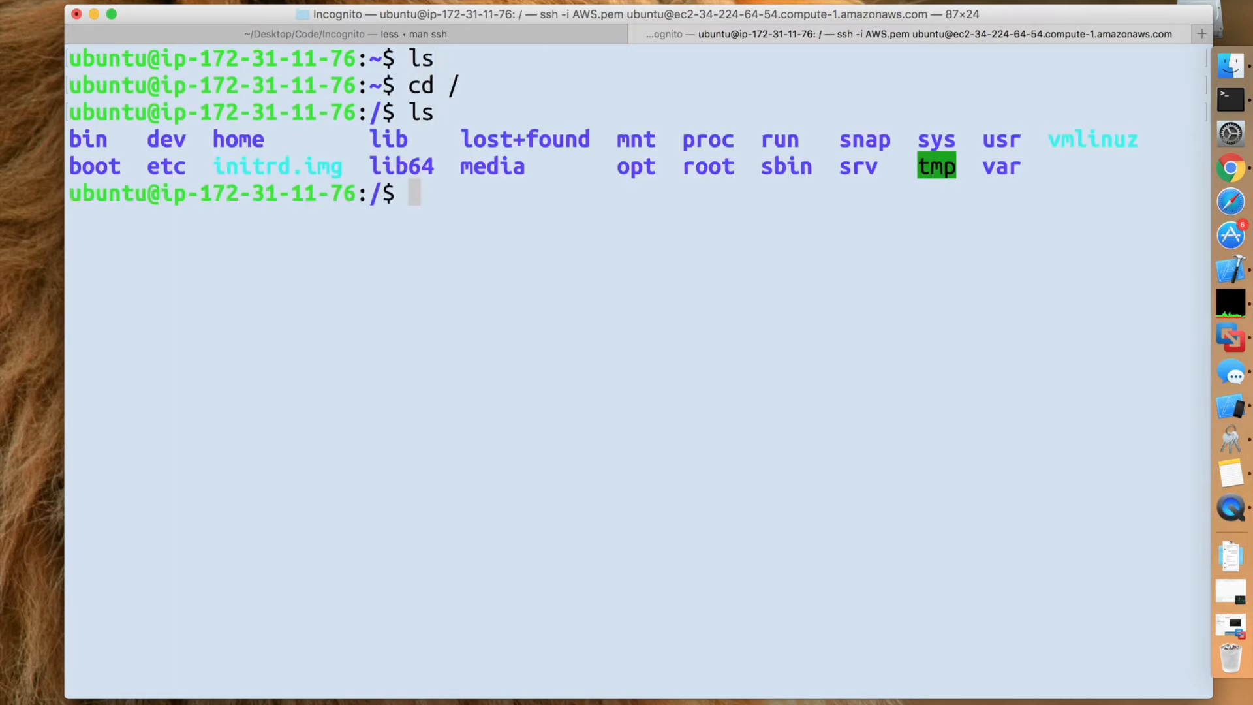
type("cd")
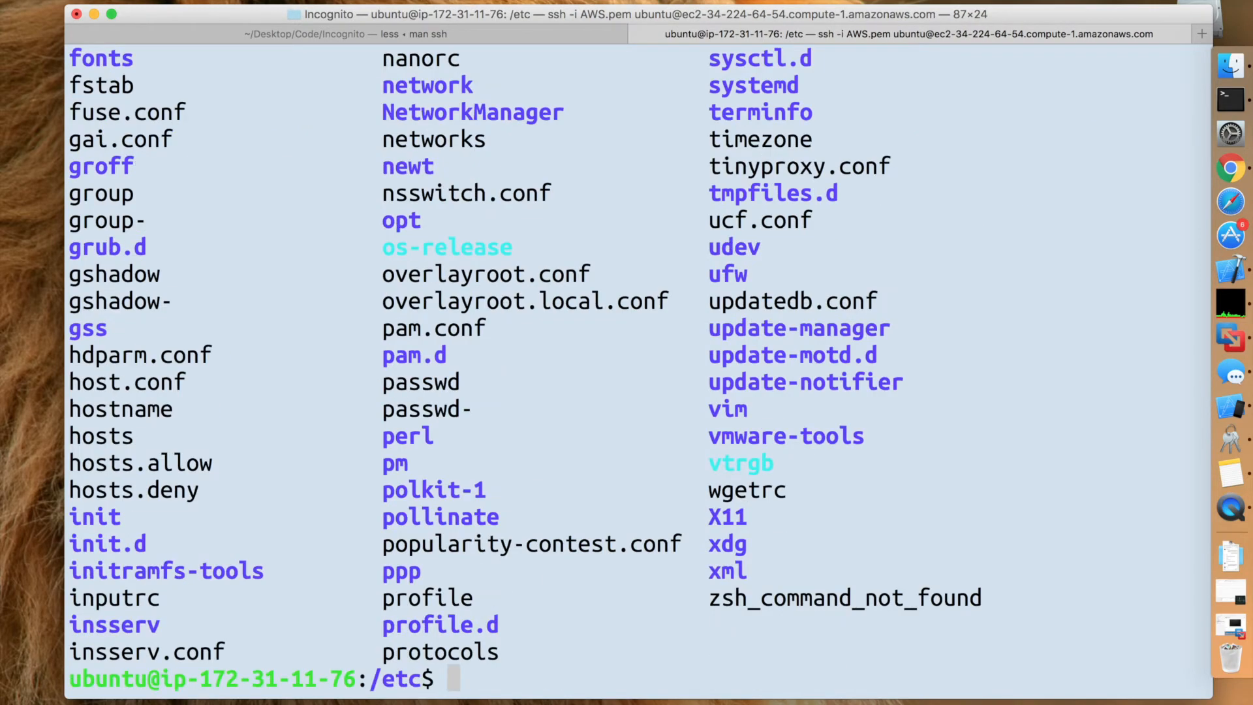
type("ls | grep")
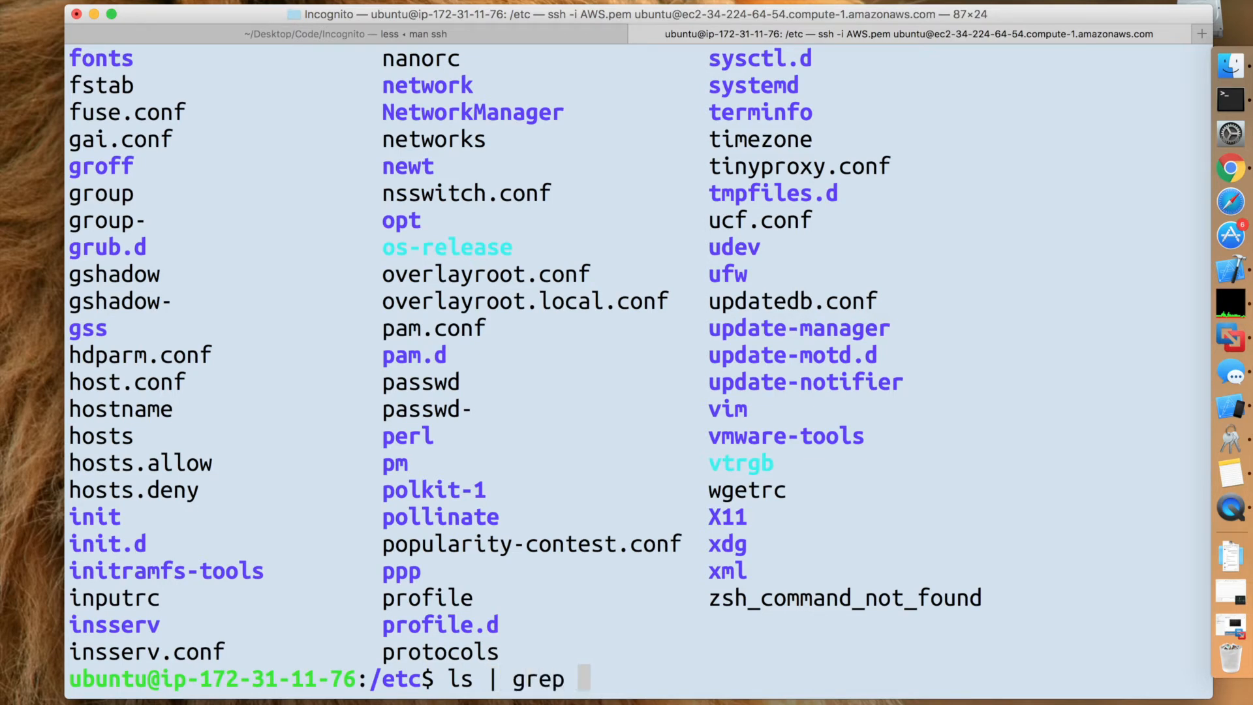
type("tinyproxy")
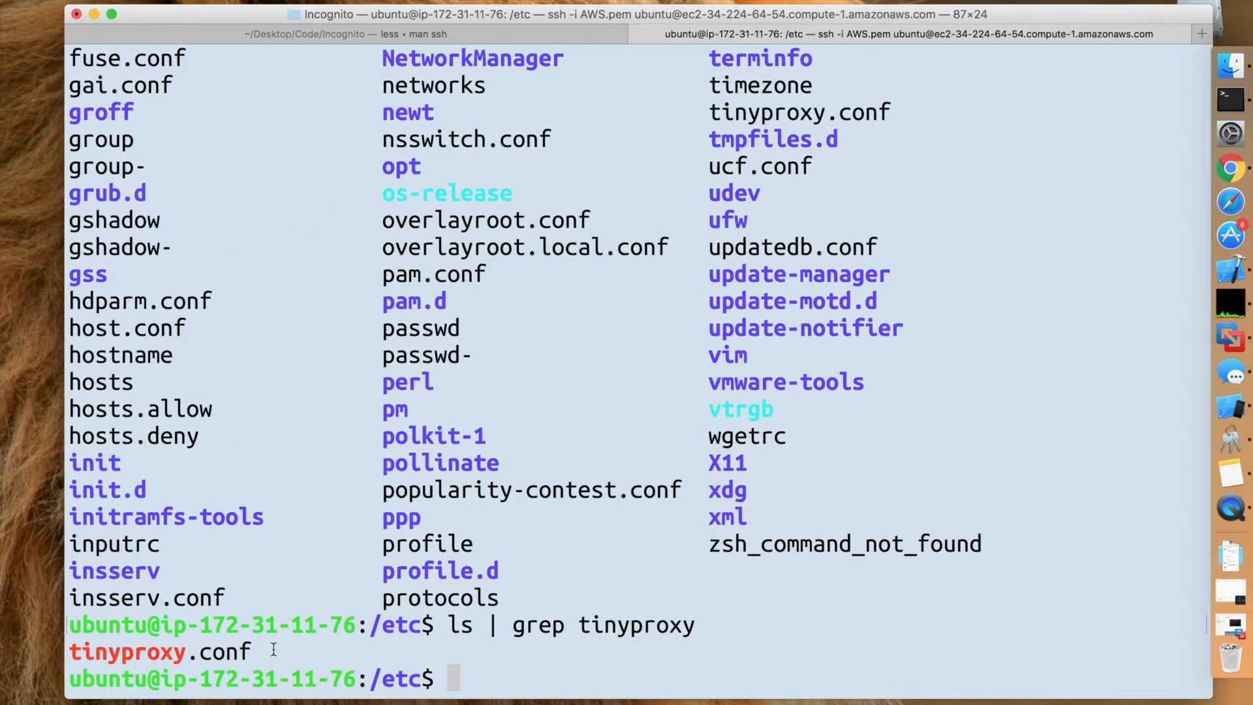
mouse_move(496, 638)
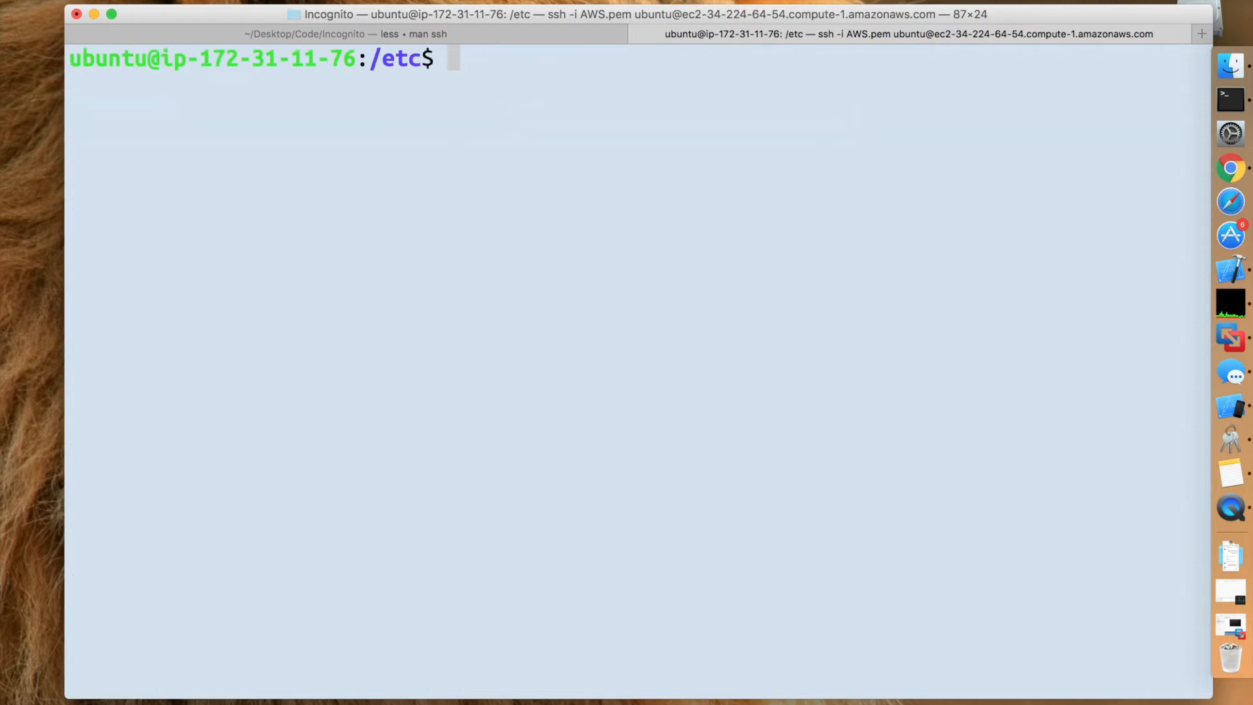
Step: Edit tinyproxy.conf with sudo vim and begin an Allow line at the end of the file
type("sudo")
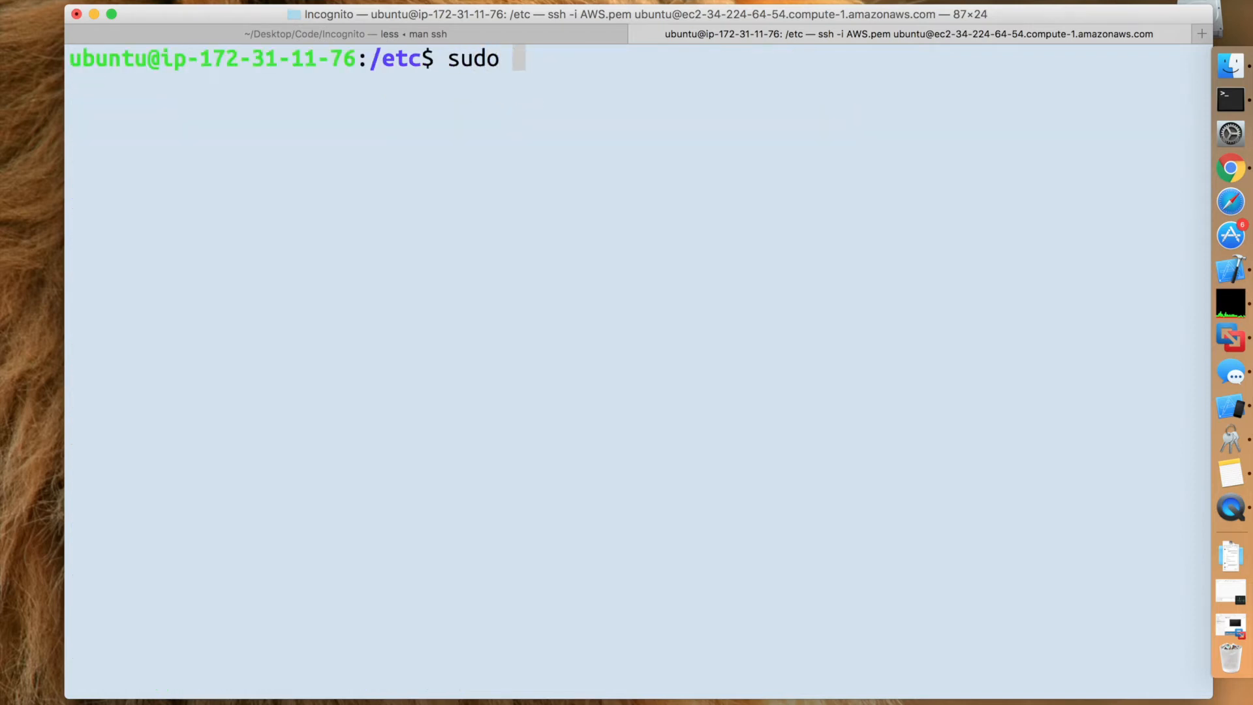
type("vim")
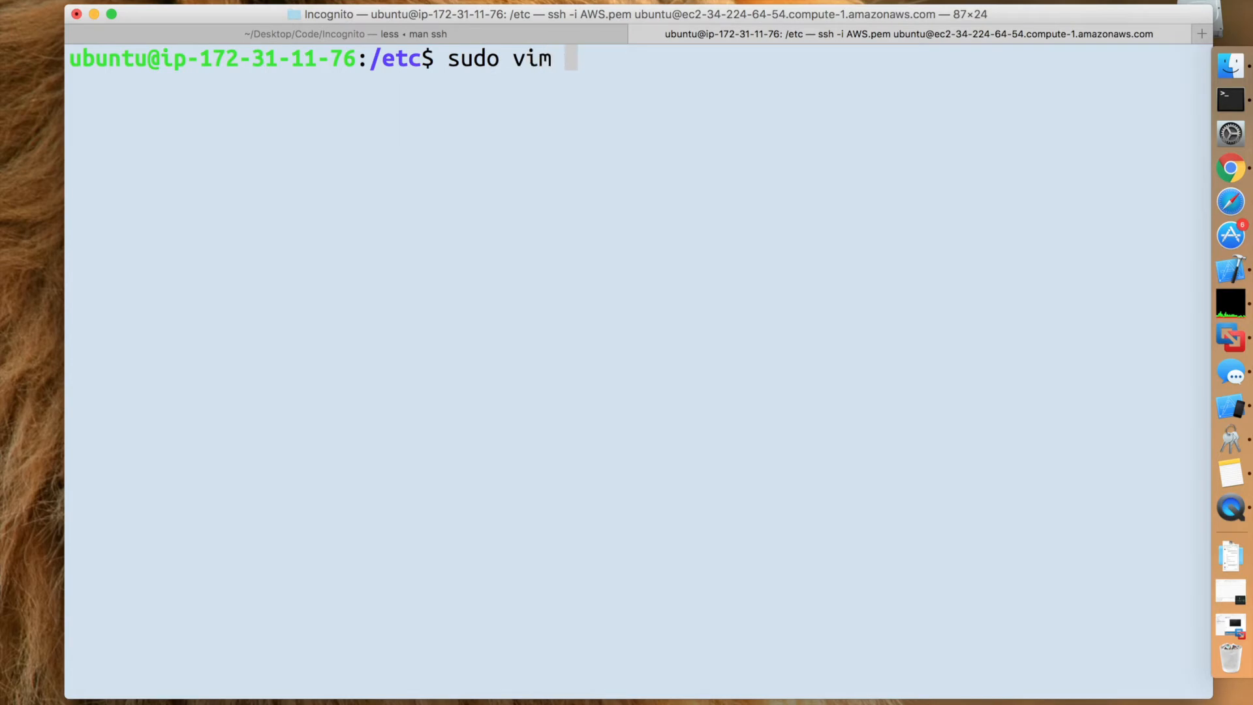
type("tin")
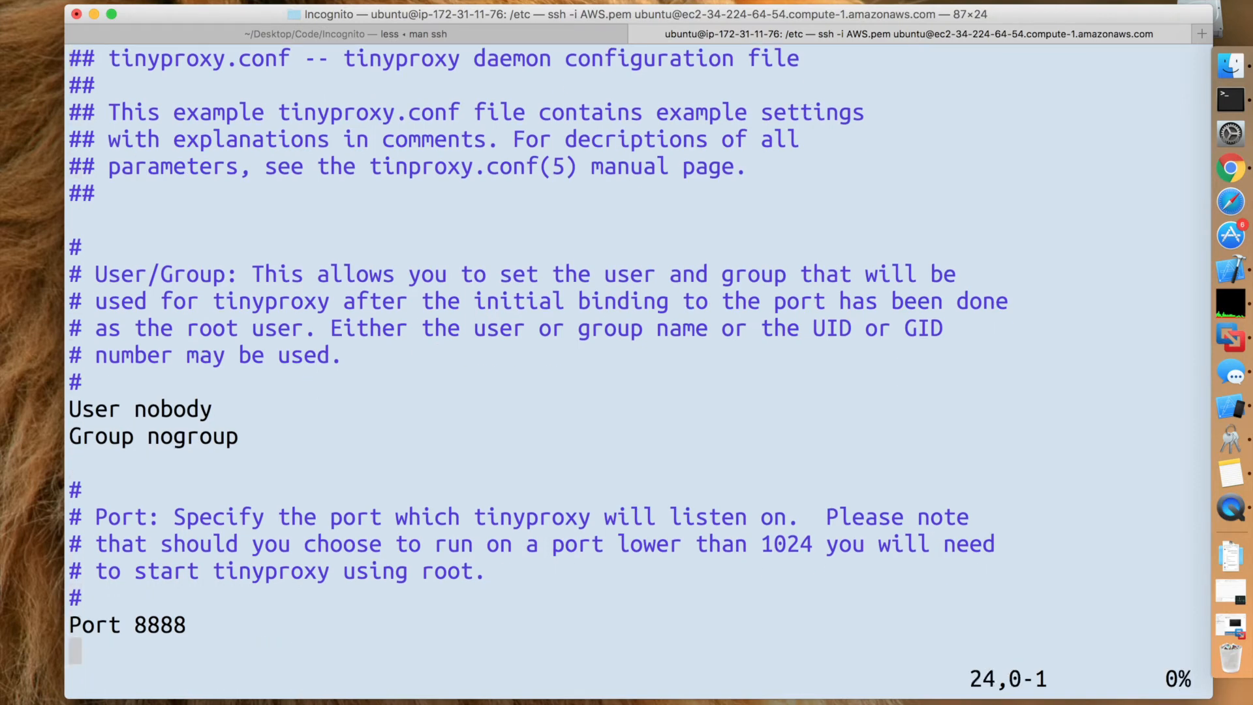
scroll("down", 3)
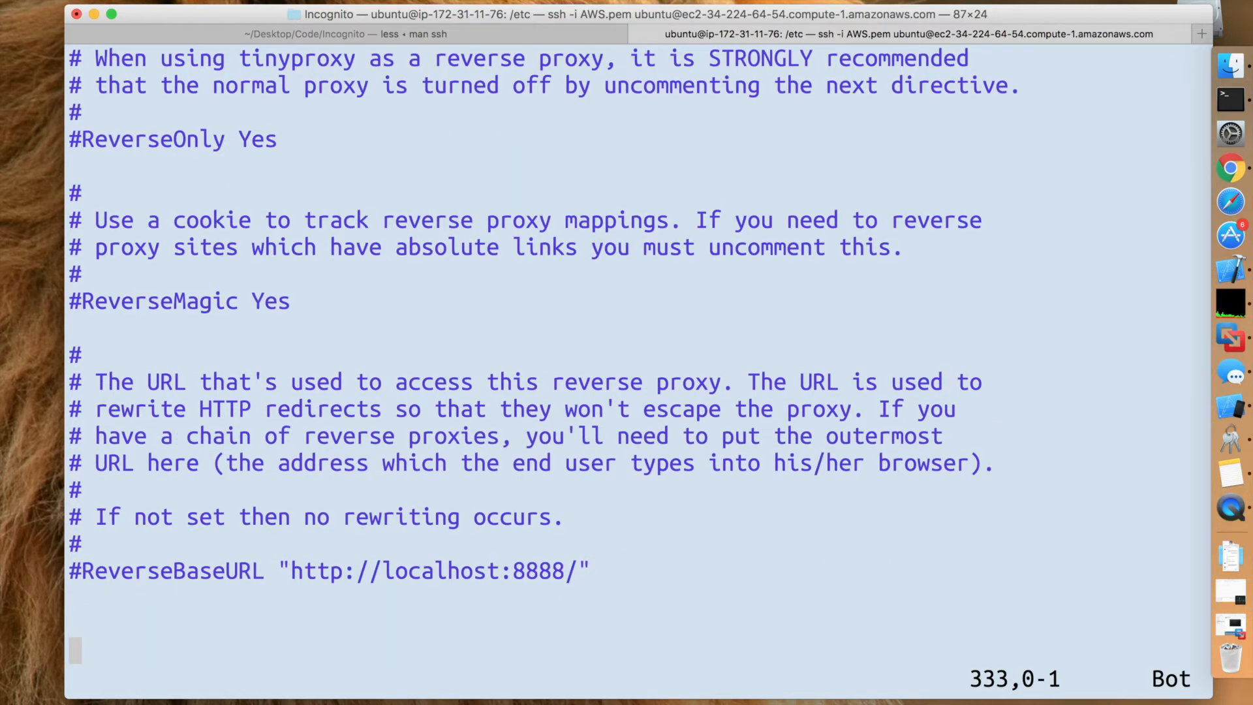
key("i")
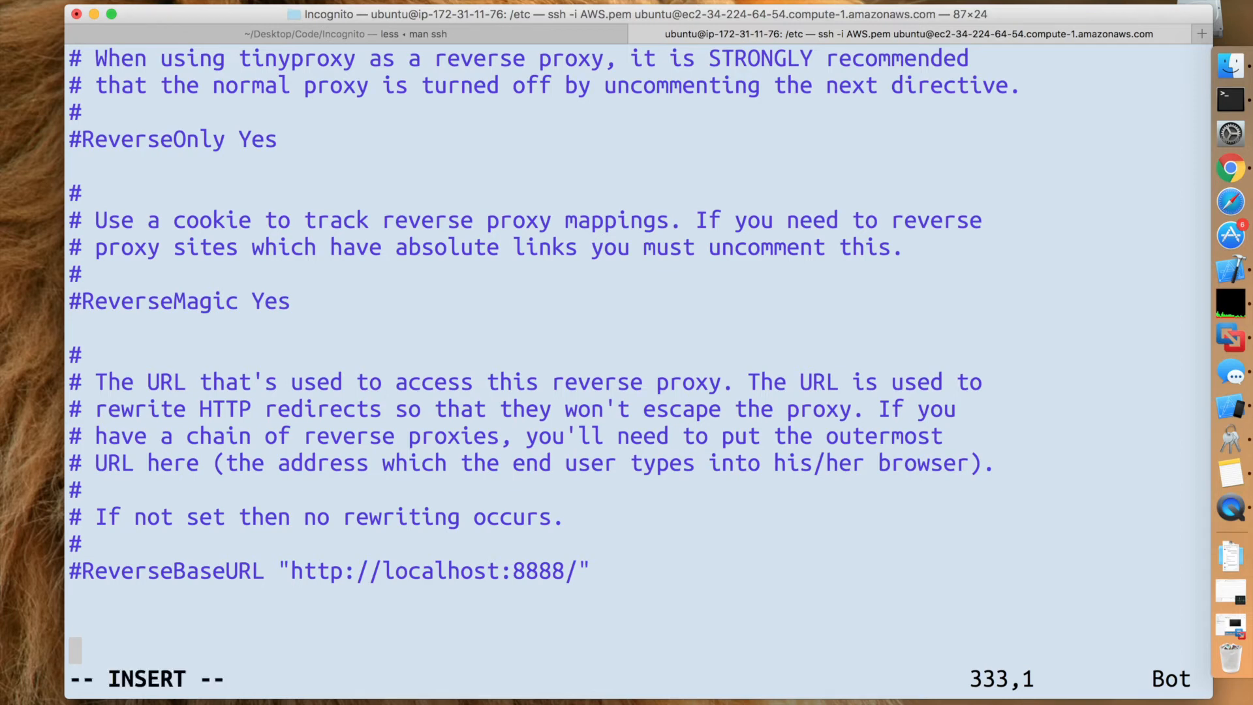
type("Allo")
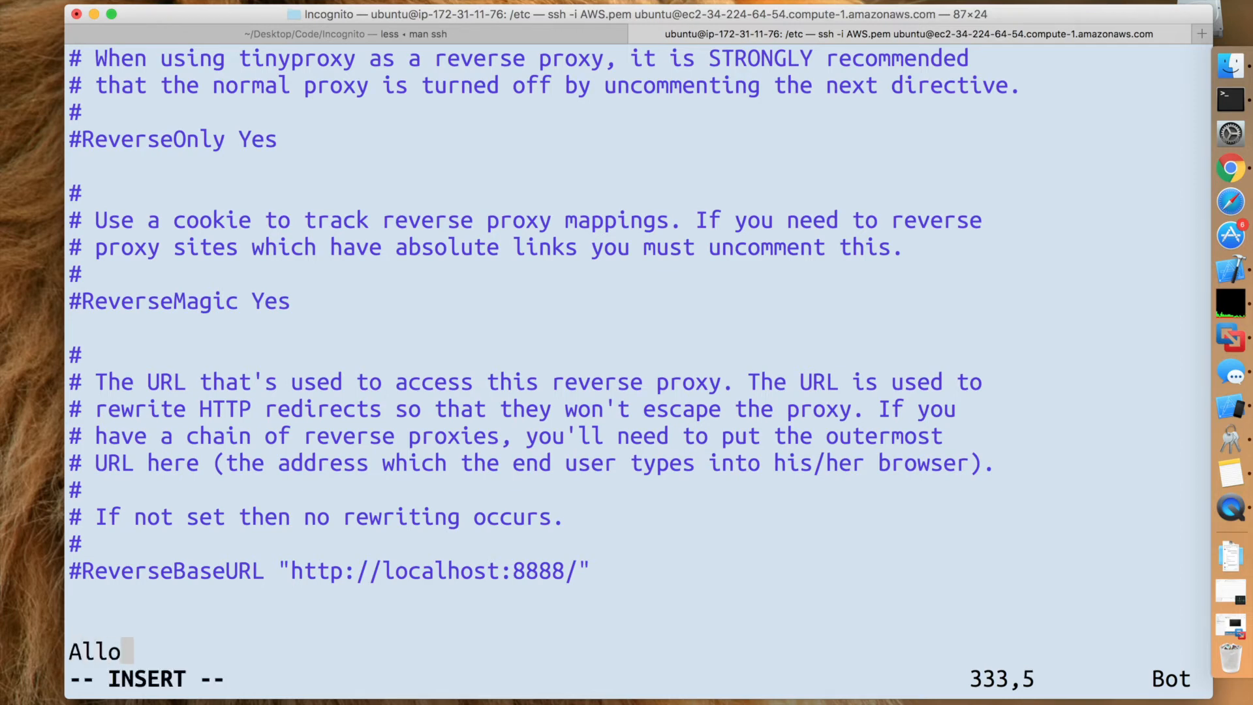
type("w")
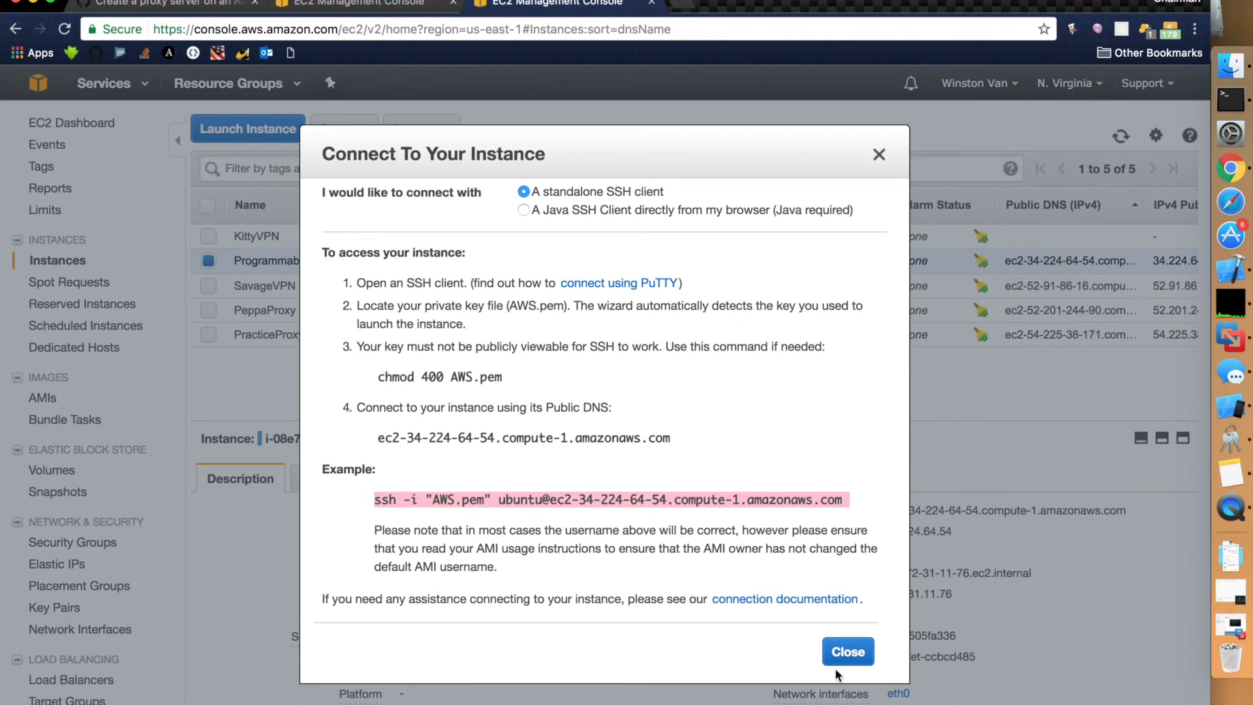
Step: Search Google in a new tab for "whats my ip address"
left_click(693, 3)
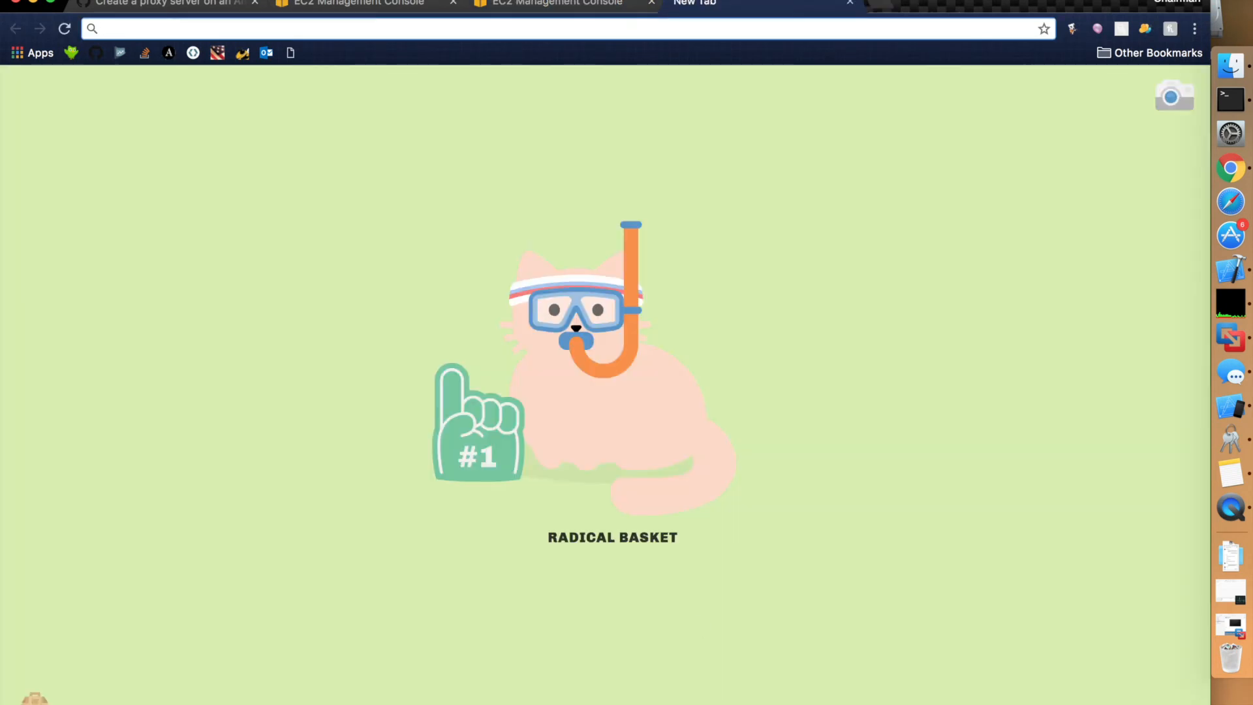
type("whats my ip address")
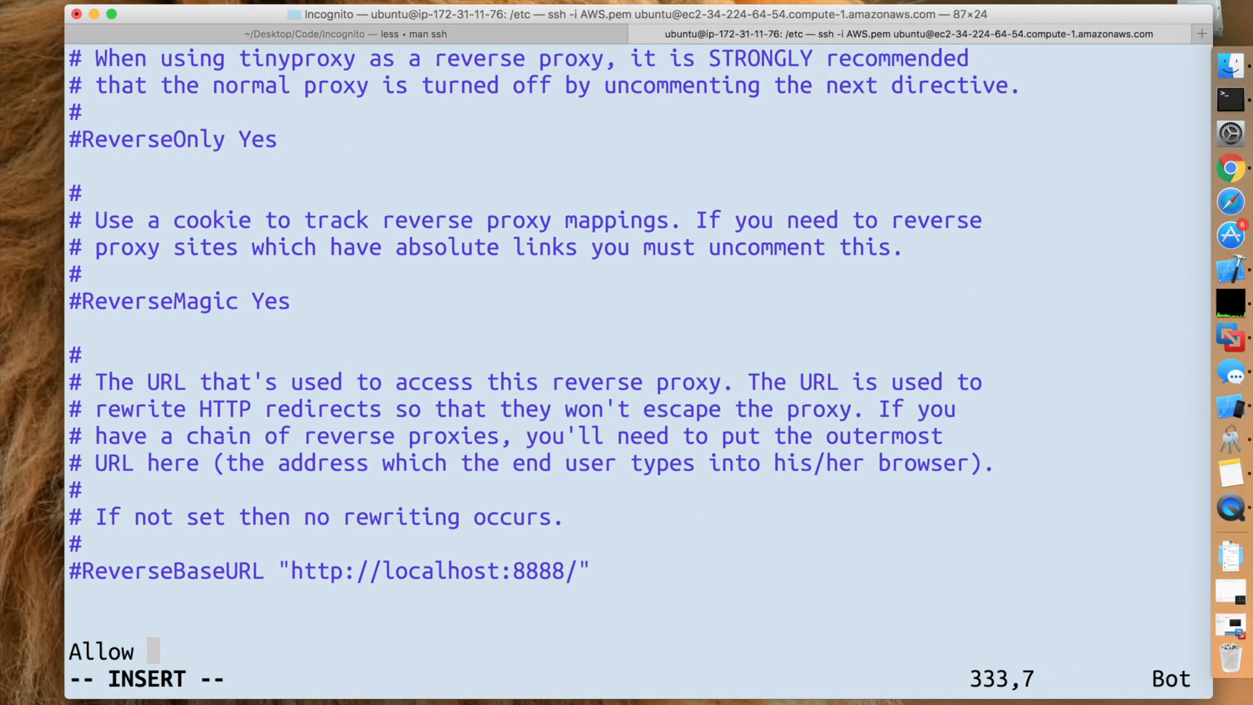
Step: Complete the rule as Allow 24.96.155.28 and leave insert mode
type("24.96.155.28")
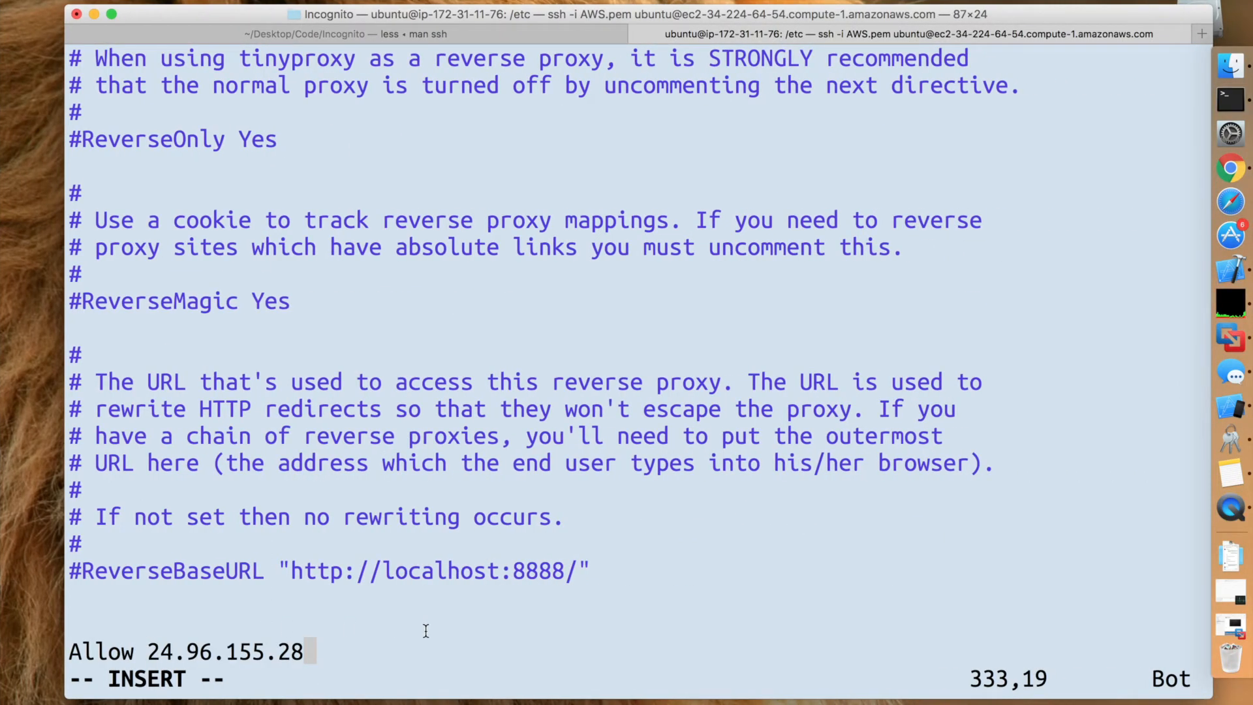
key("Escape")
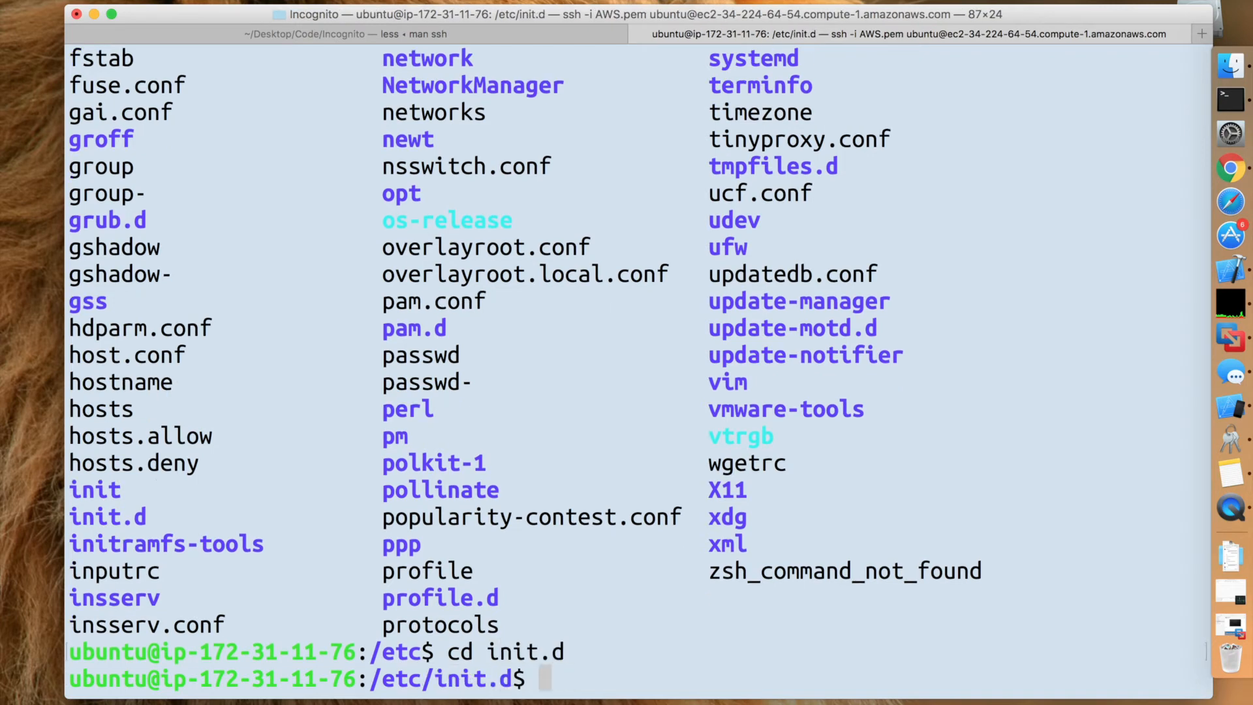
Step: List /etc/init.d to find the tinyproxy script and run tinyproxy start
type("ls")
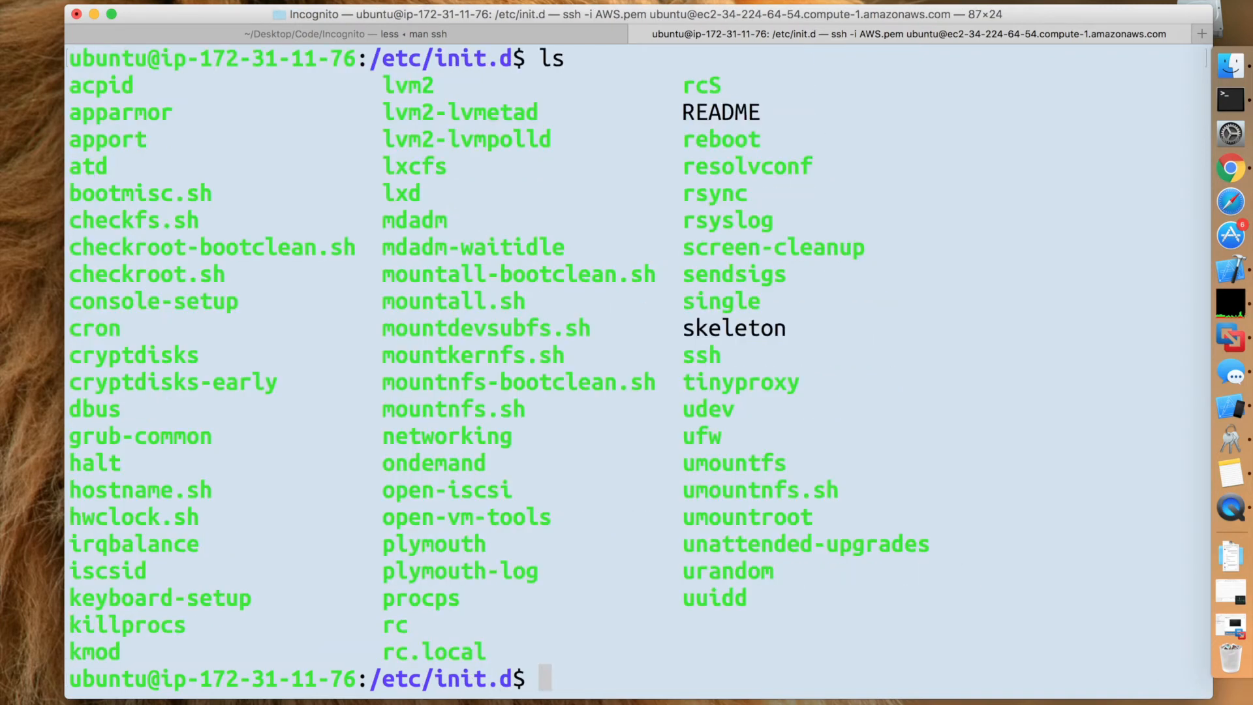
type("tinyproxy start")
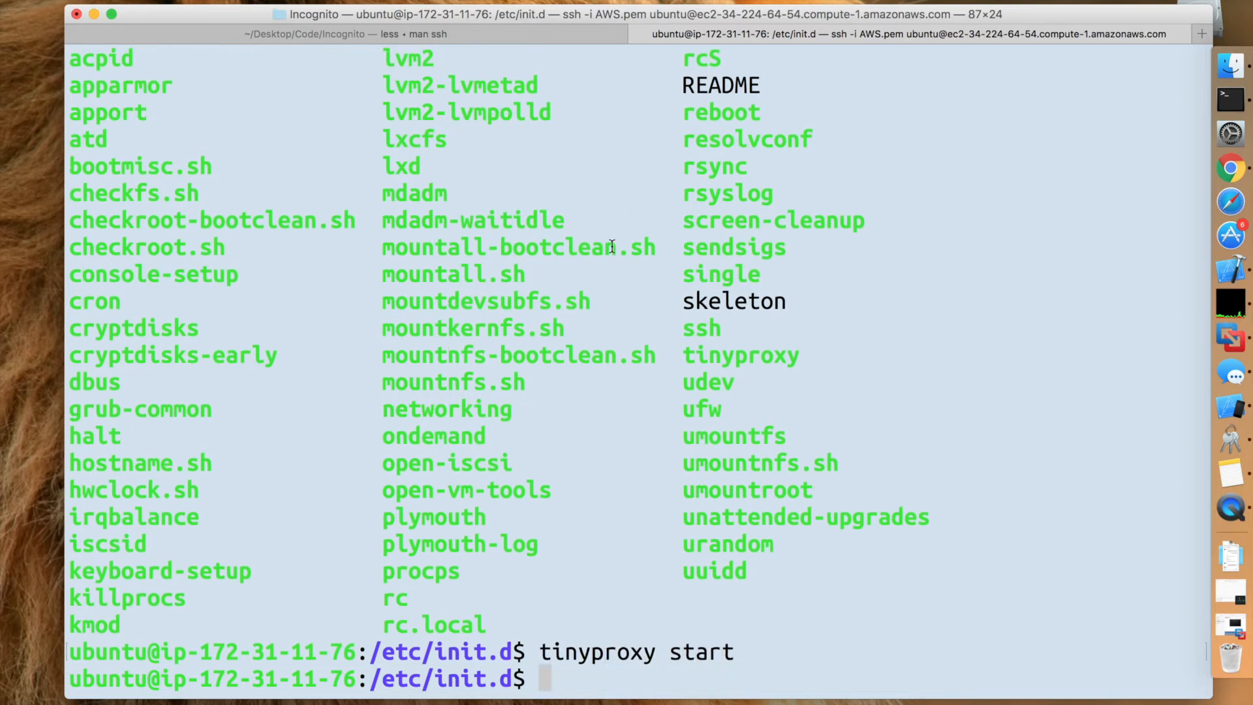
mouse_move(524, 421)
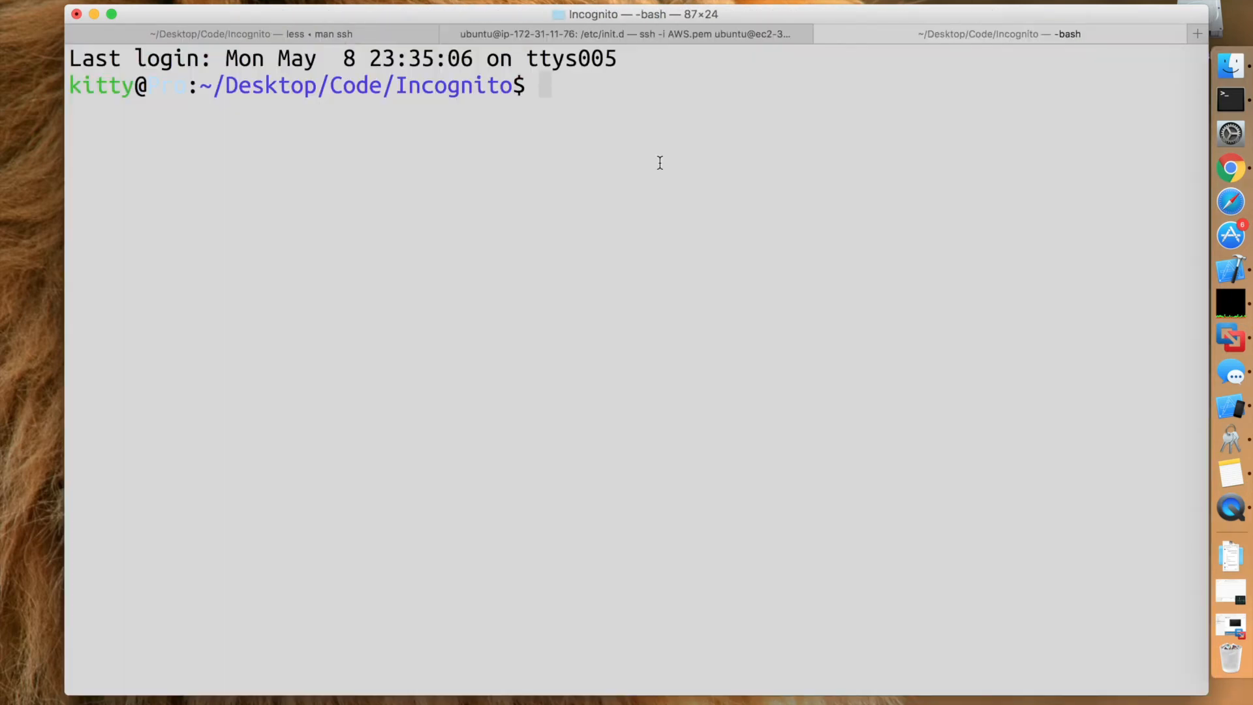
Step: Bring up man ssh and search for the -L local forwarding option
type("man")
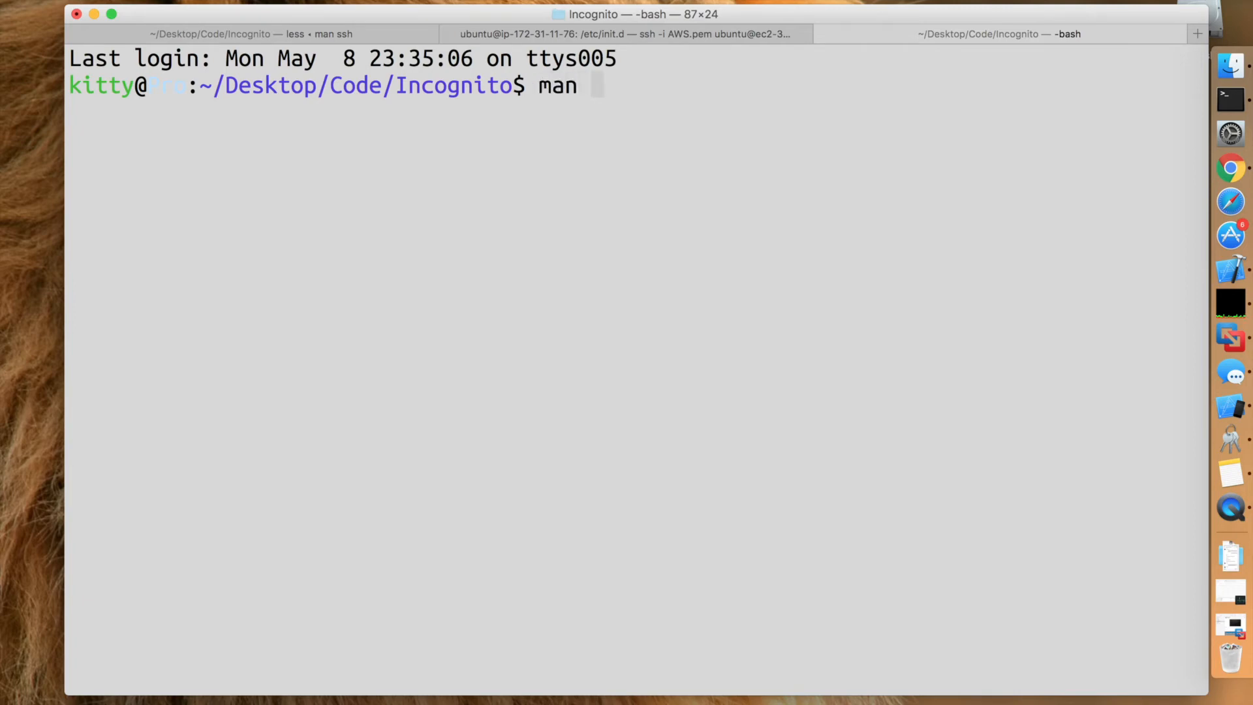
type("ssh")
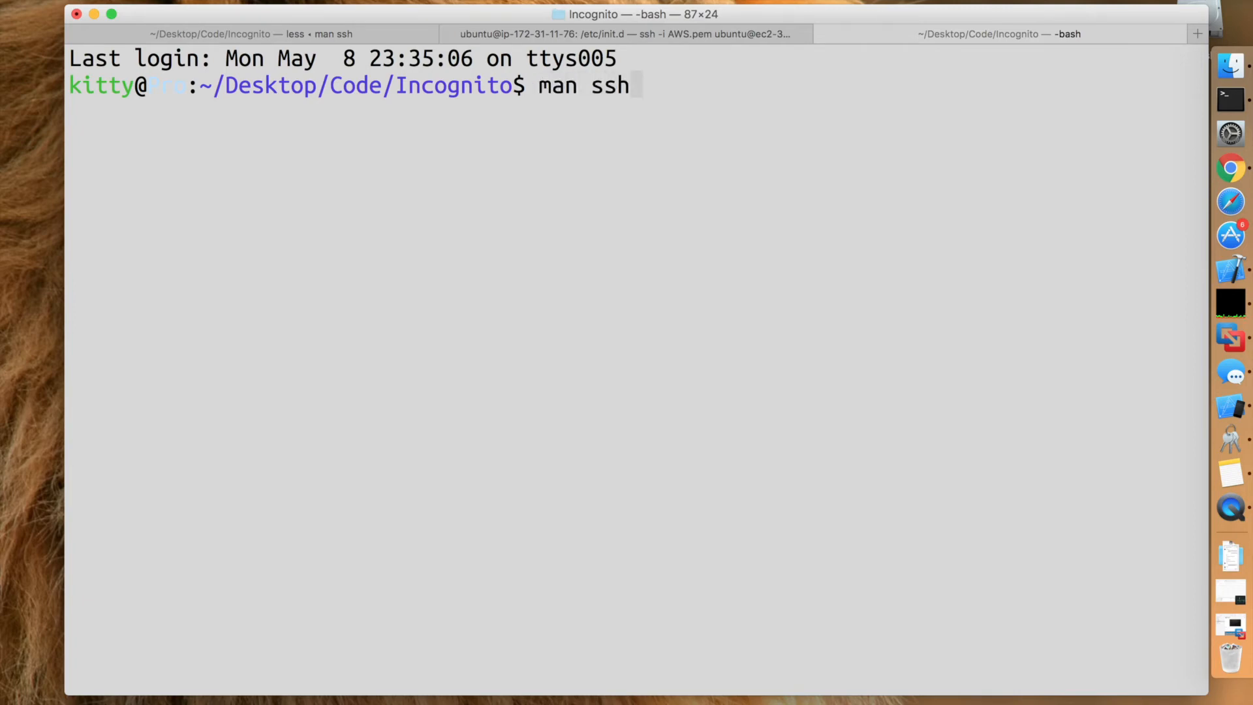
key("Return")
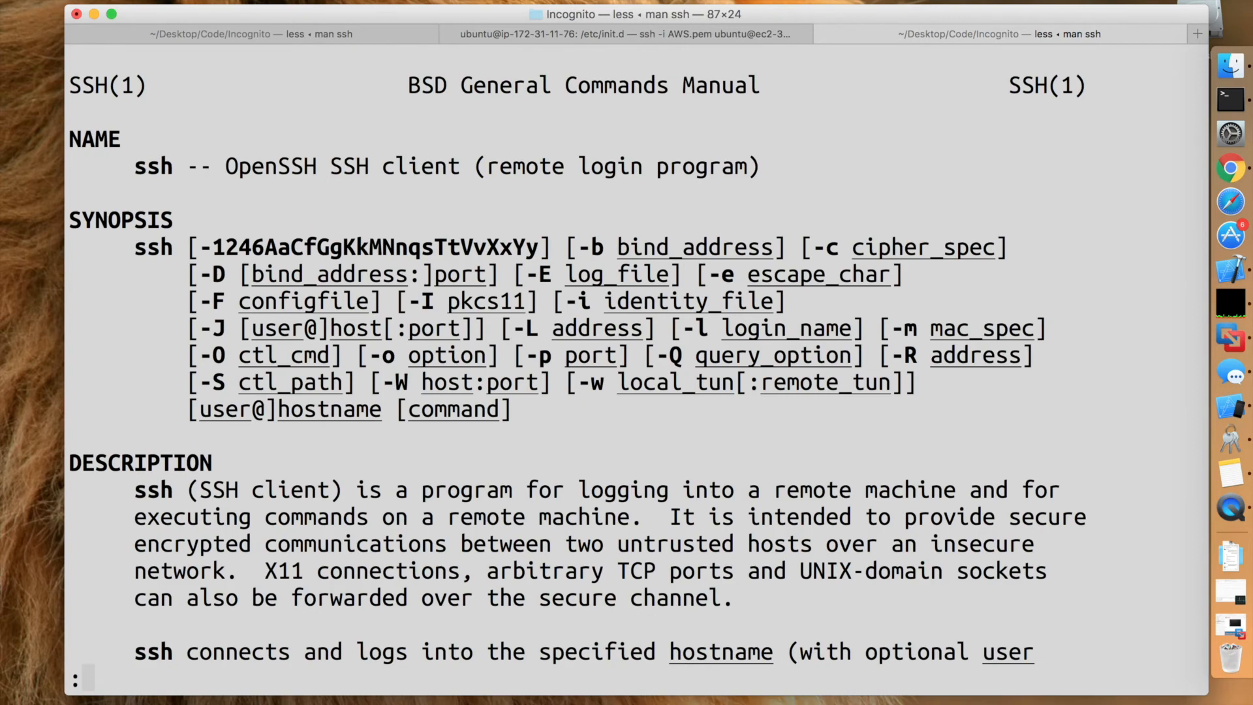
type("/-L")
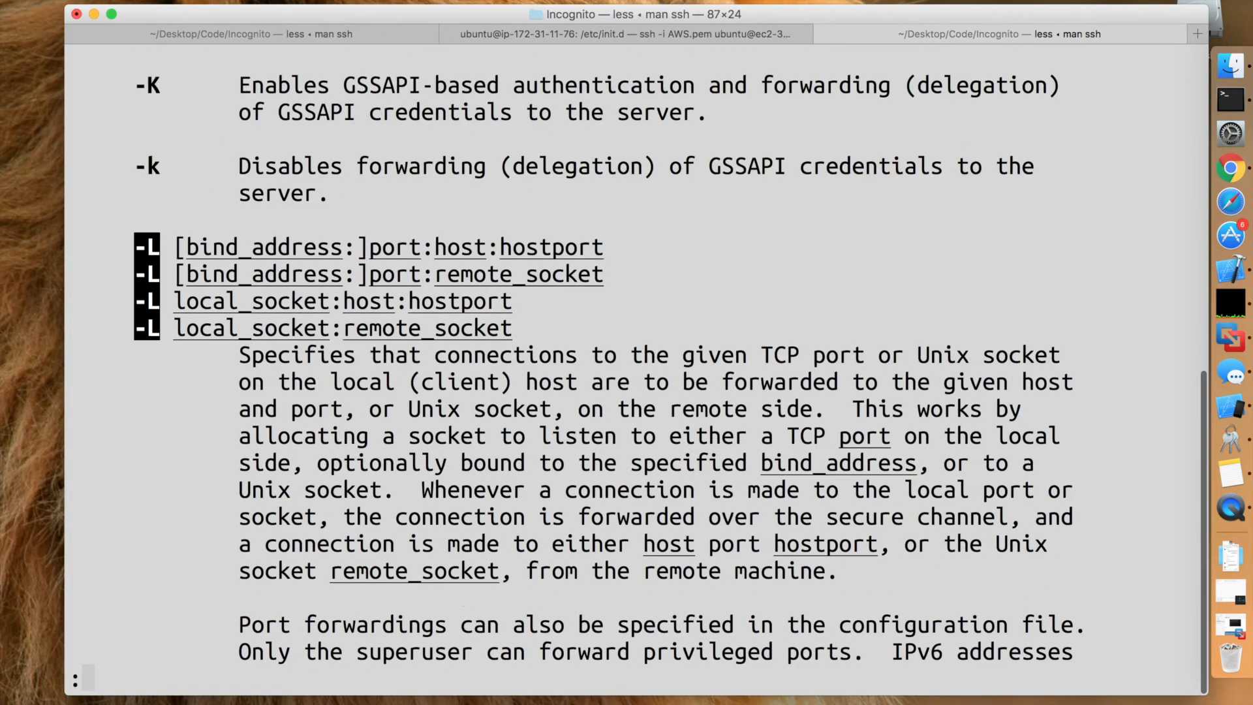
scroll("down", 3)
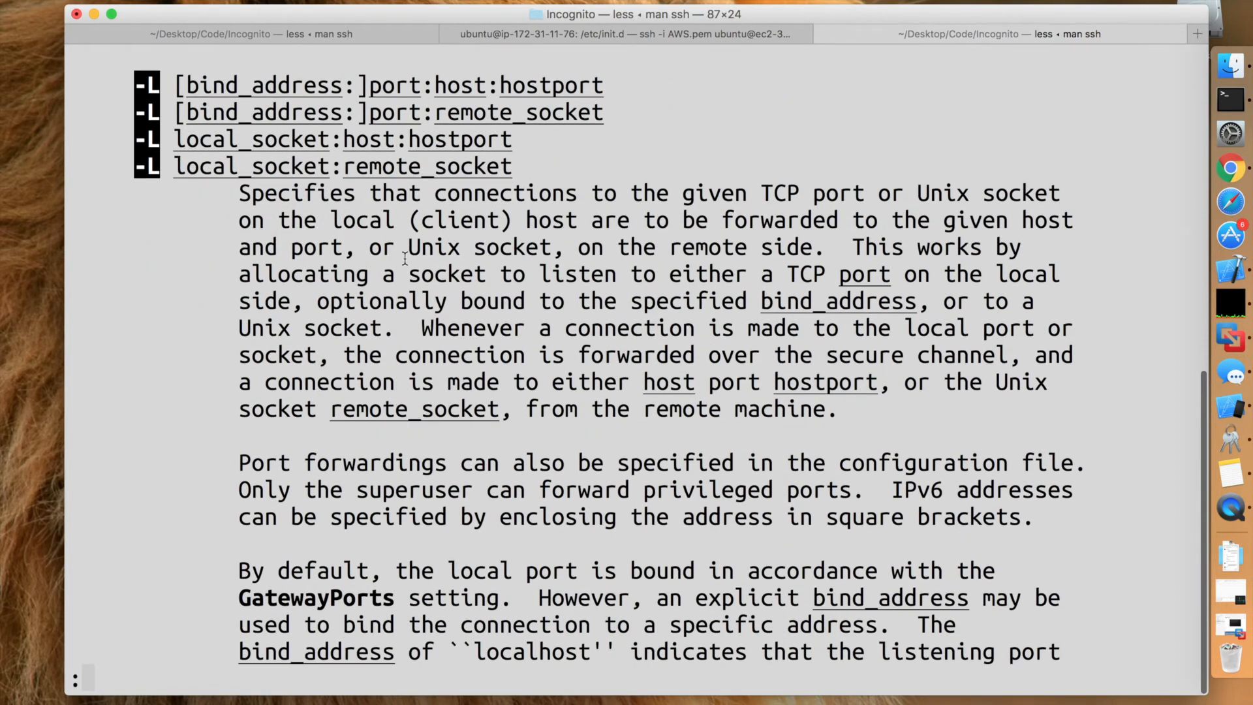
scroll("down", 3)
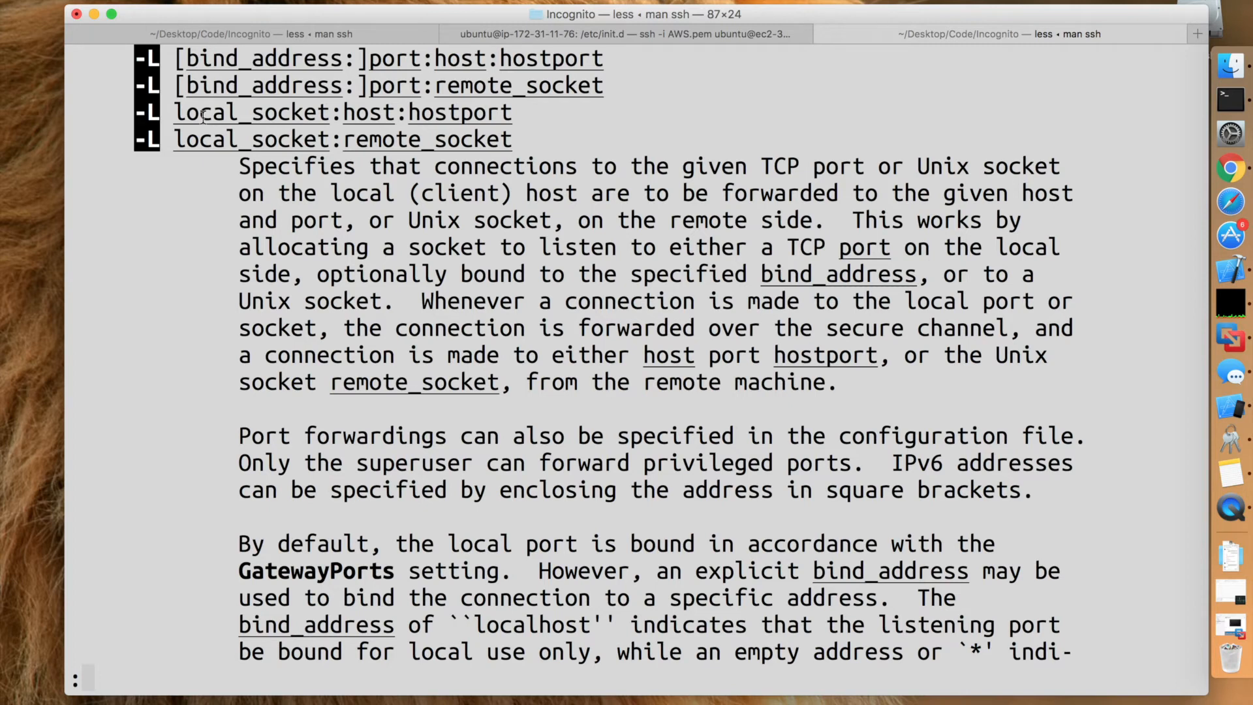
Step: Review the -L syntax parts local_socket, host and hostport in the forwarding description
double_click(252, 112)
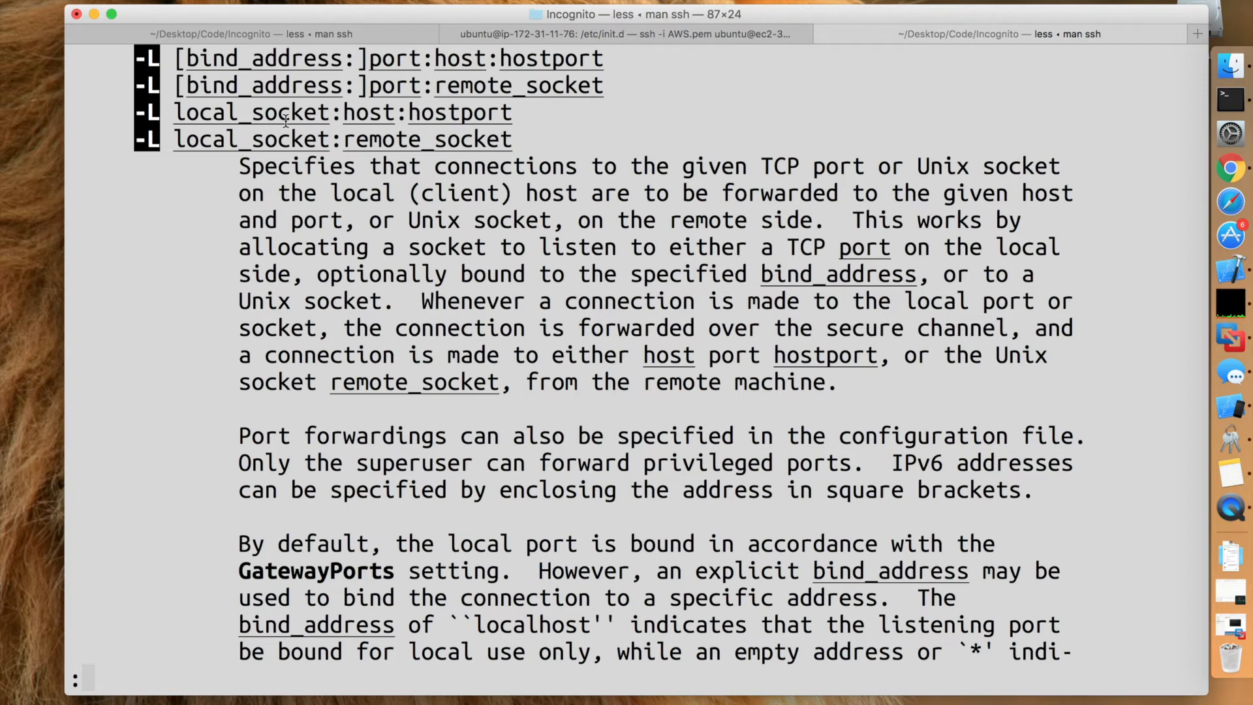
double_click(368, 112)
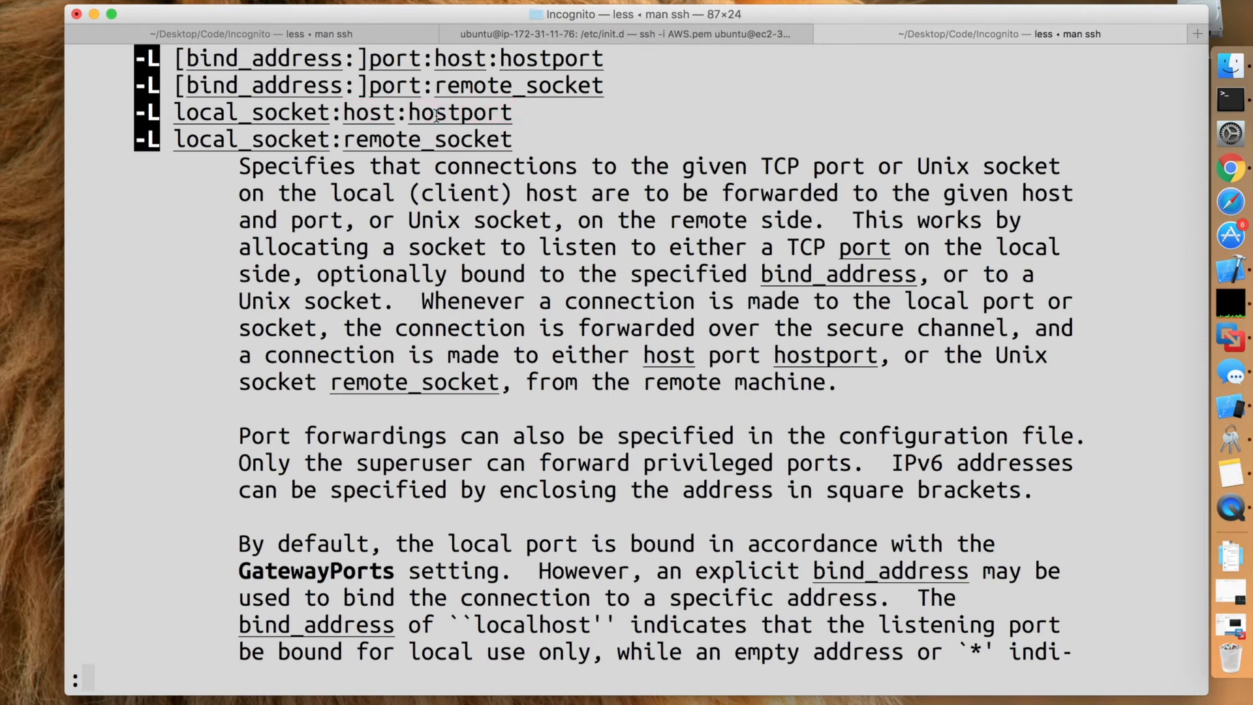
double_click(459, 112)
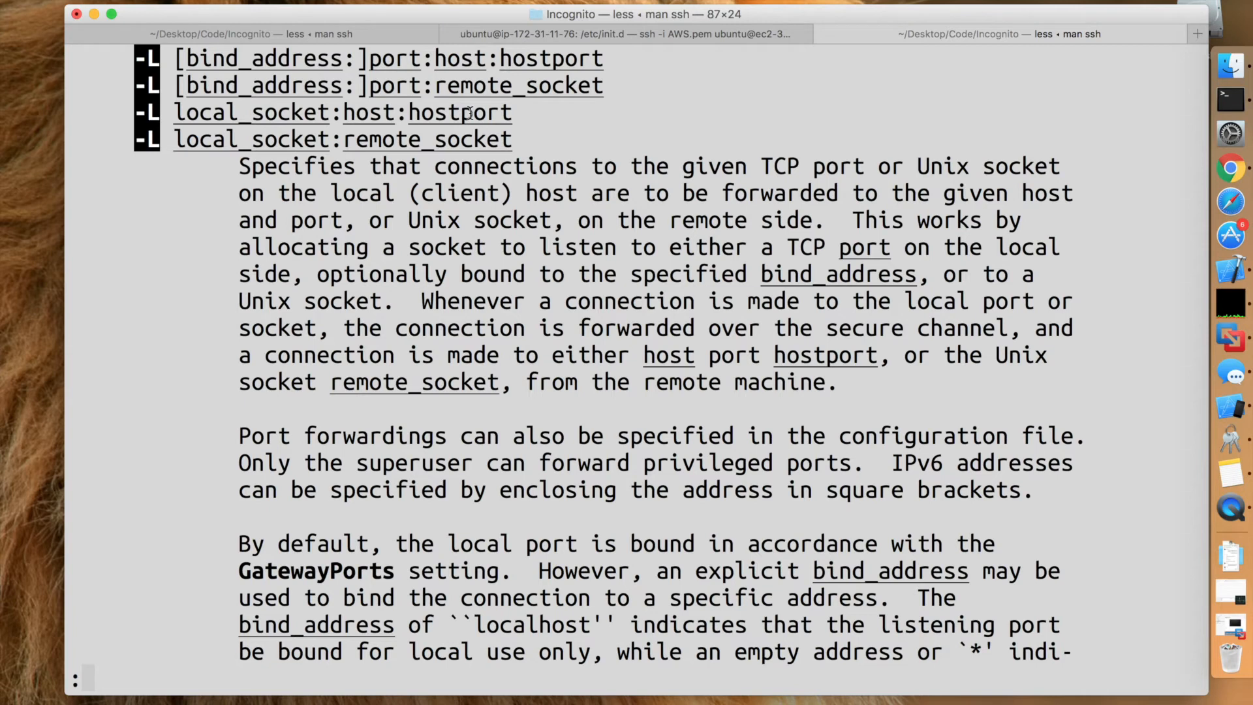
mouse_move(432, 184)
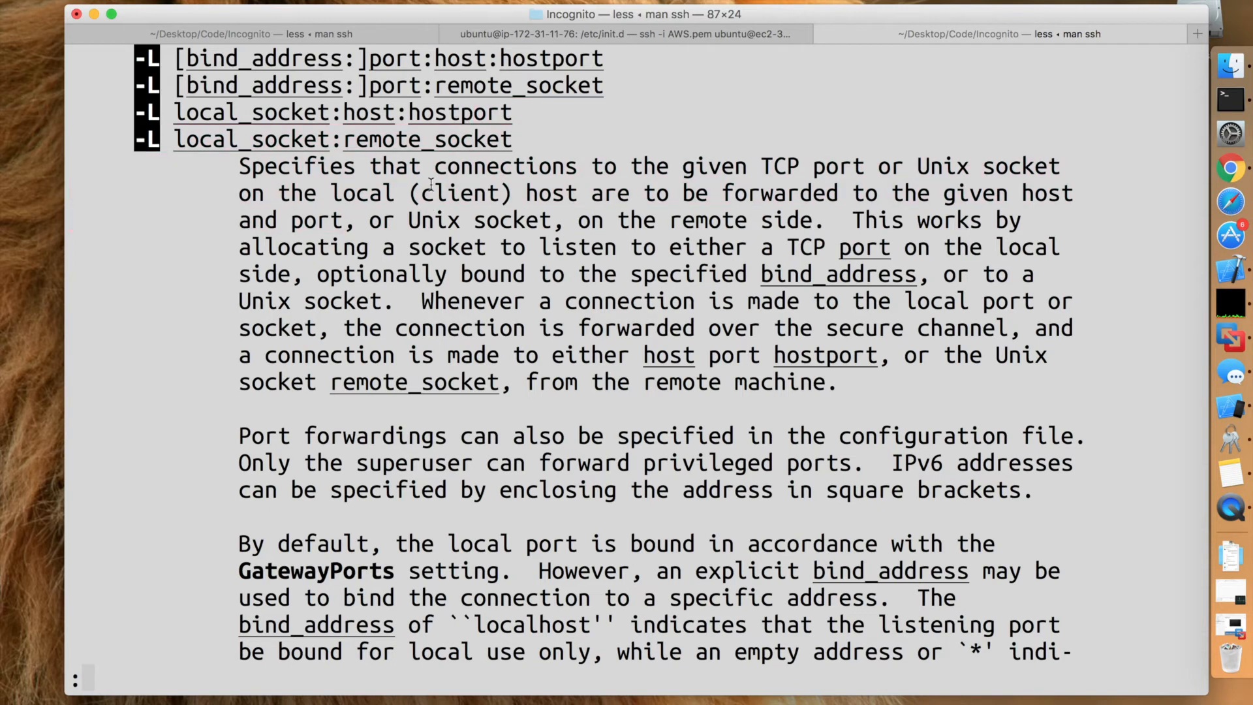
double_click(342, 112)
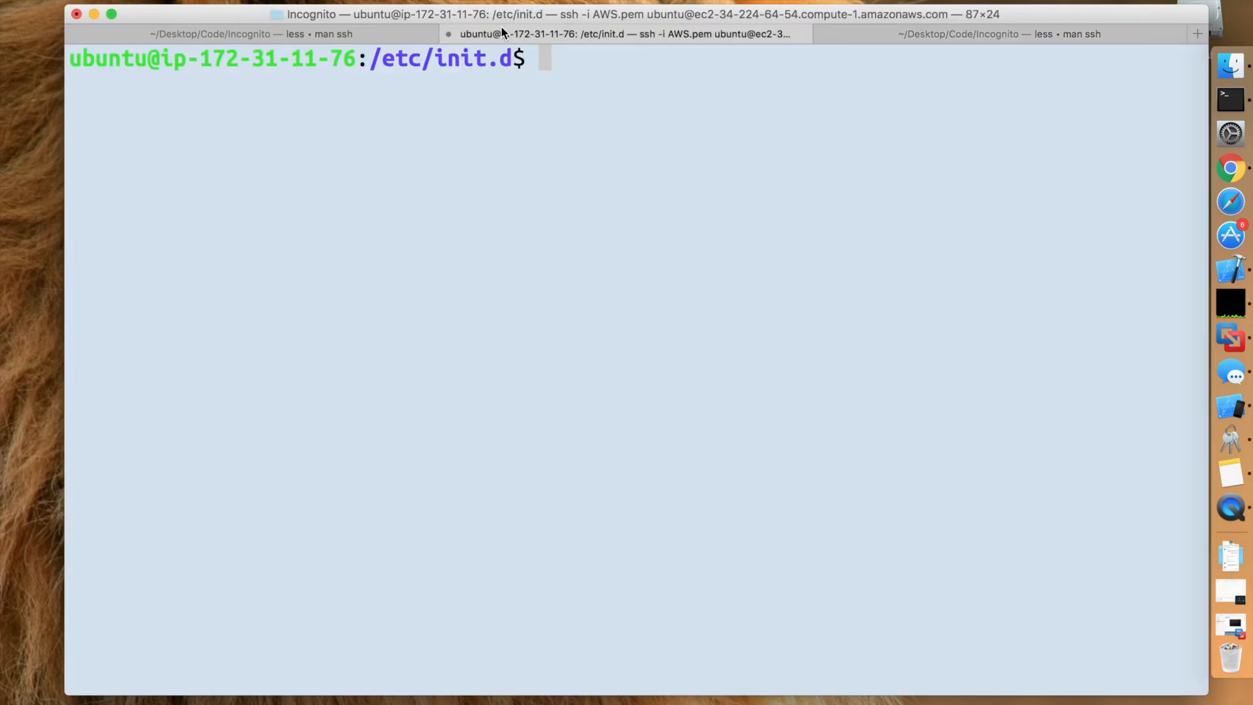
type("logout")
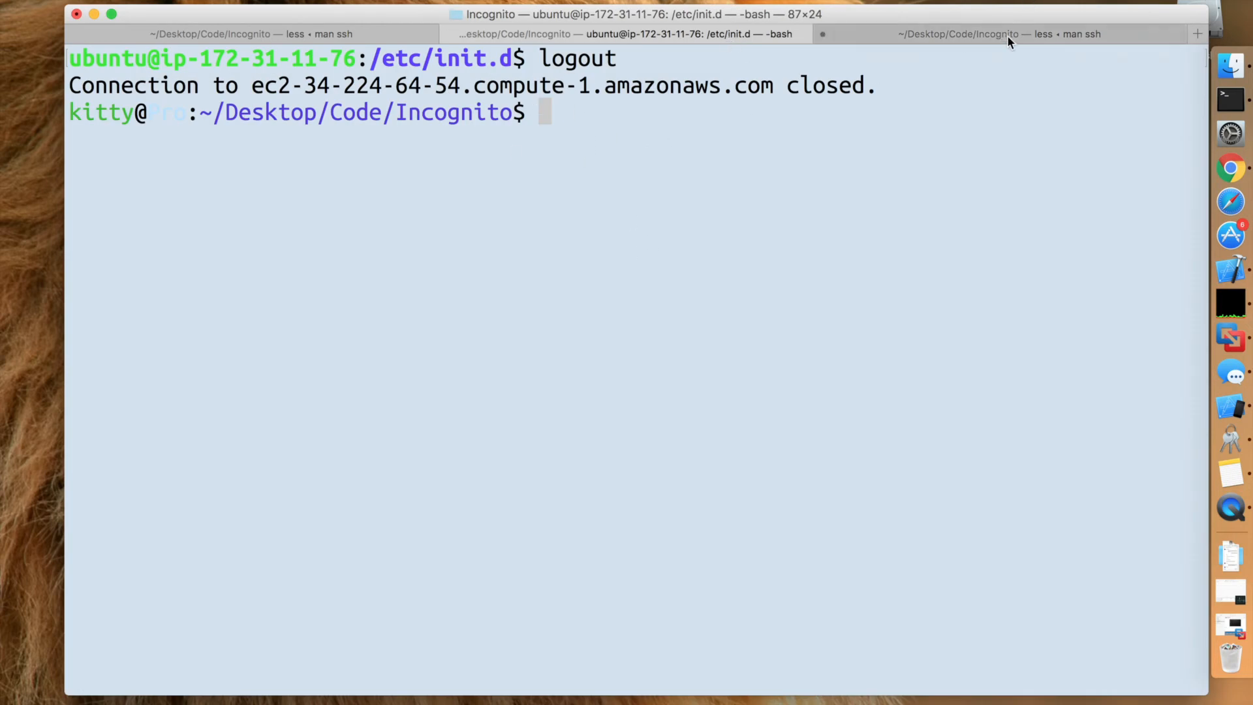
left_click(999, 34)
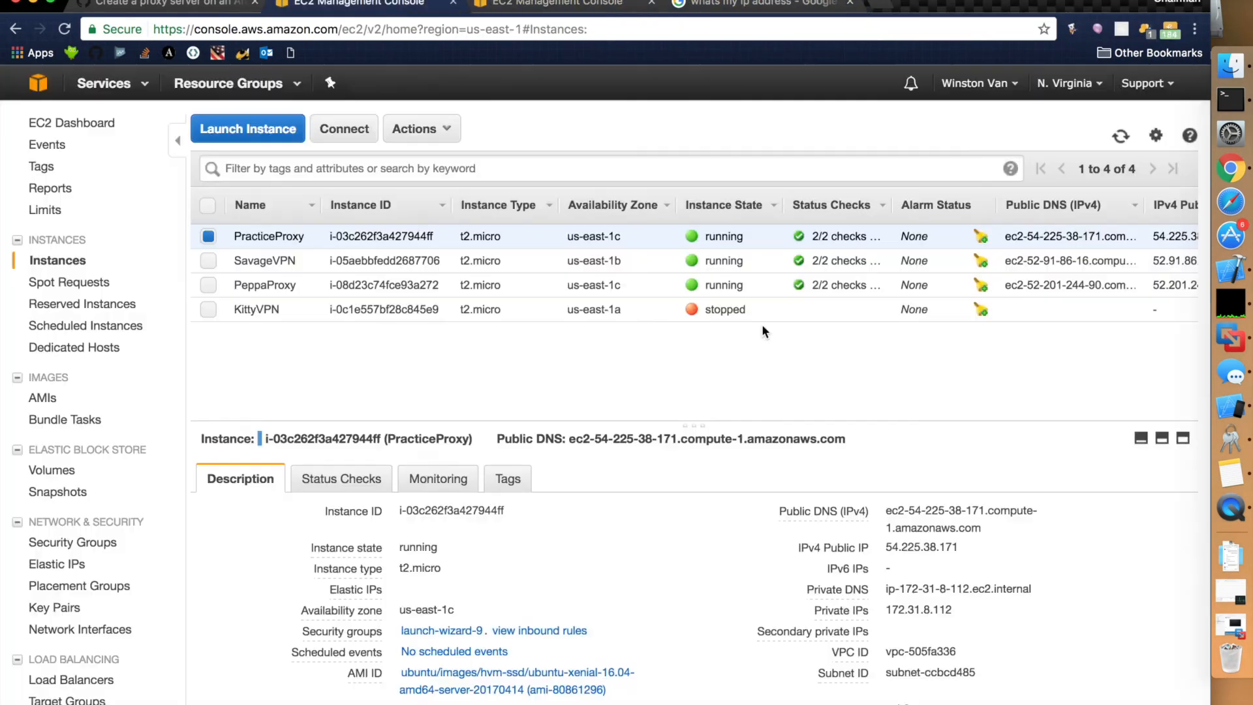
left_click(343, 128)
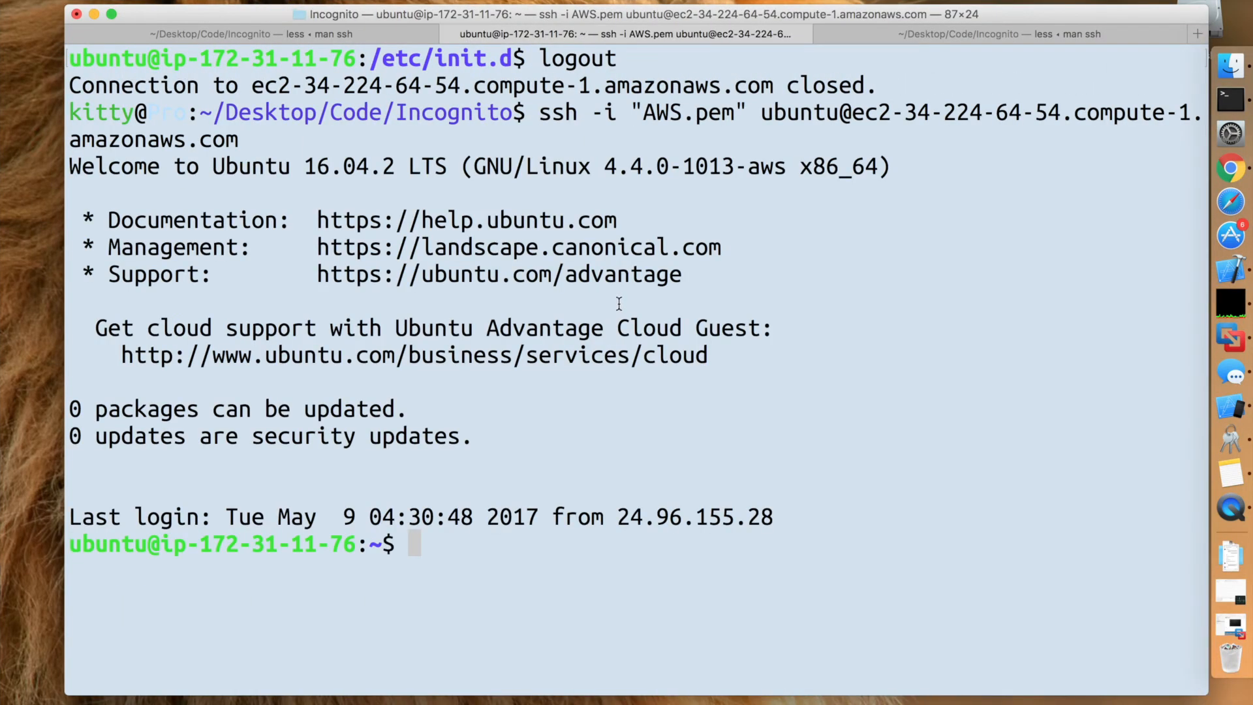
Step: Log out and start a new ssh -i "AWS.pem" -L command
type("logout")
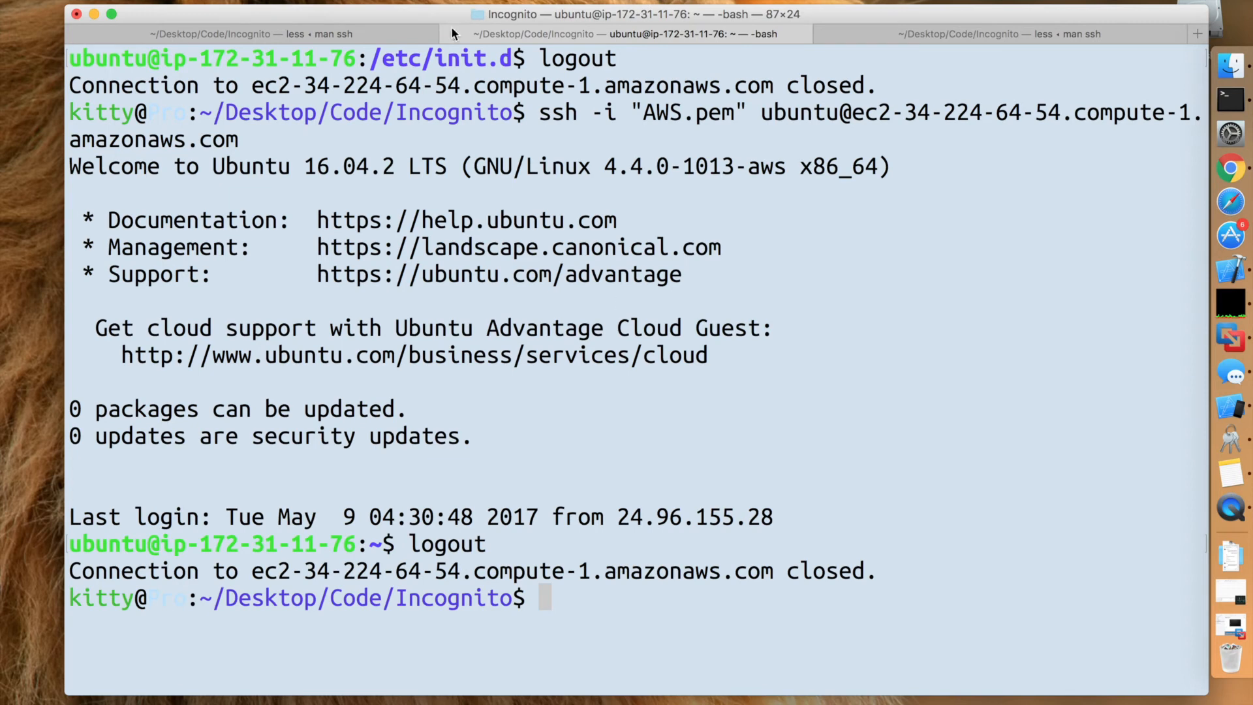
type("s")
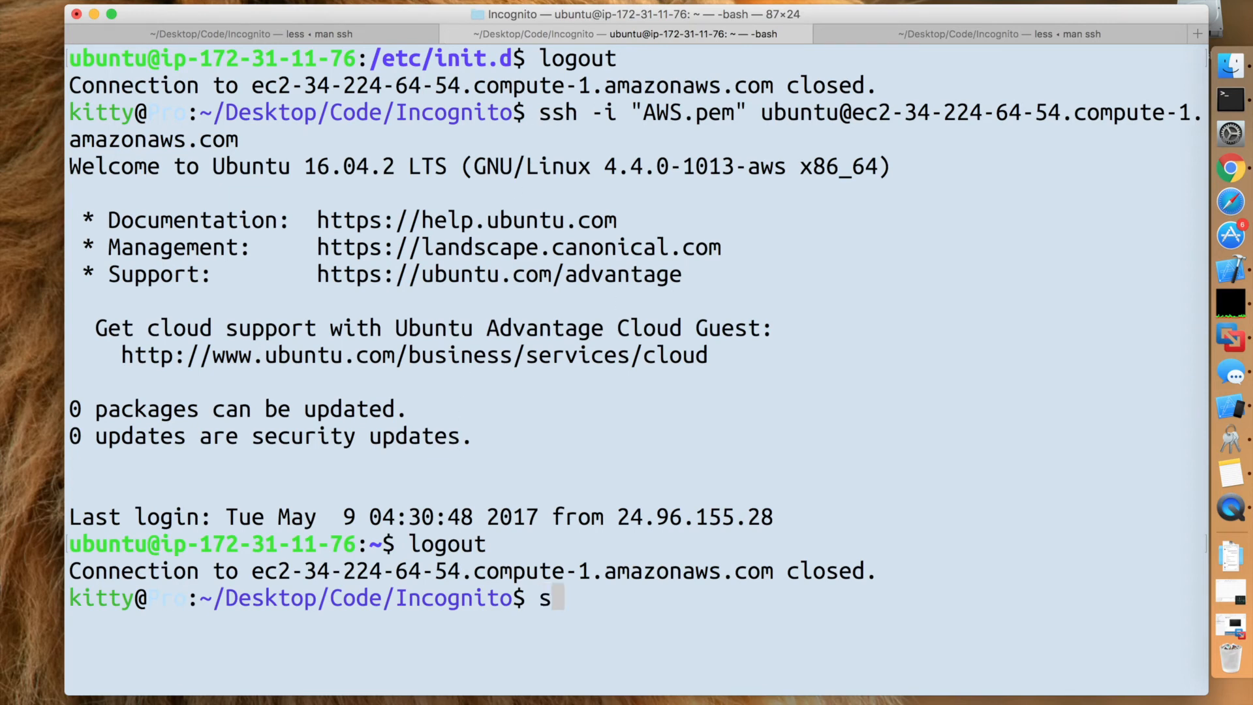
type("sh")
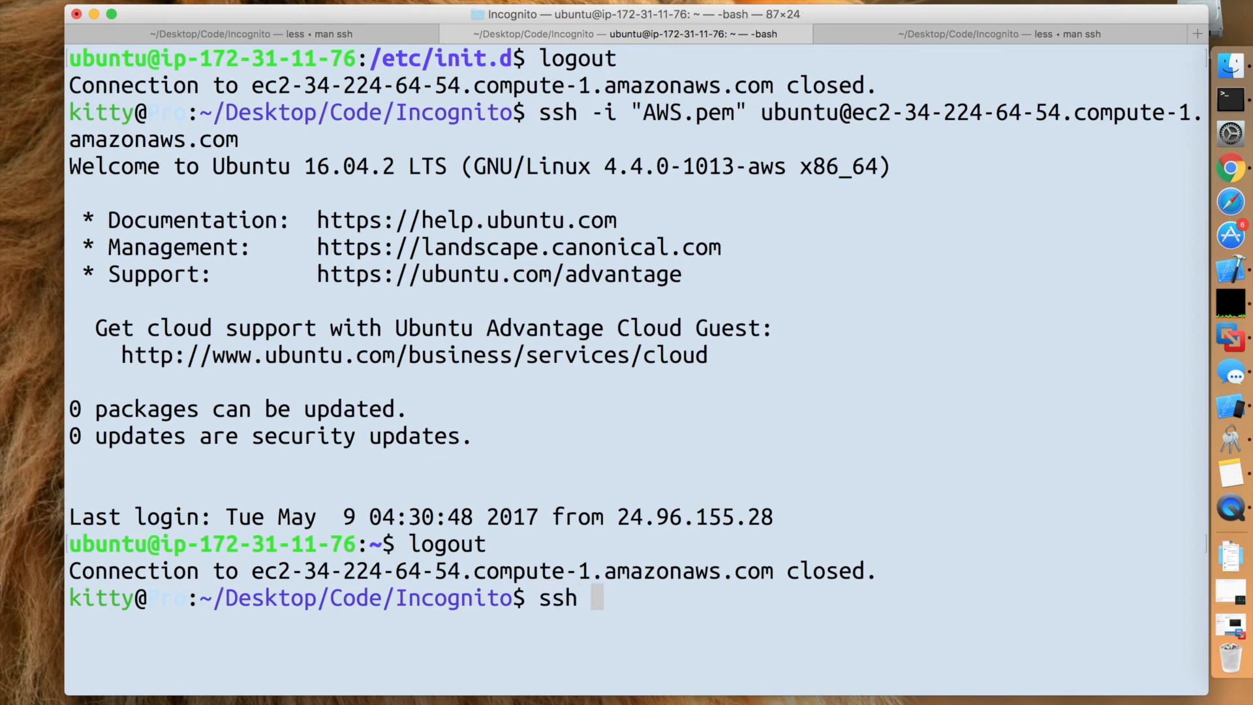
type("-i \"AWS.")
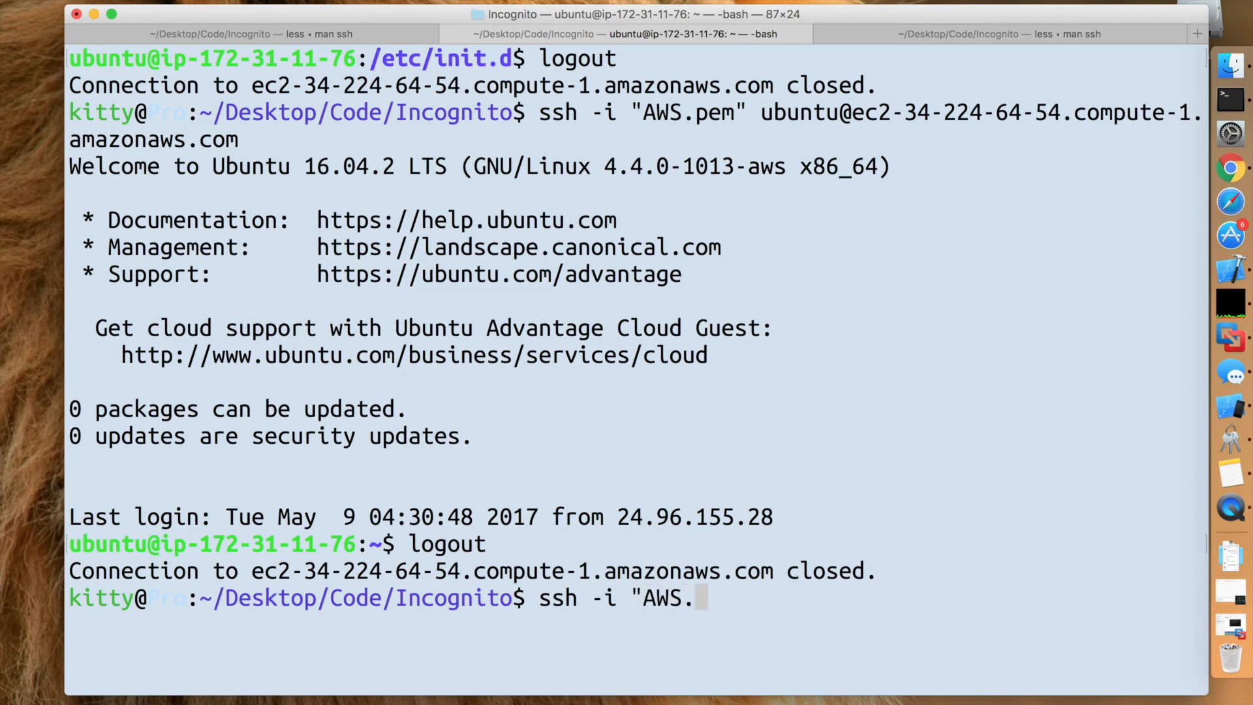
type("pem\"")
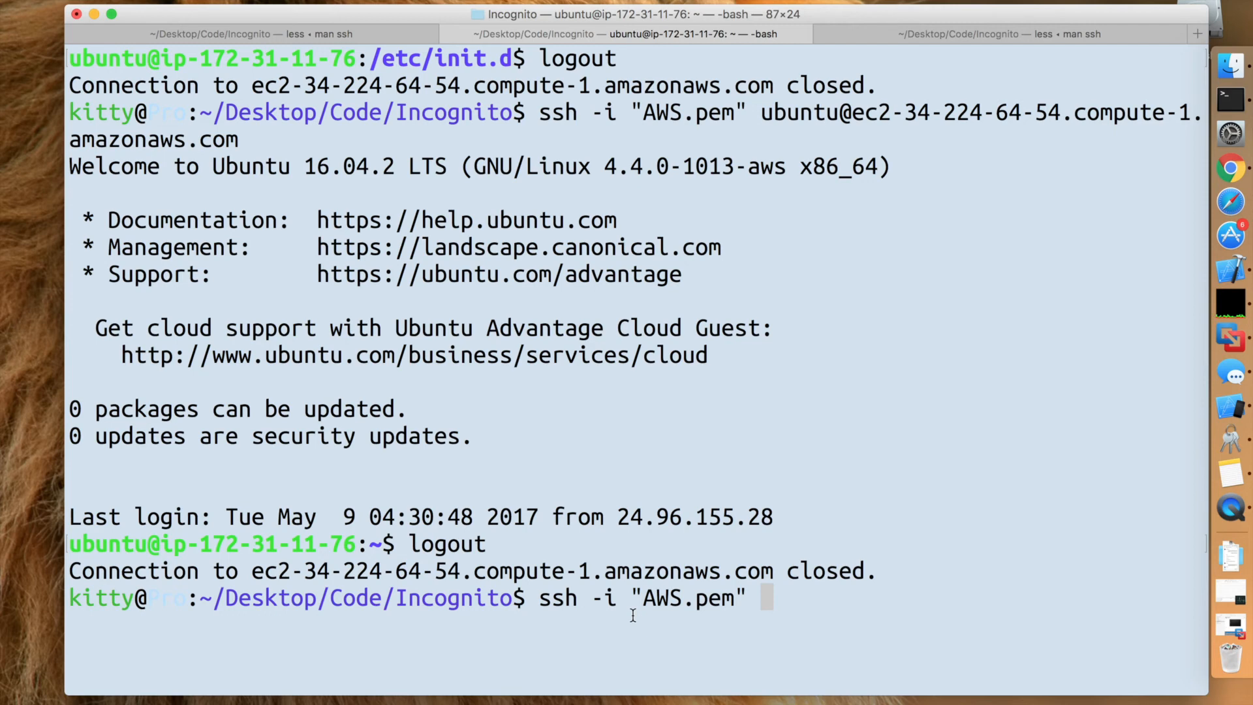
type("-L")
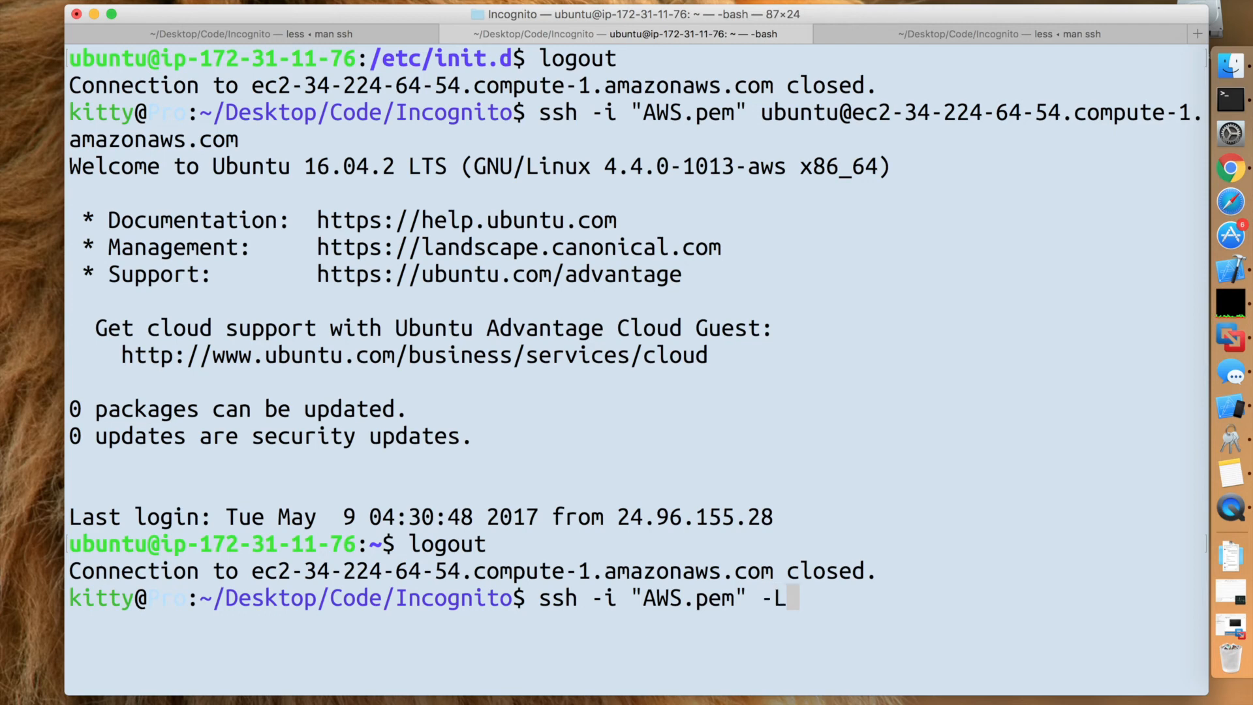
mouse_move(841, 568)
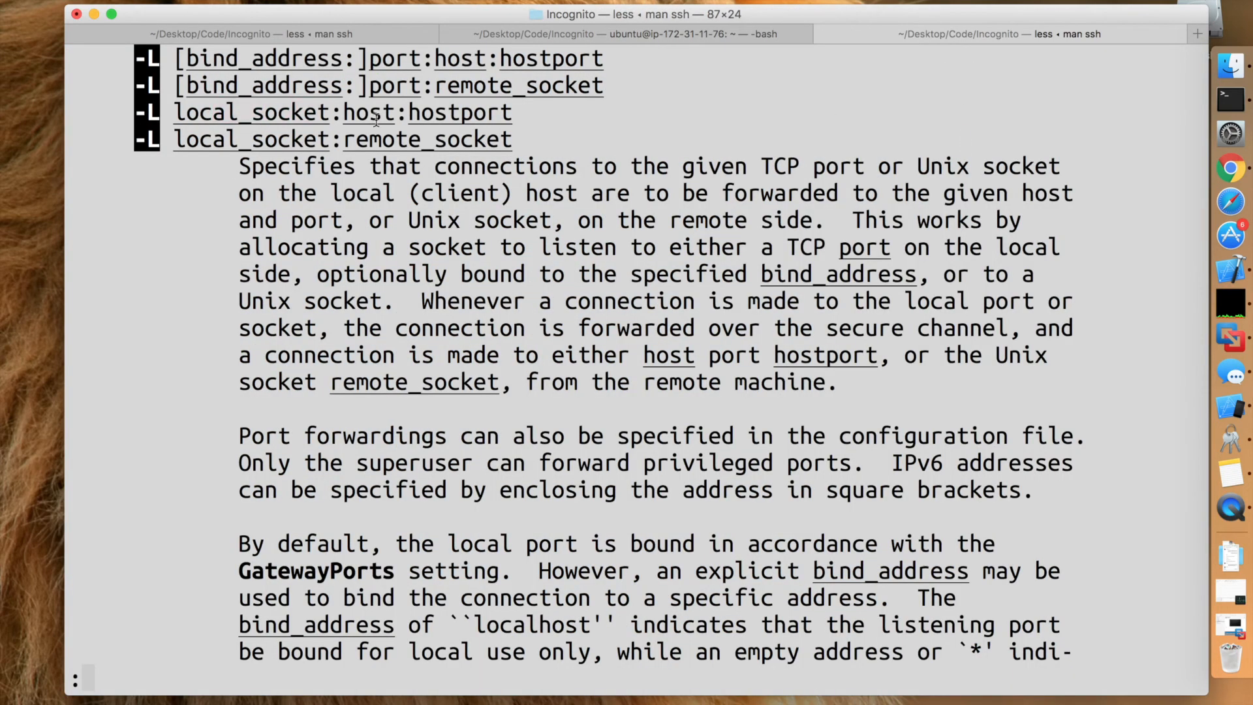
mouse_move(415, 112)
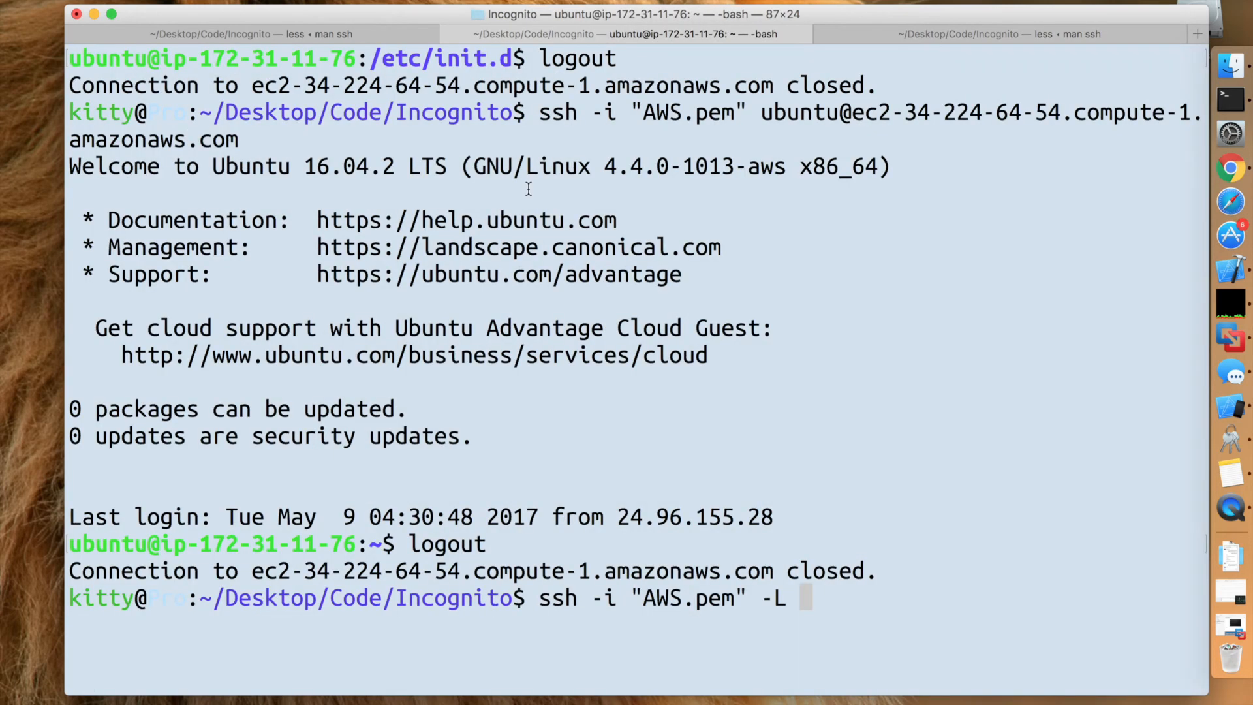
mouse_move(849, 624)
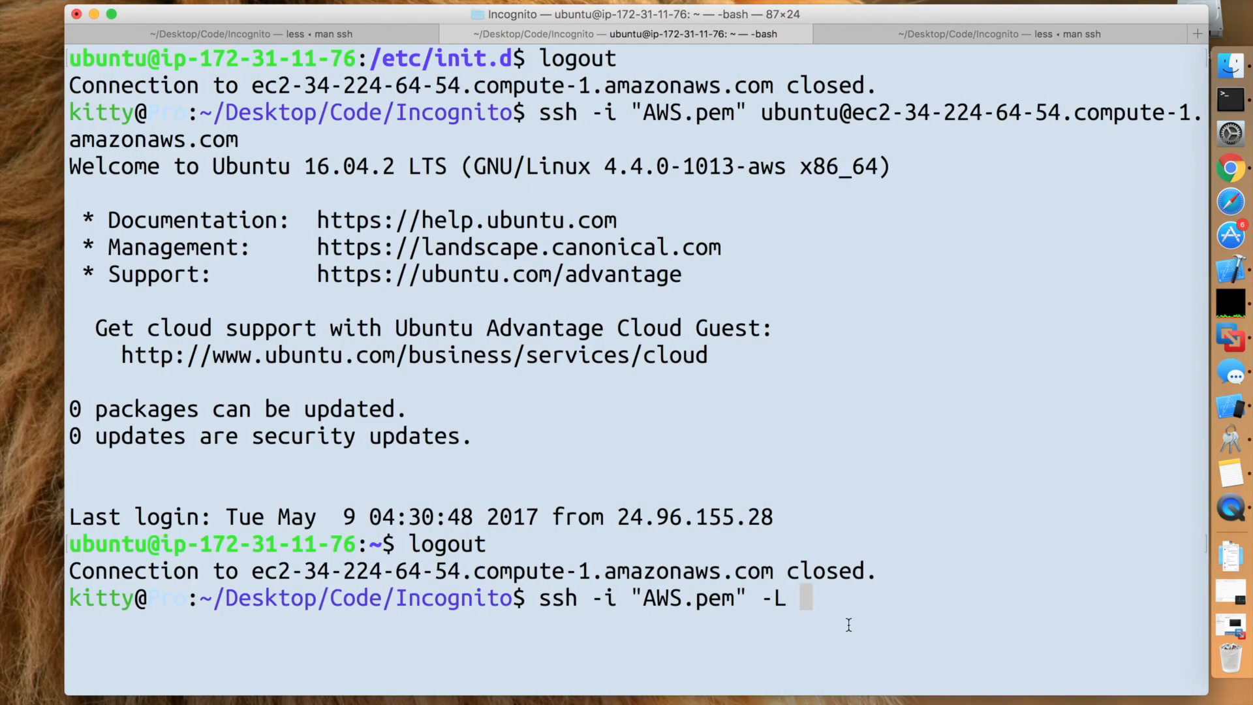
type("3")
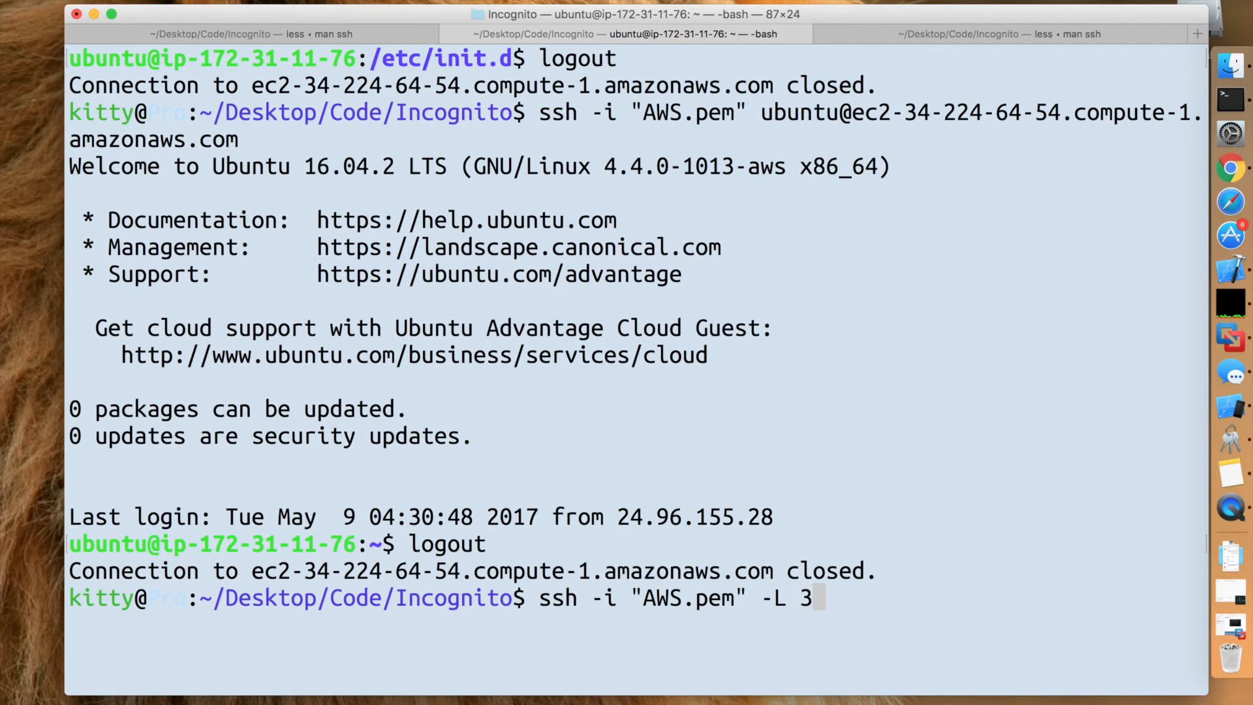
type("333")
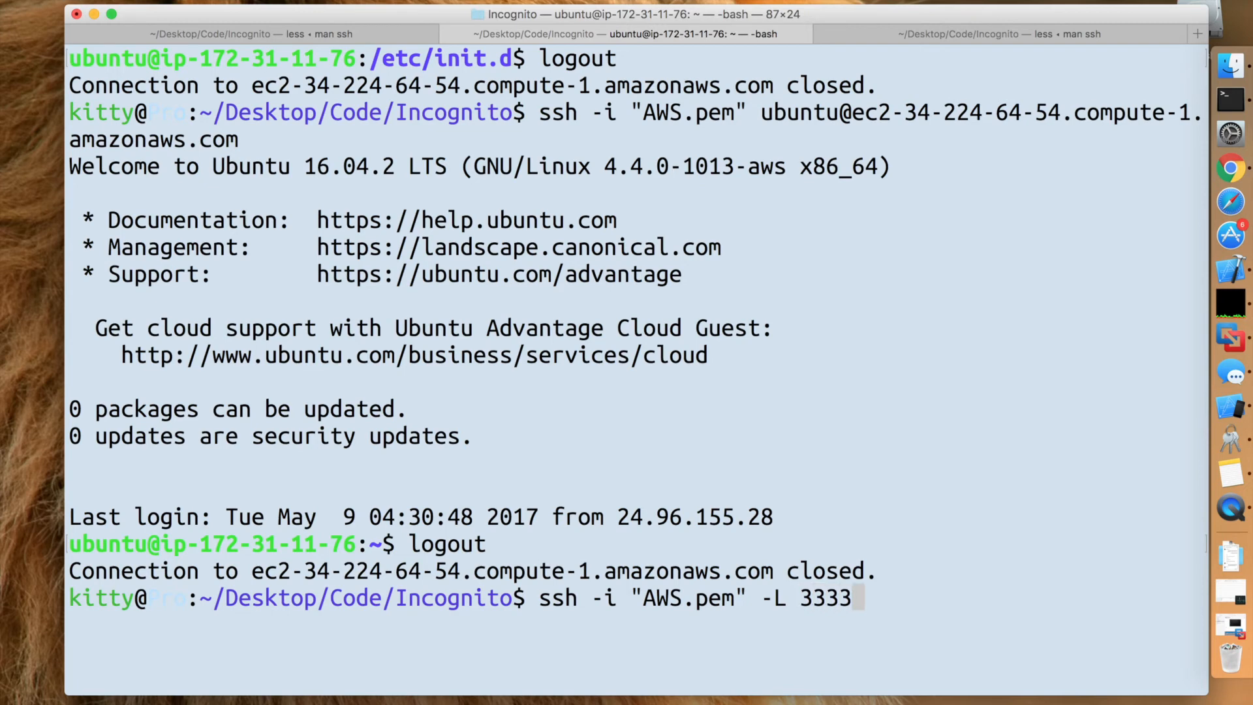
type(":loca")
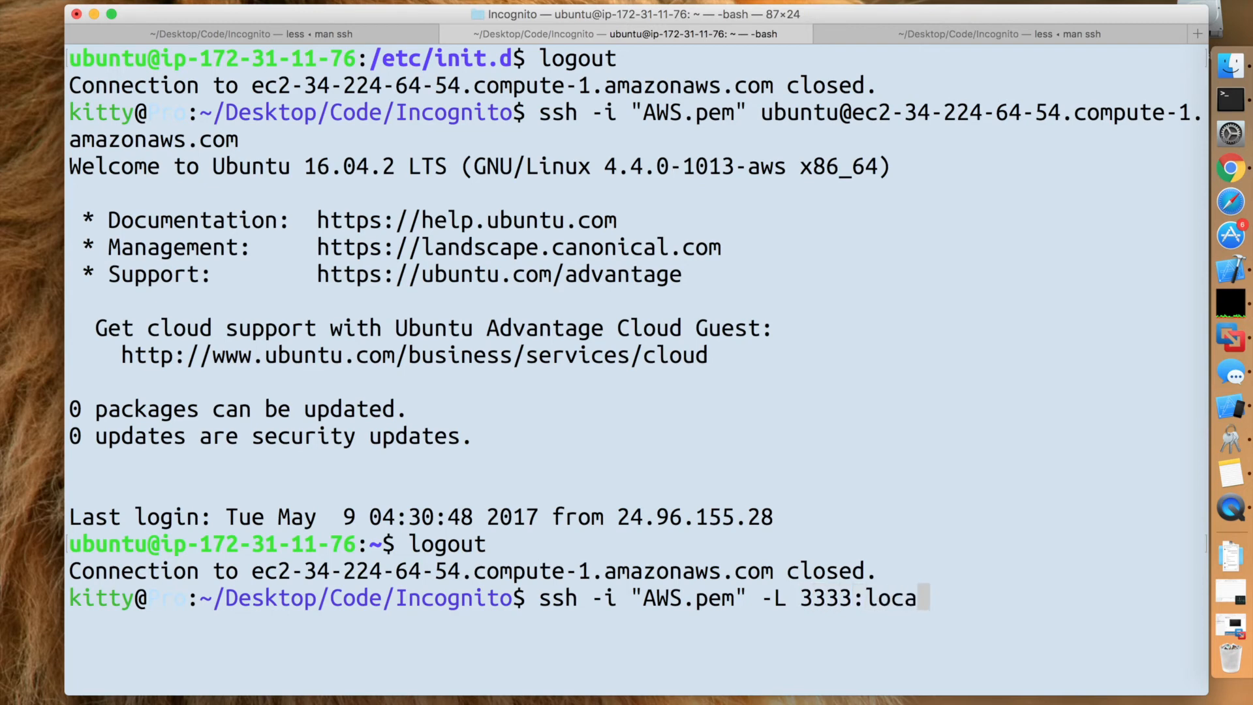
type("lhost")
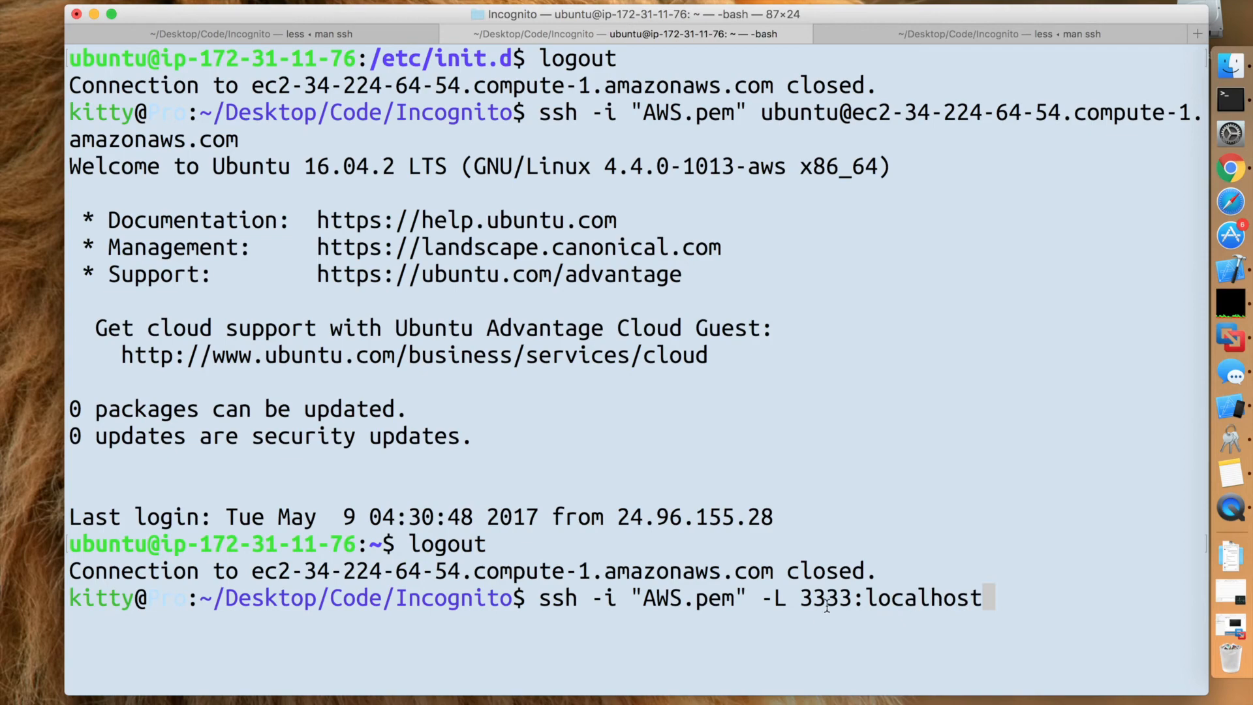
type(":")
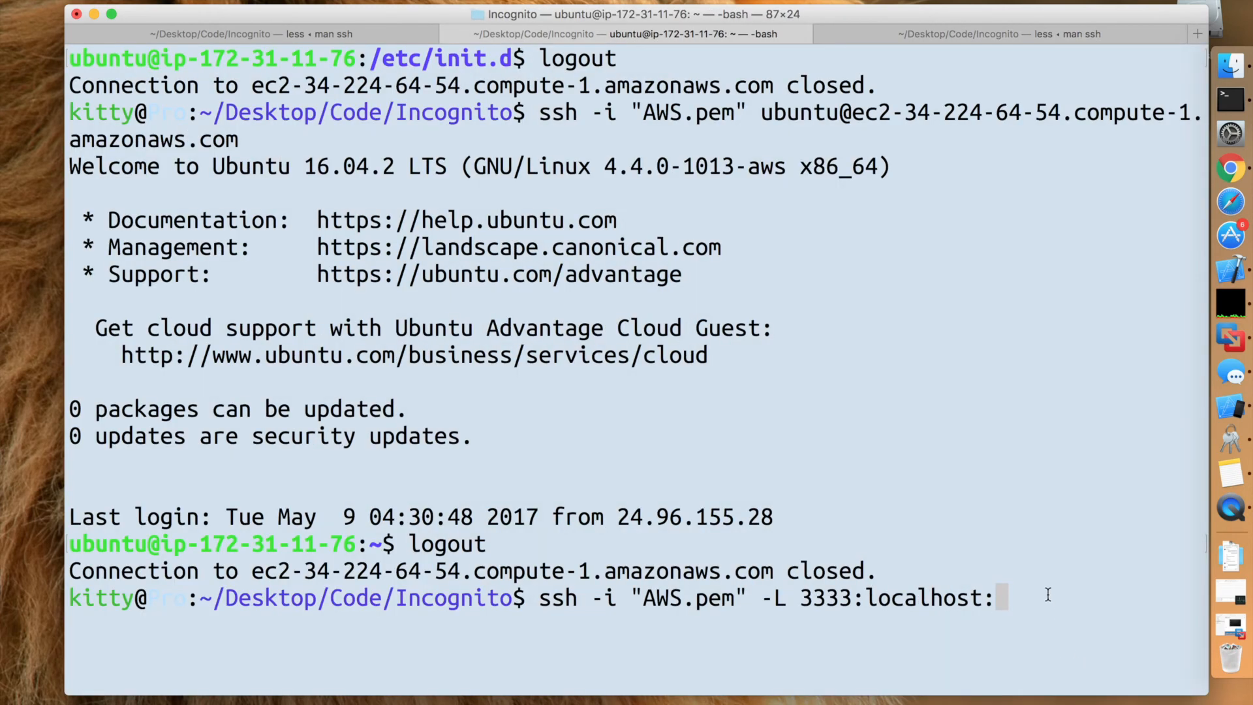
type("8888")
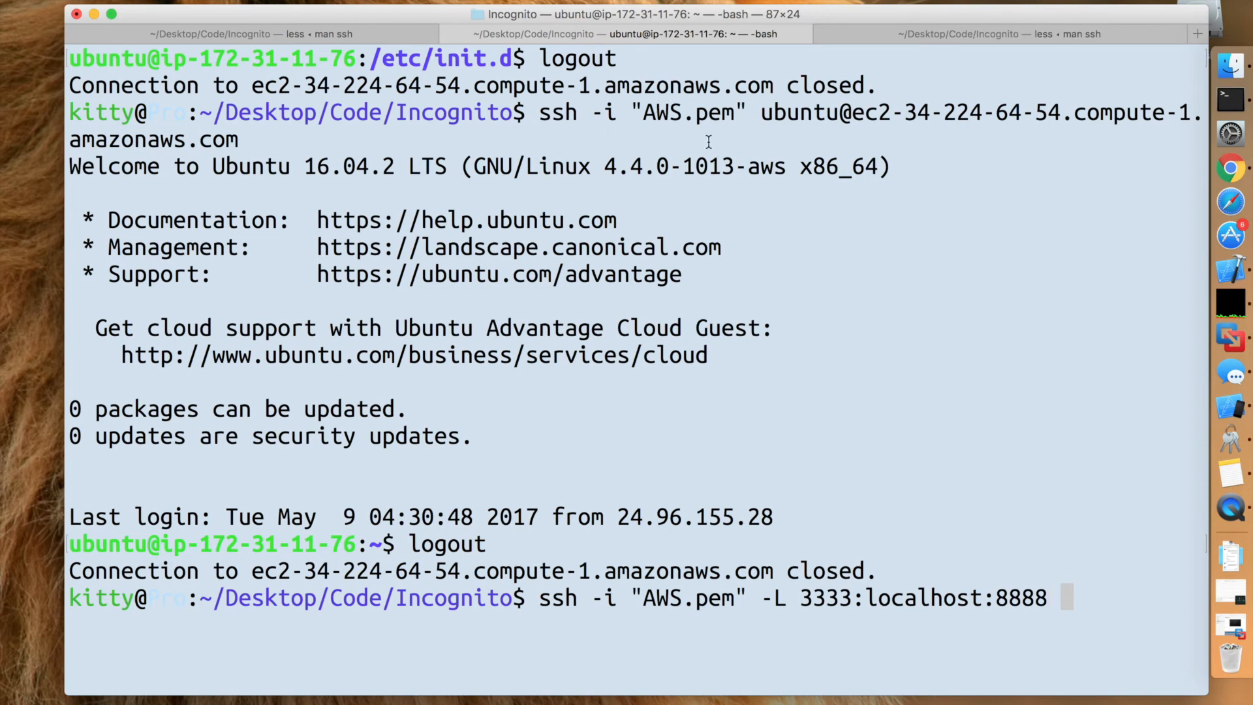
left_click_drag(760, 112, 240, 139)
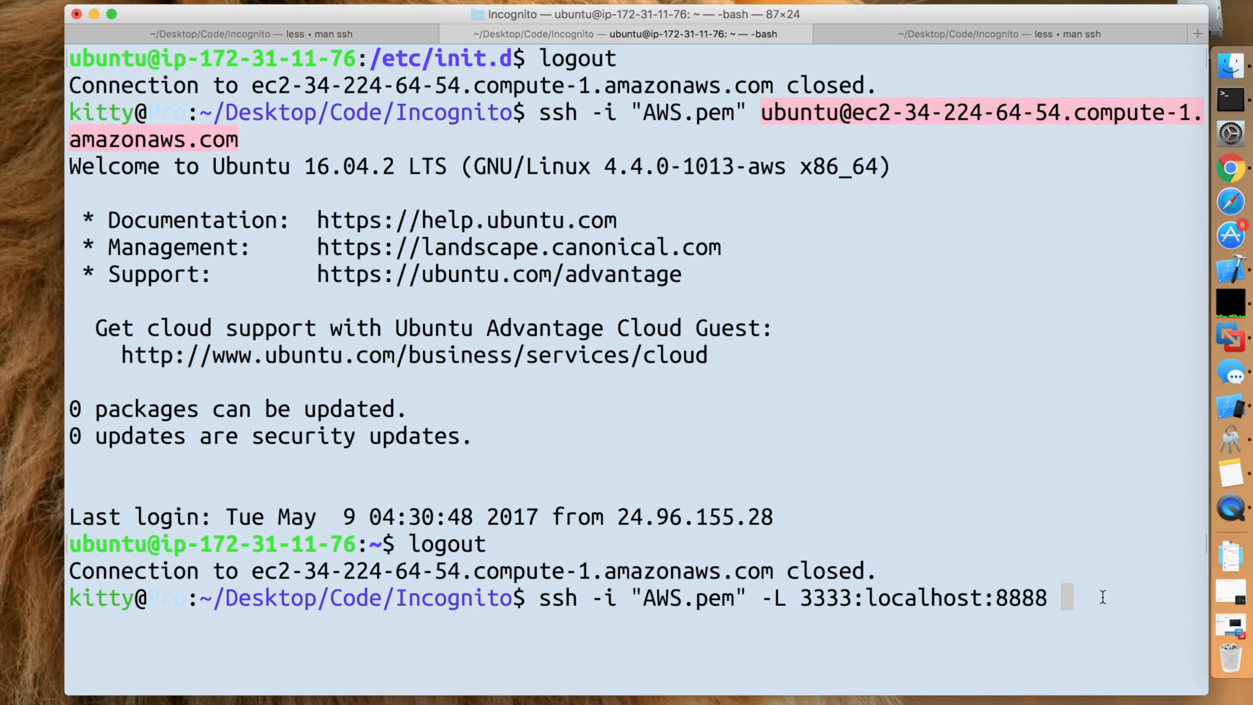
type("ubuntu@ec2-34-224-64-54.compute-1.amazonaws.com")
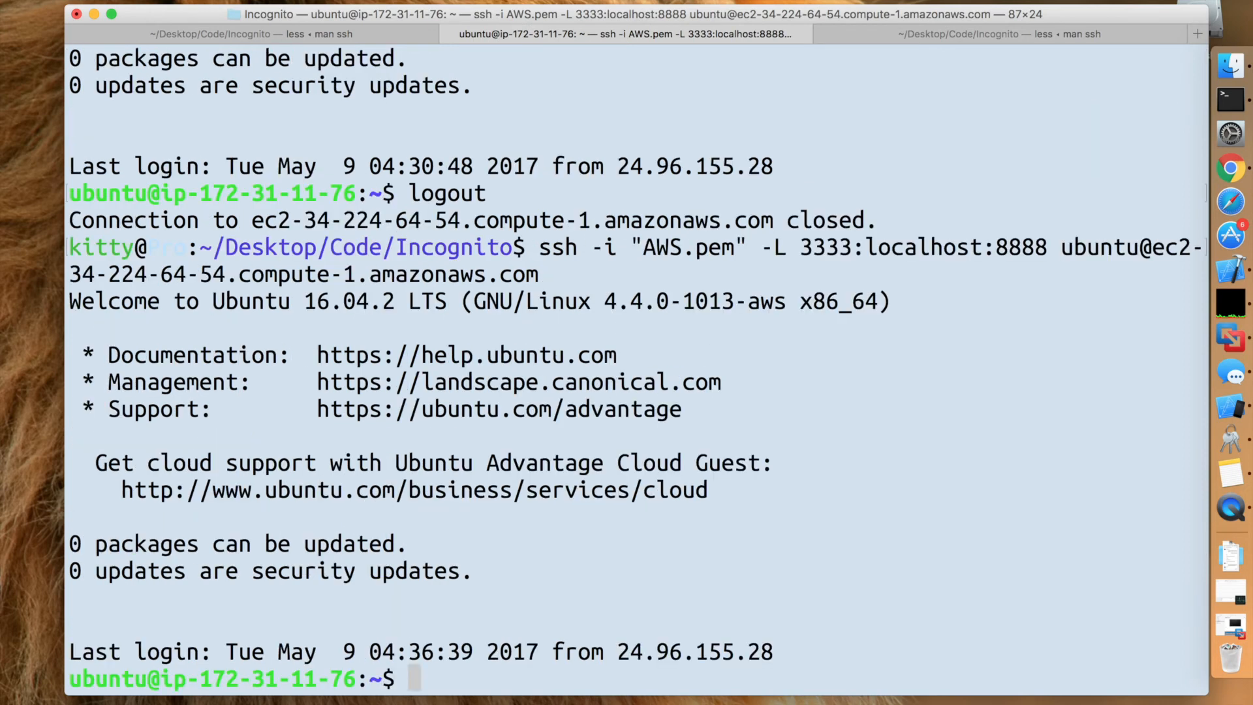
mouse_move(745, 254)
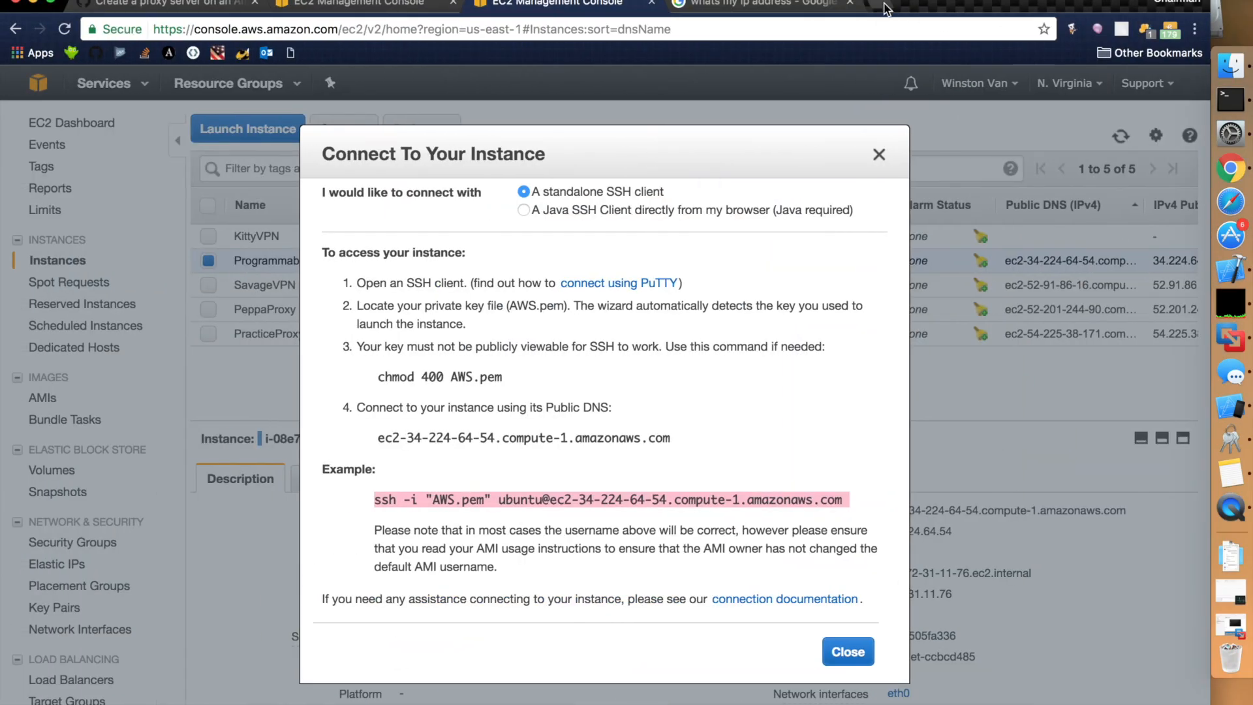
Step: Search Chrome settings for "Proxy" to reach the macOS network proxy pane
left_click(1195, 29)
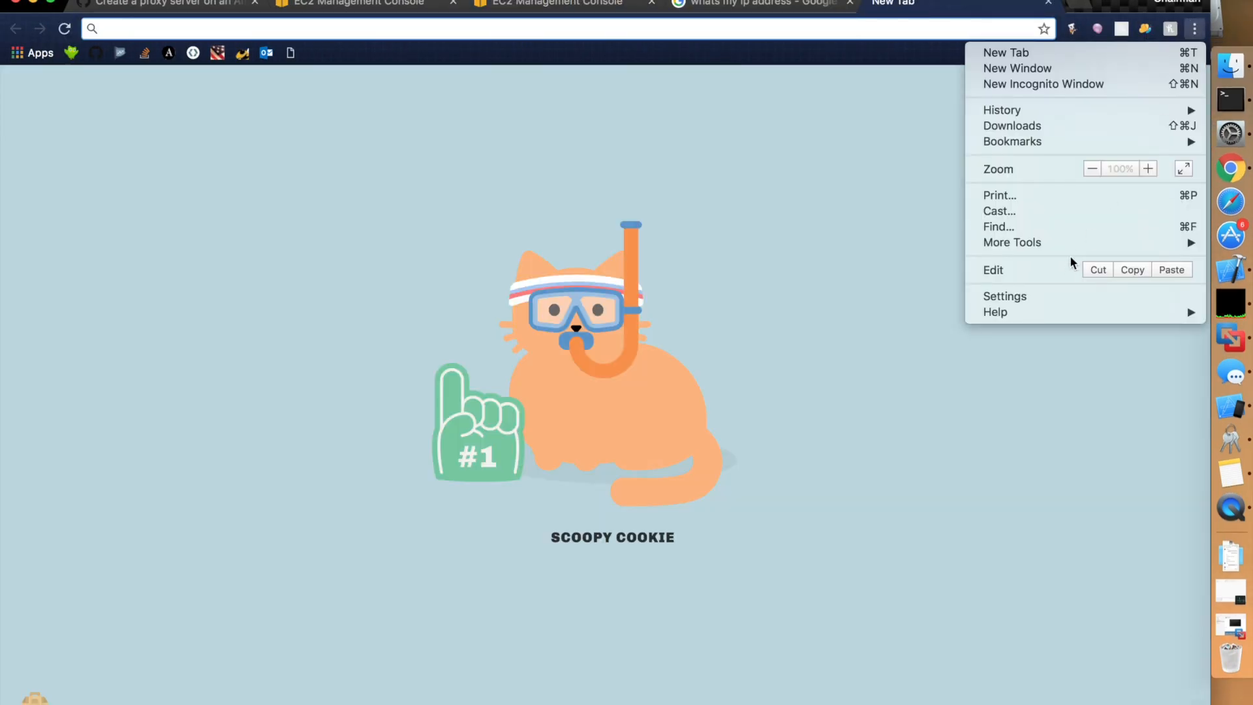
left_click(1004, 296)
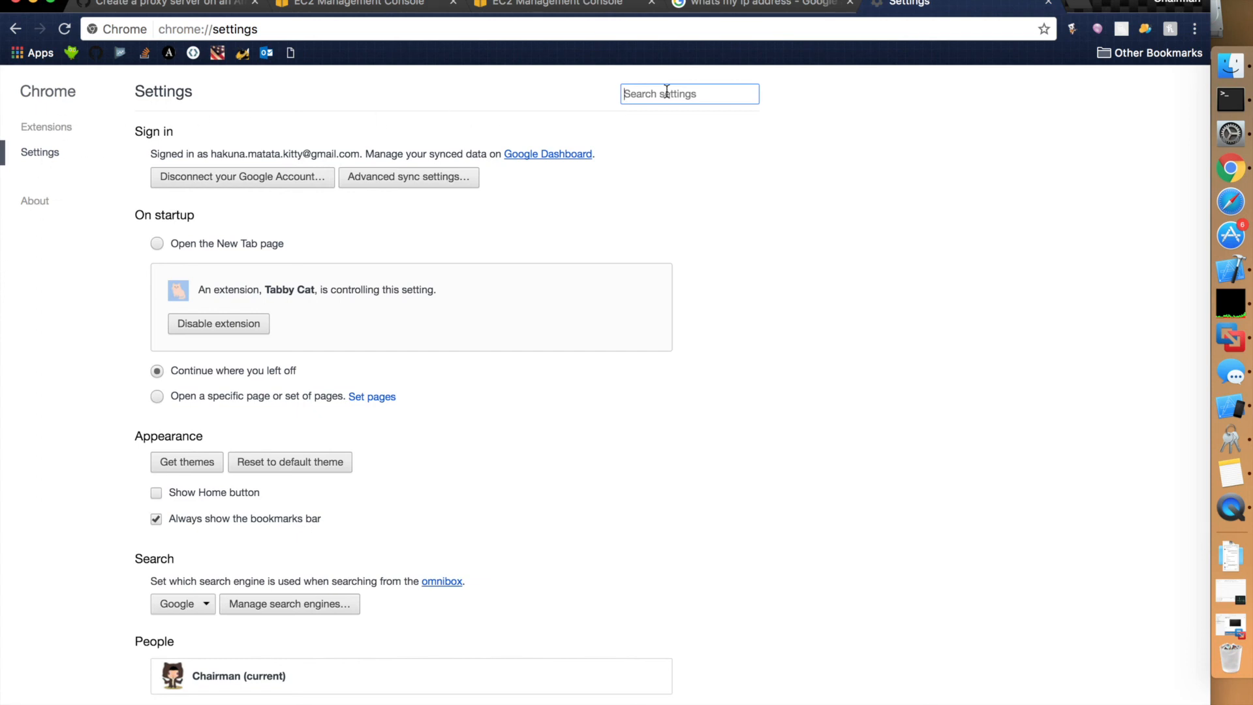
type("Proxy")
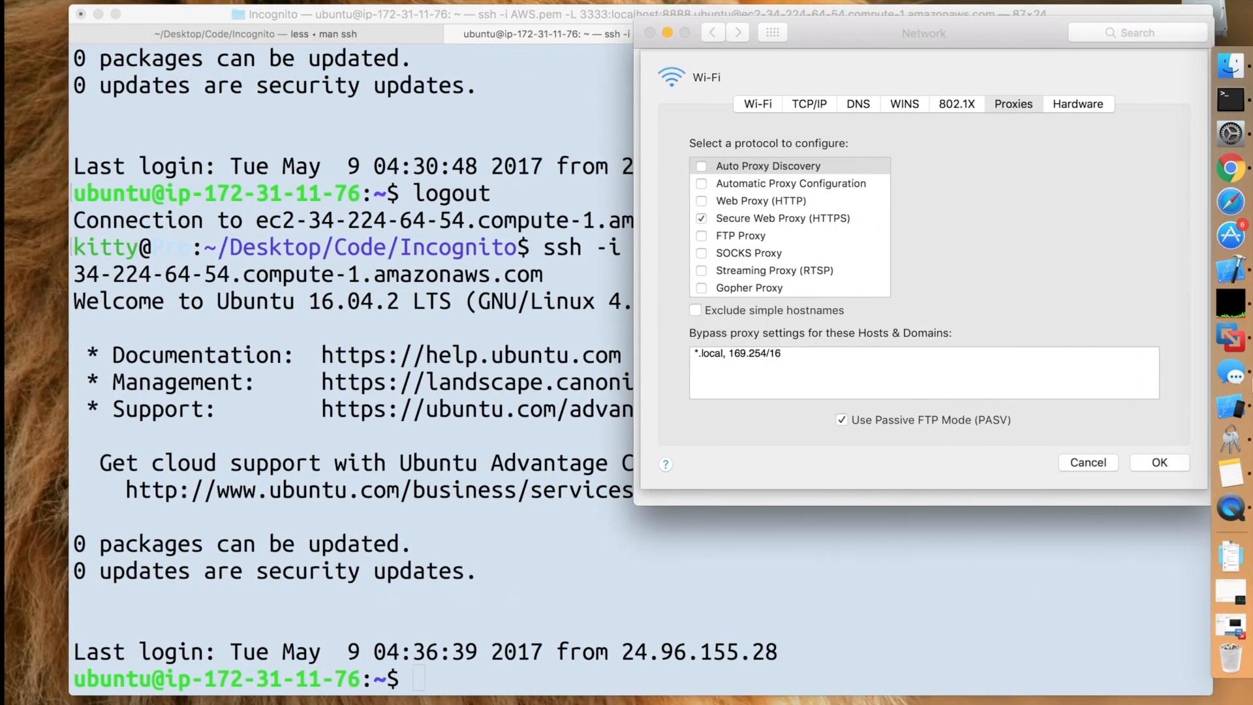
Step: Enable Secure Web Proxy (HTTPS) as localhost:3333, confirm with OK and apply
left_click(767, 166)
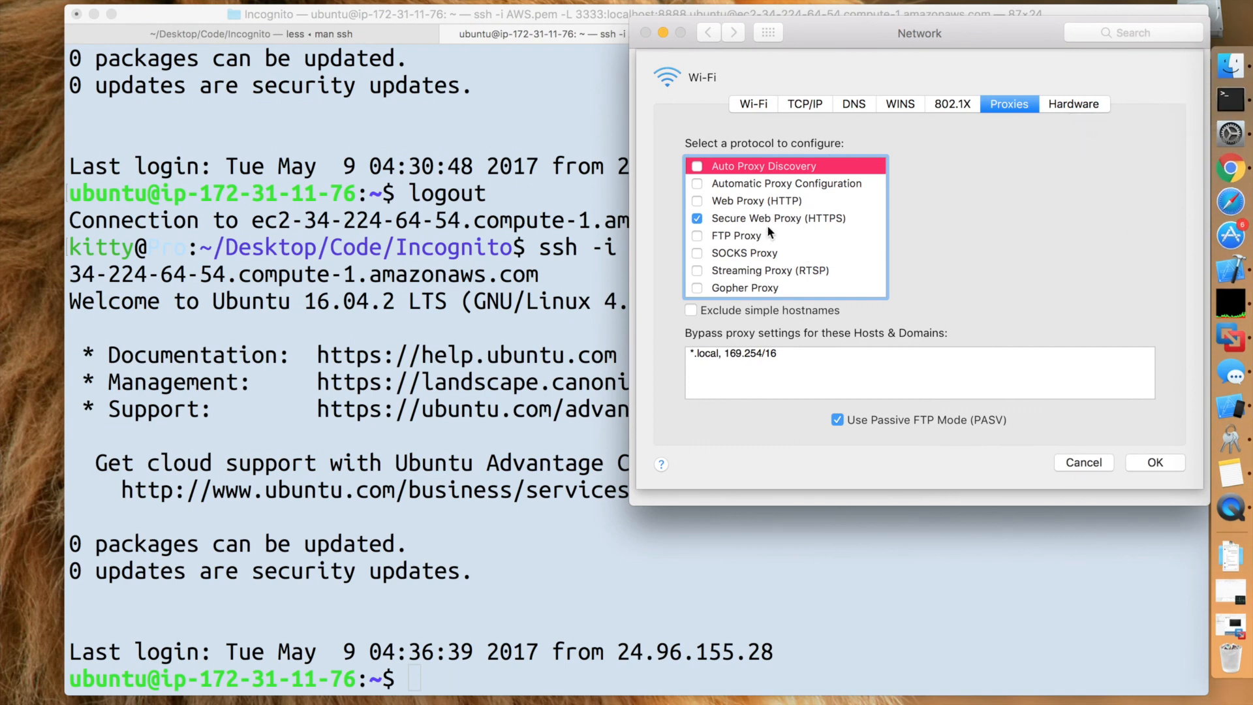
left_click(737, 235)
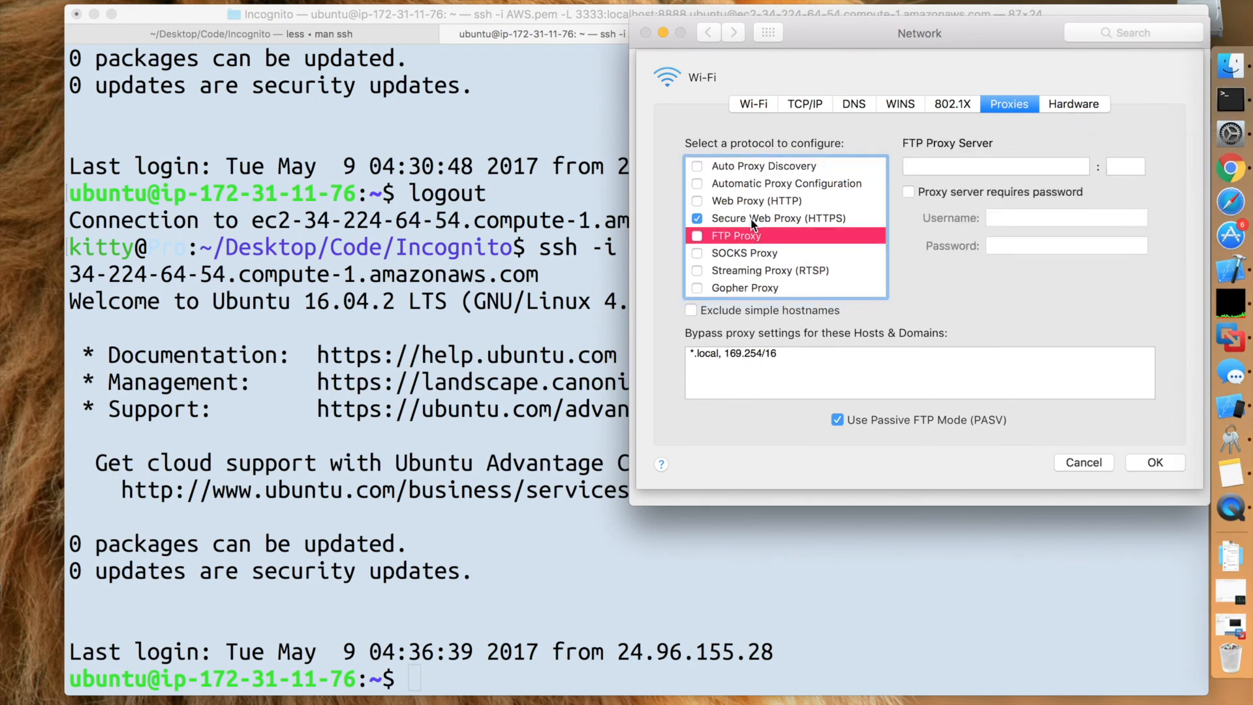
left_click(775, 218)
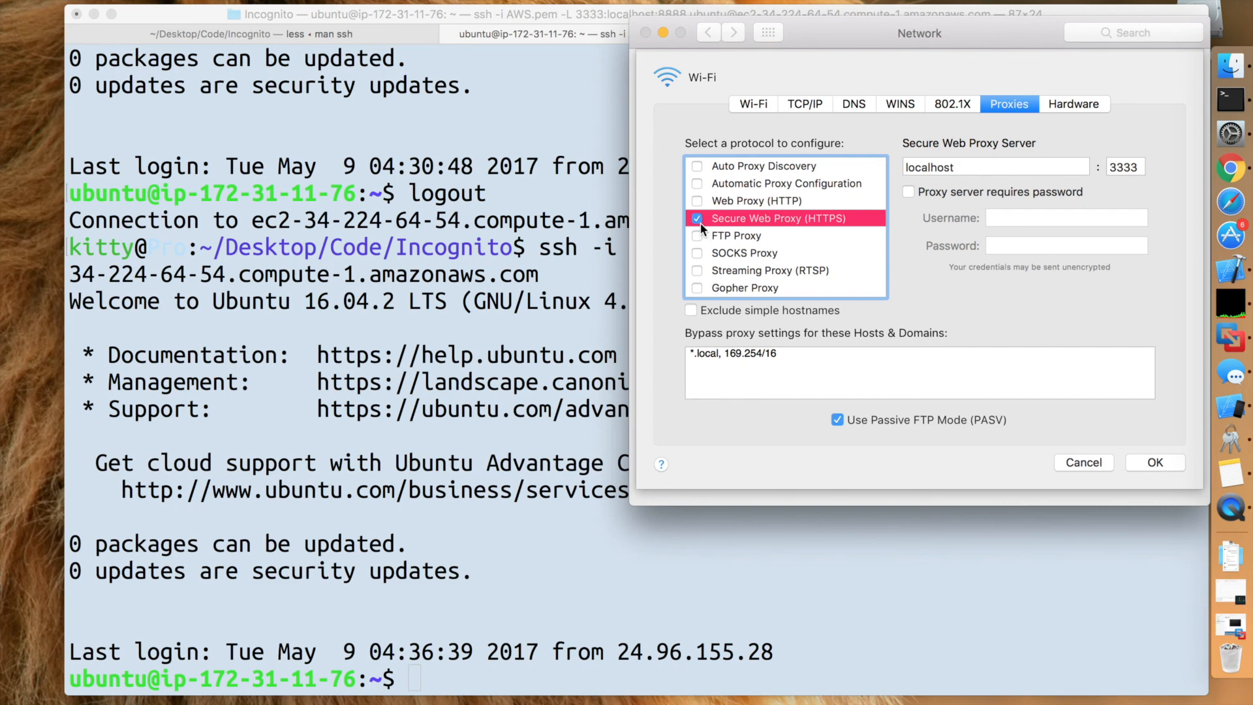
mouse_move(728, 246)
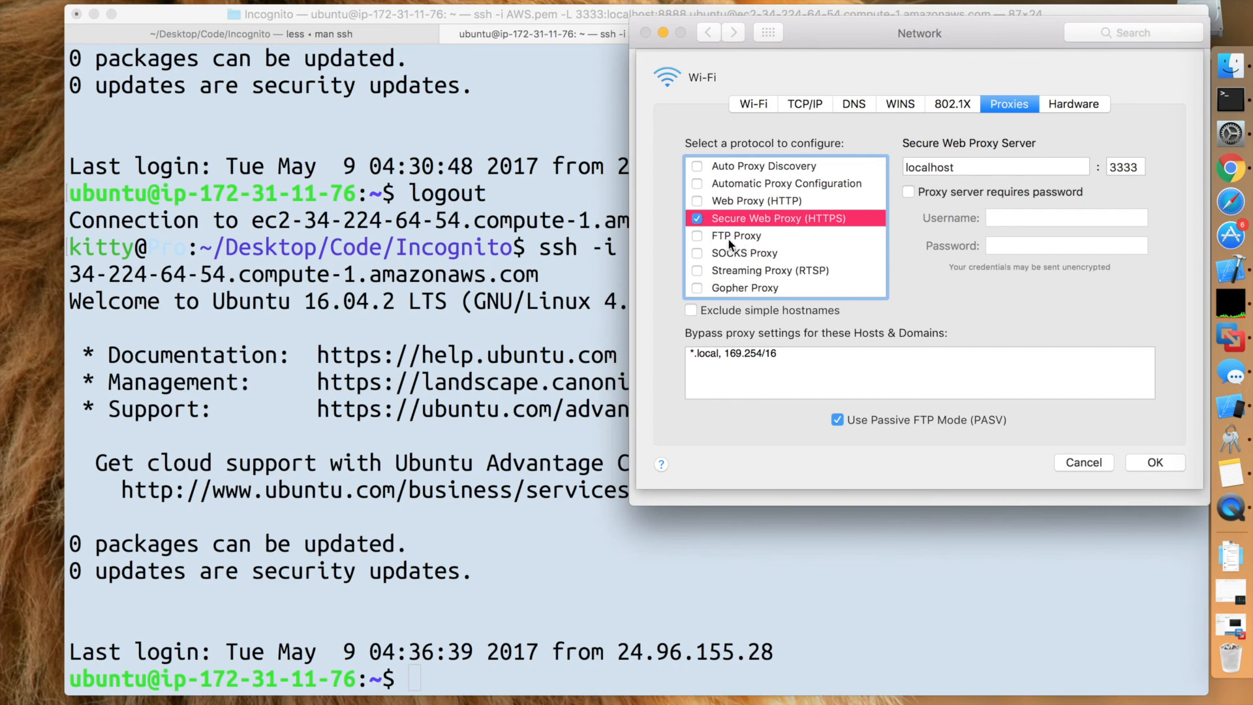
mouse_move(817, 225)
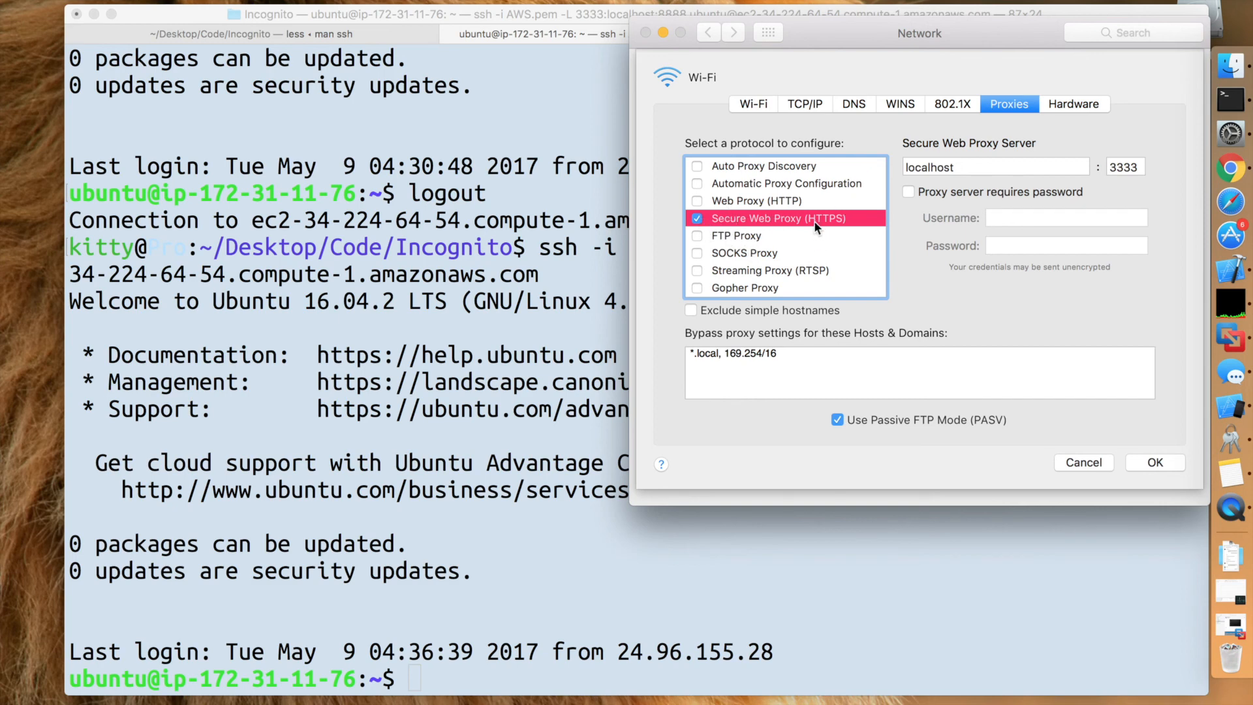
mouse_move(820, 230)
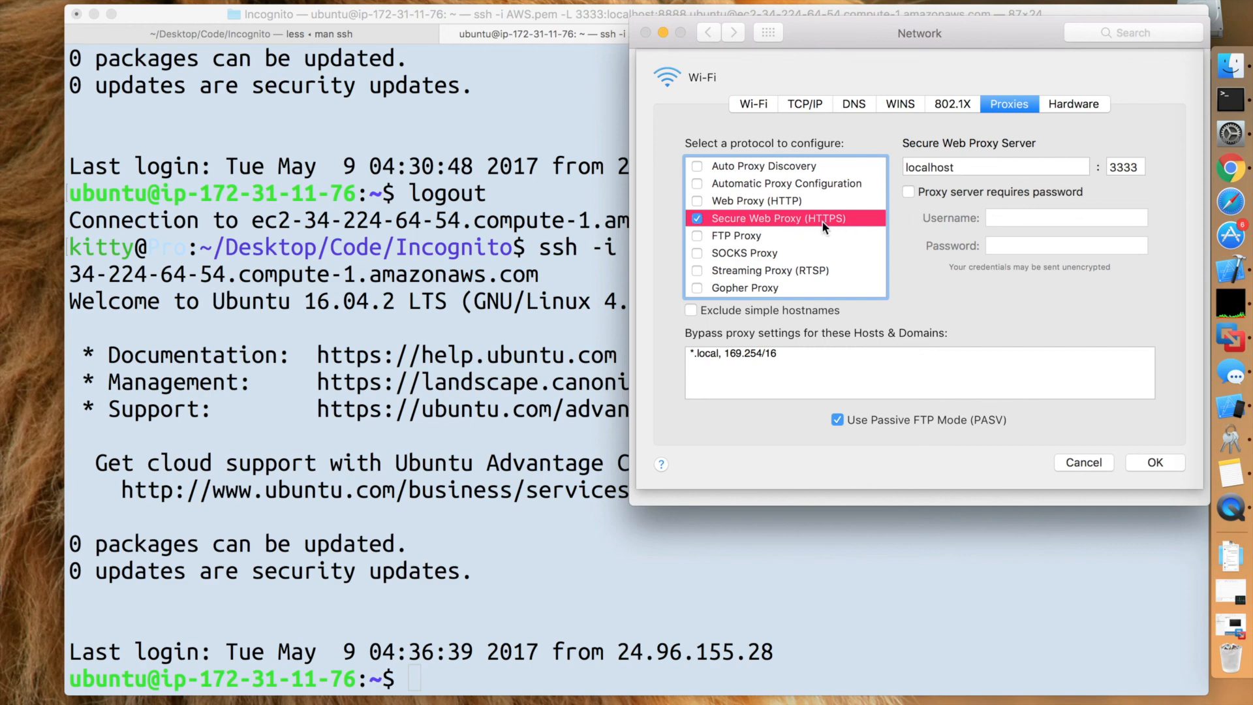
left_click(995, 166)
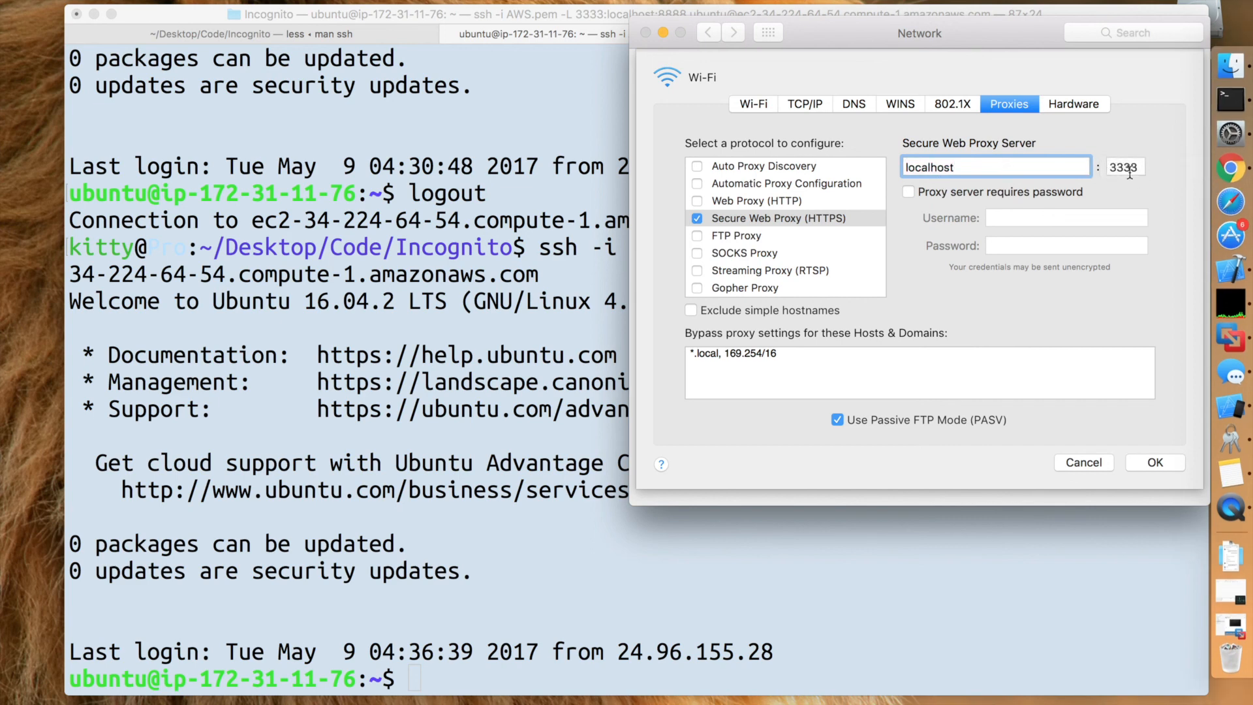
left_click(1124, 167)
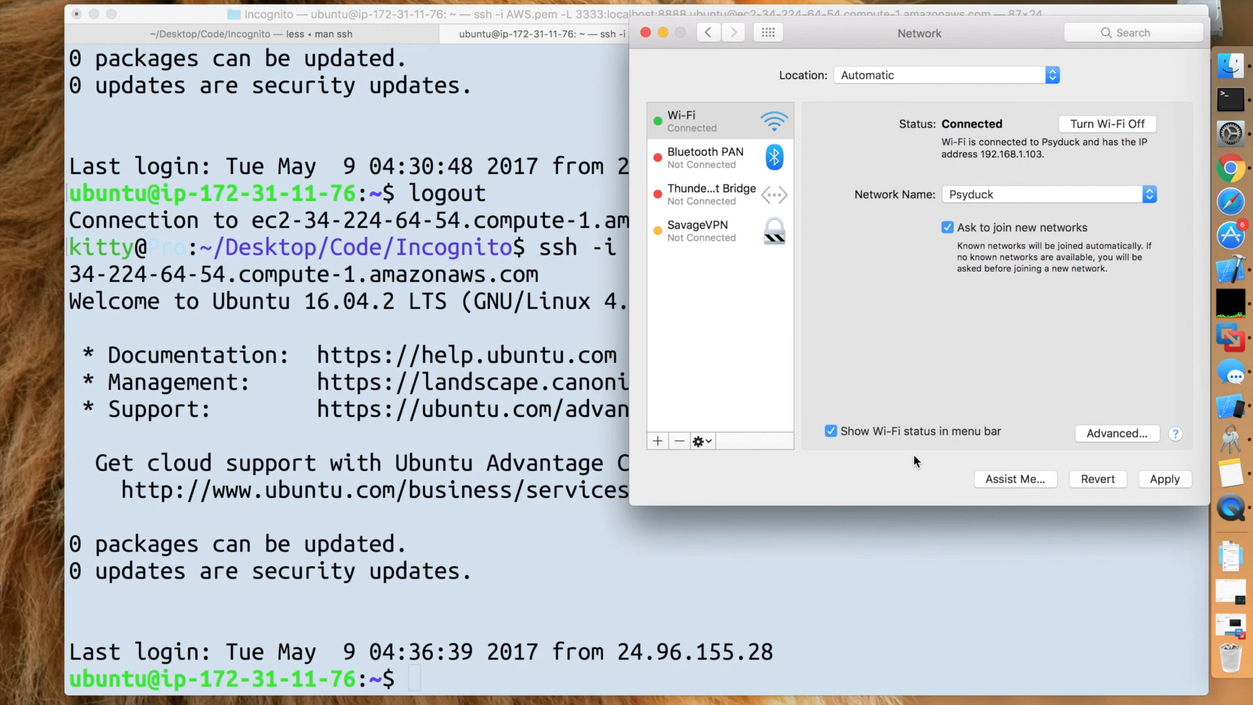
mouse_move(1185, 487)
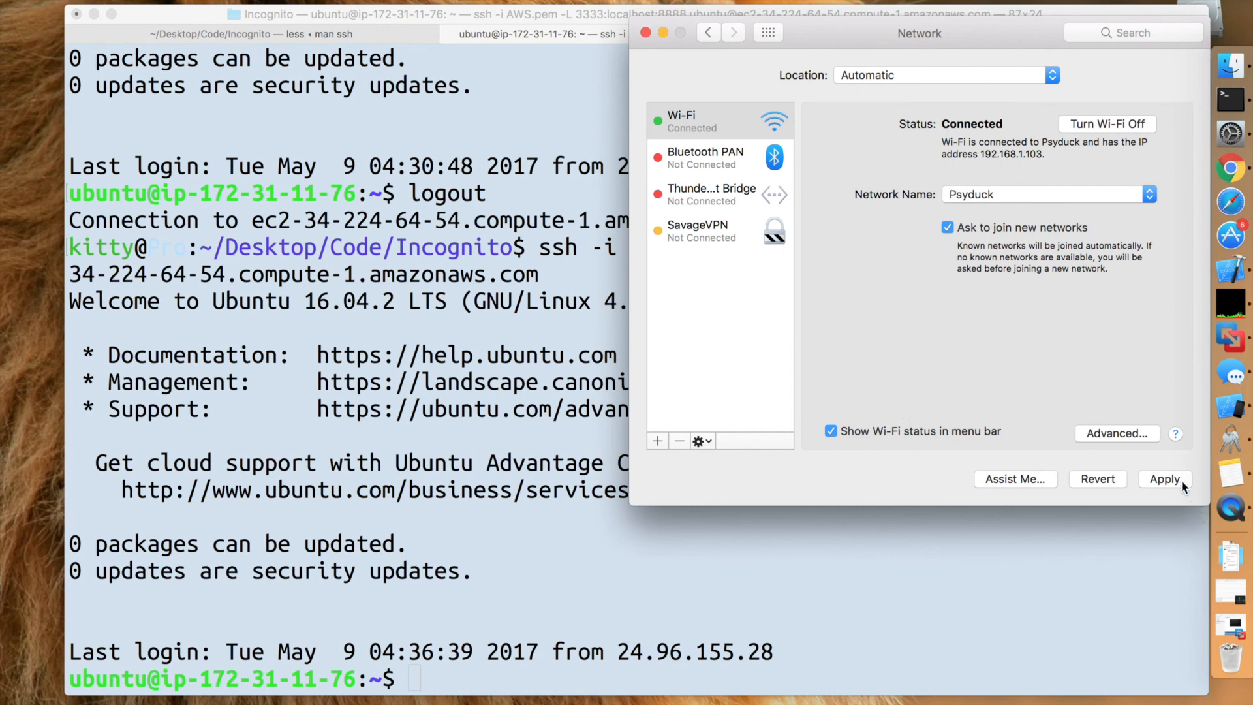
left_click(1163, 479)
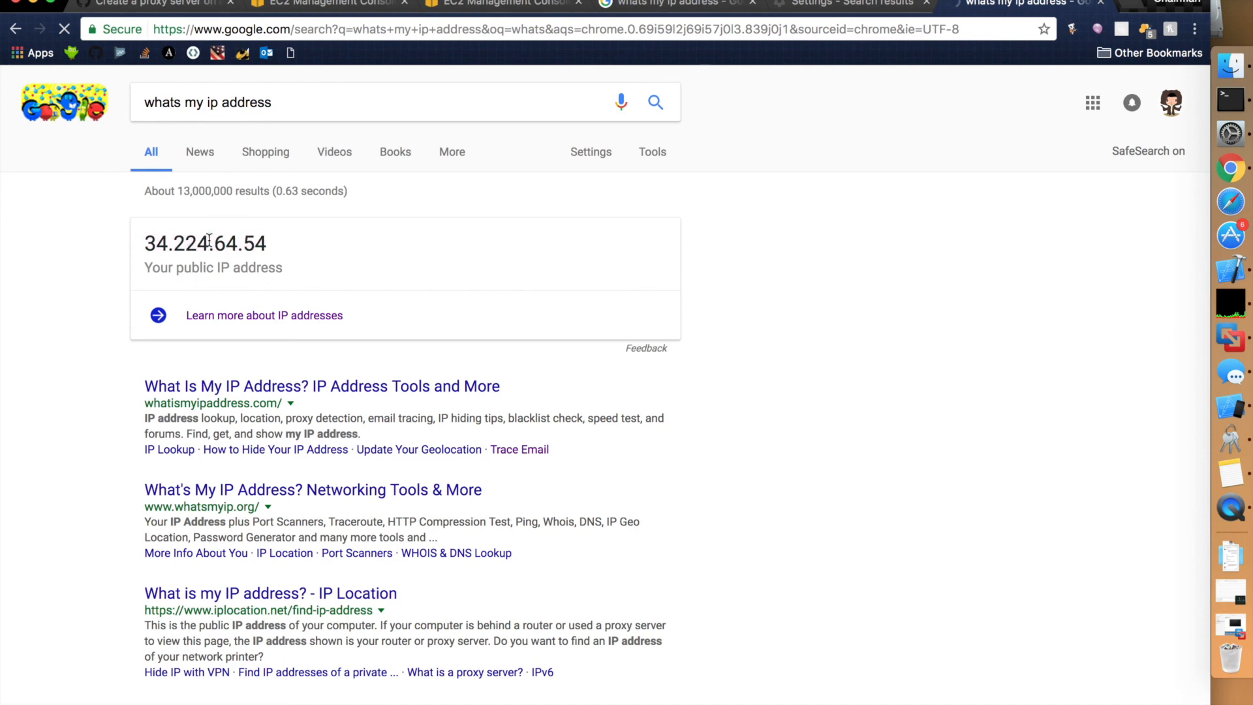
Step: Compare Google's reported IP 34.224.64.54 with the instance's IPv4 Public IP in the EC2 console
double_click(205, 244)
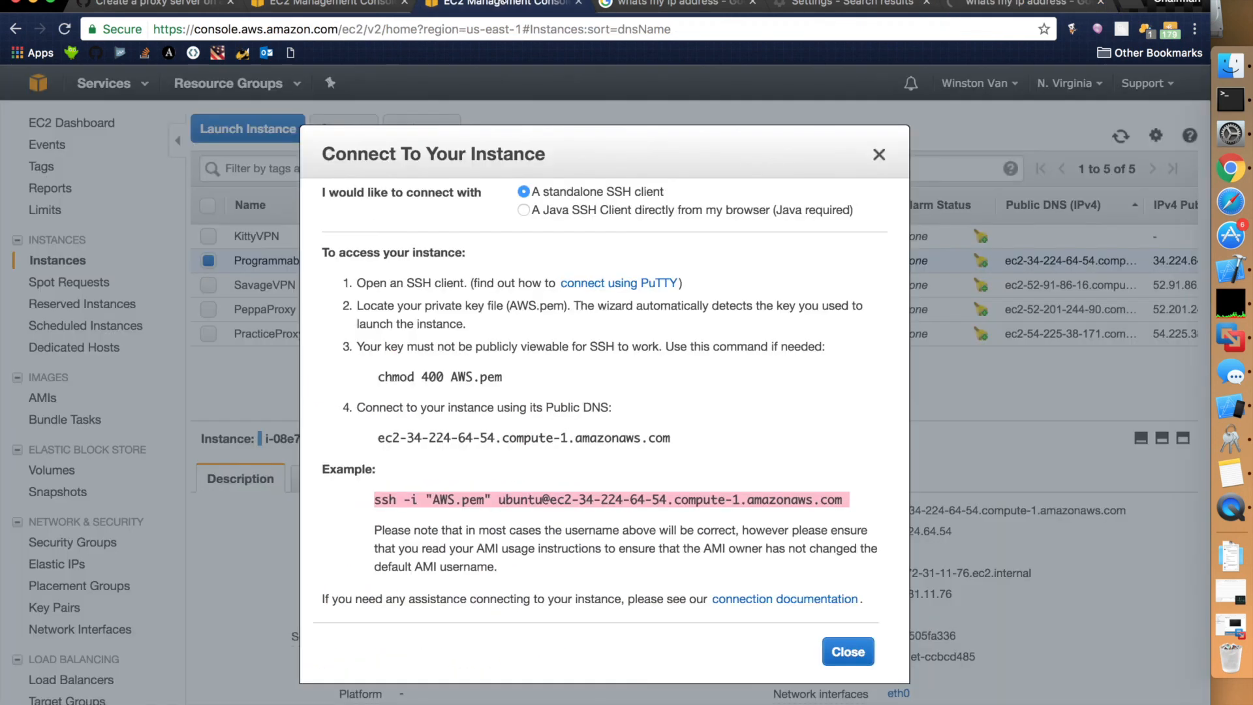
left_click(847, 651)
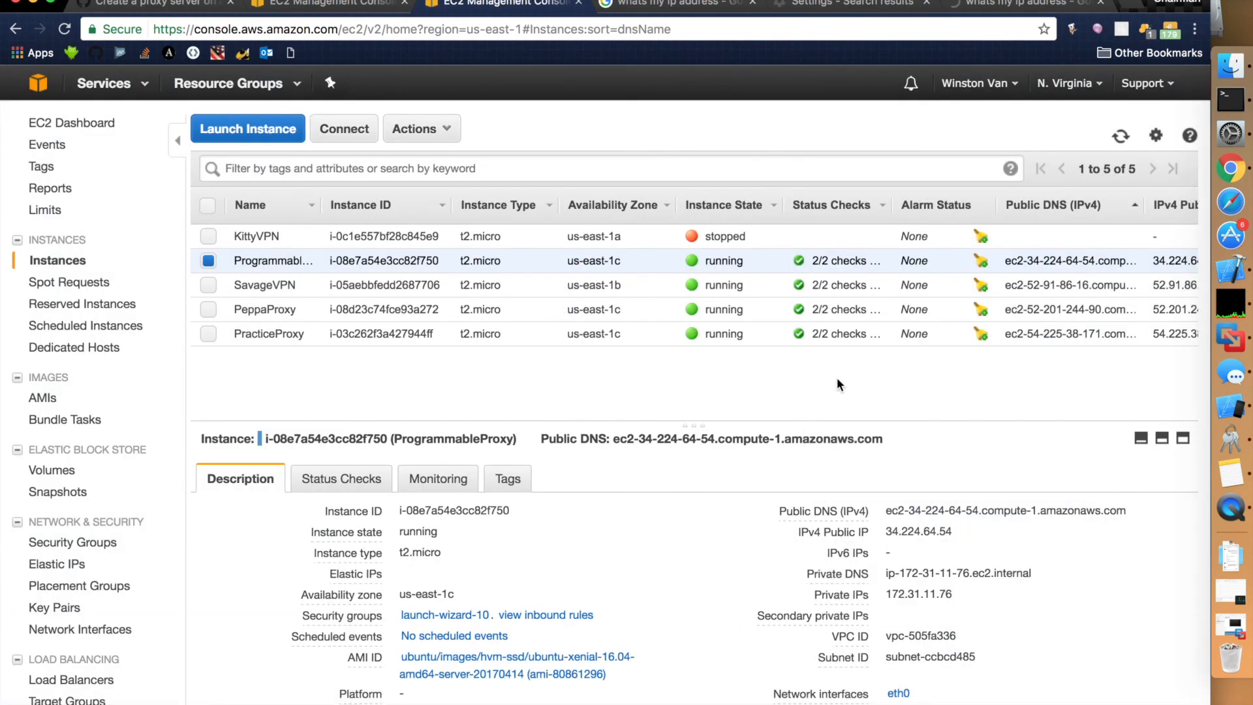